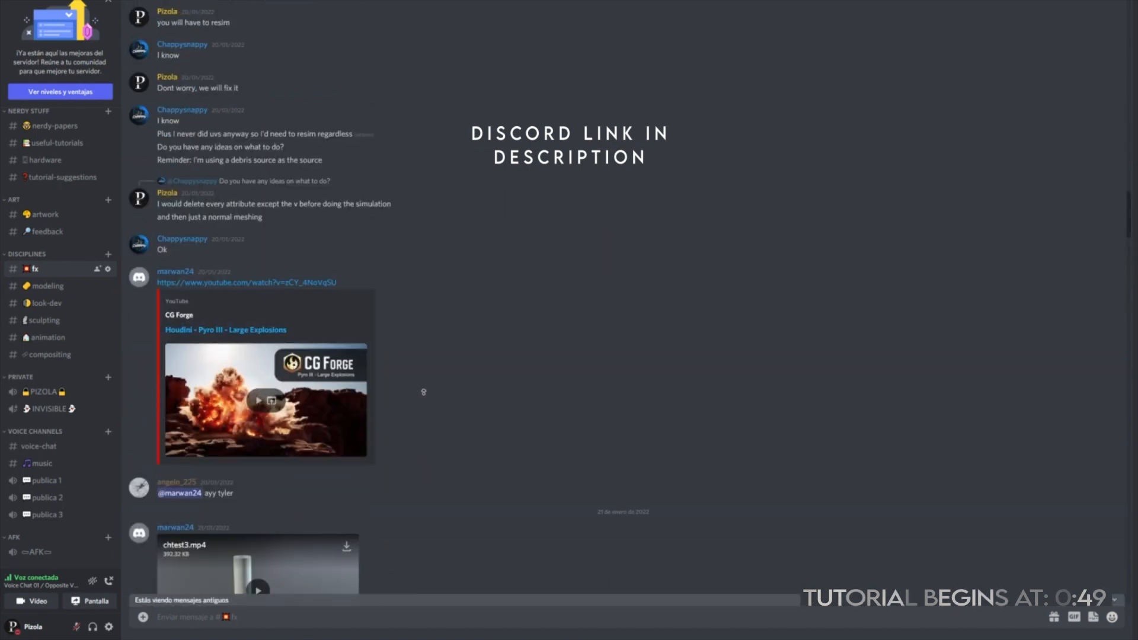
- Open the useful-tutorials channel and scroll through its linked Houdini video posts
scroll("down", 3)
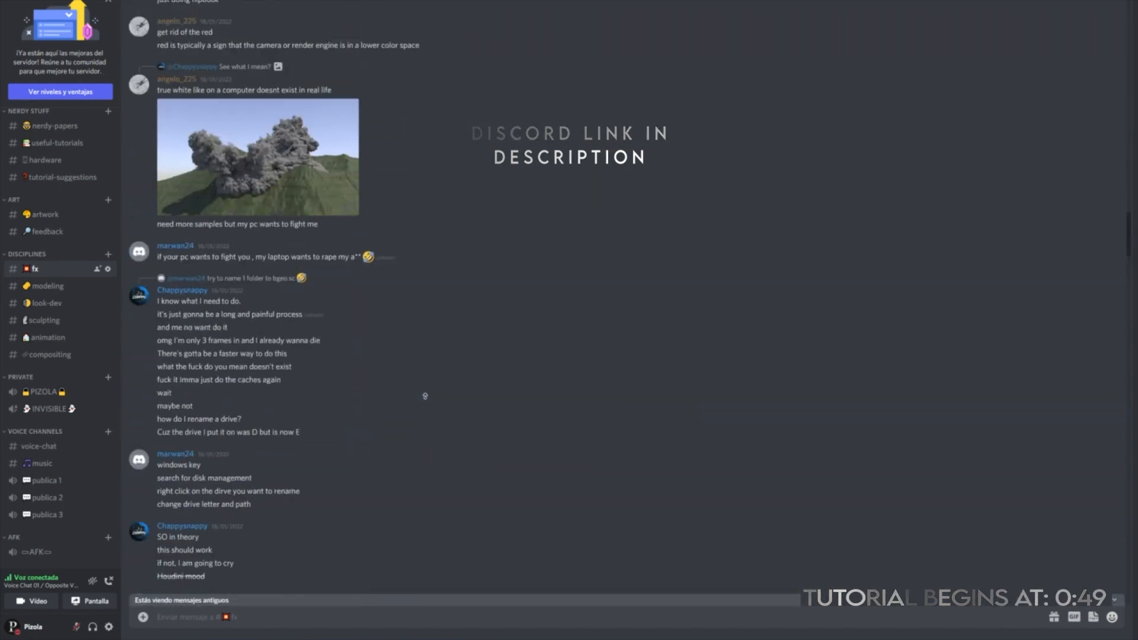
left_click(57, 143)
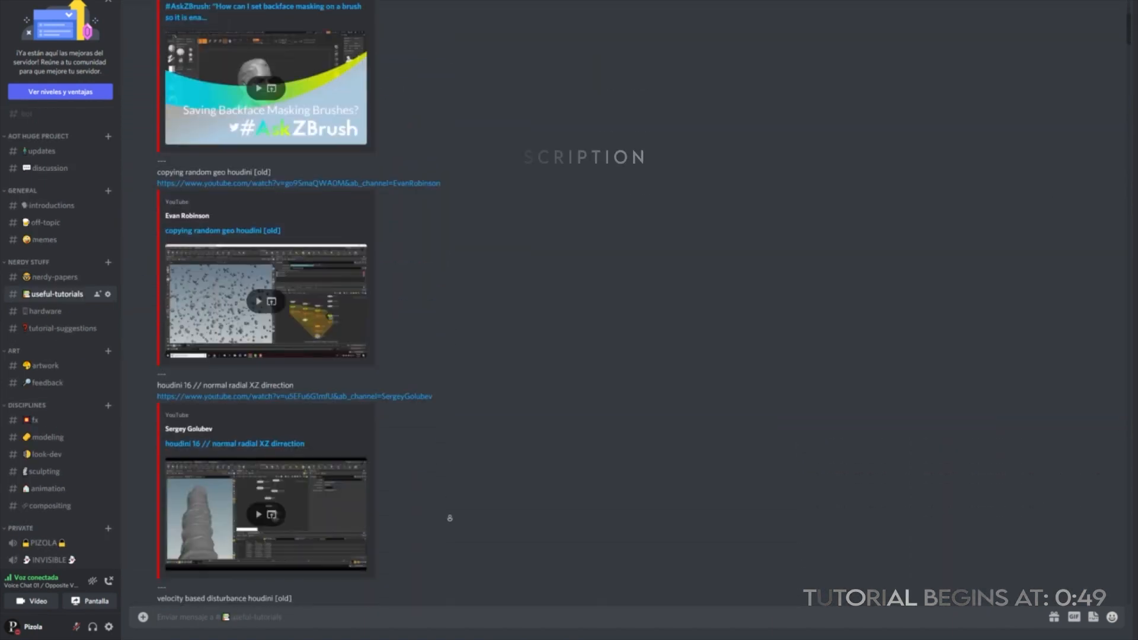
scroll("down", 3)
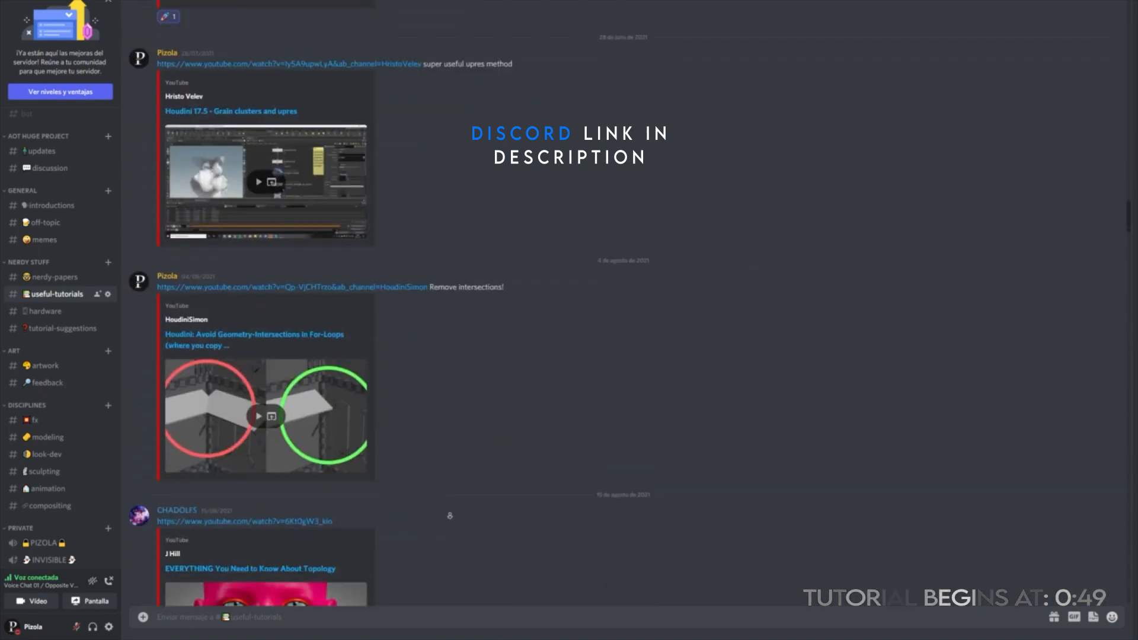
scroll("down", 3)
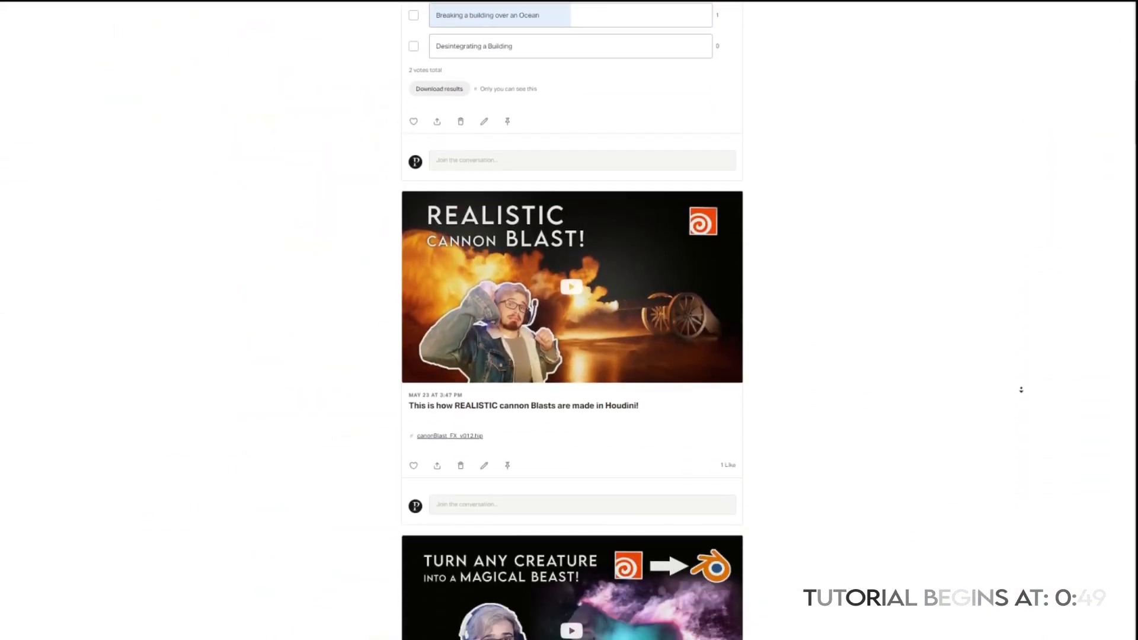
scroll("down", 3)
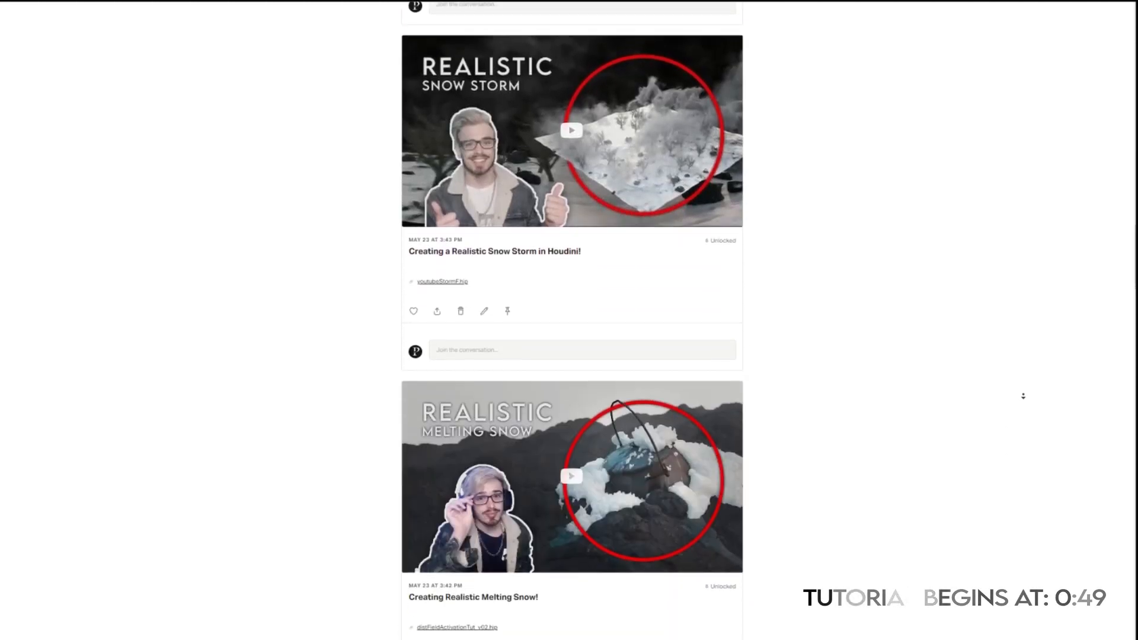
scroll("down", 3)
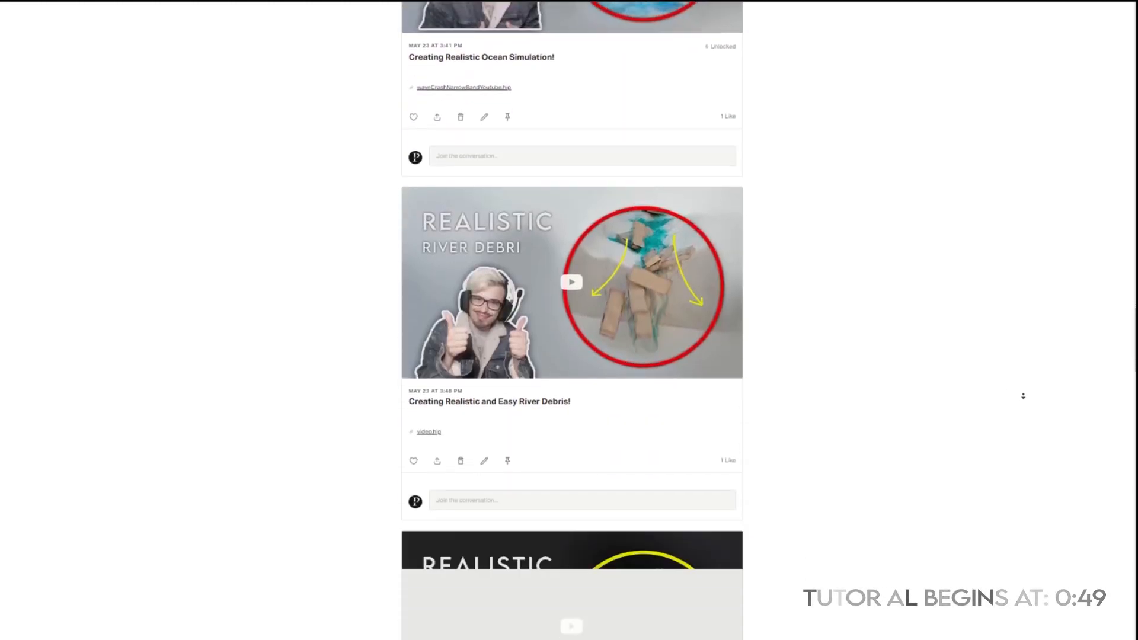
scroll("down", 3)
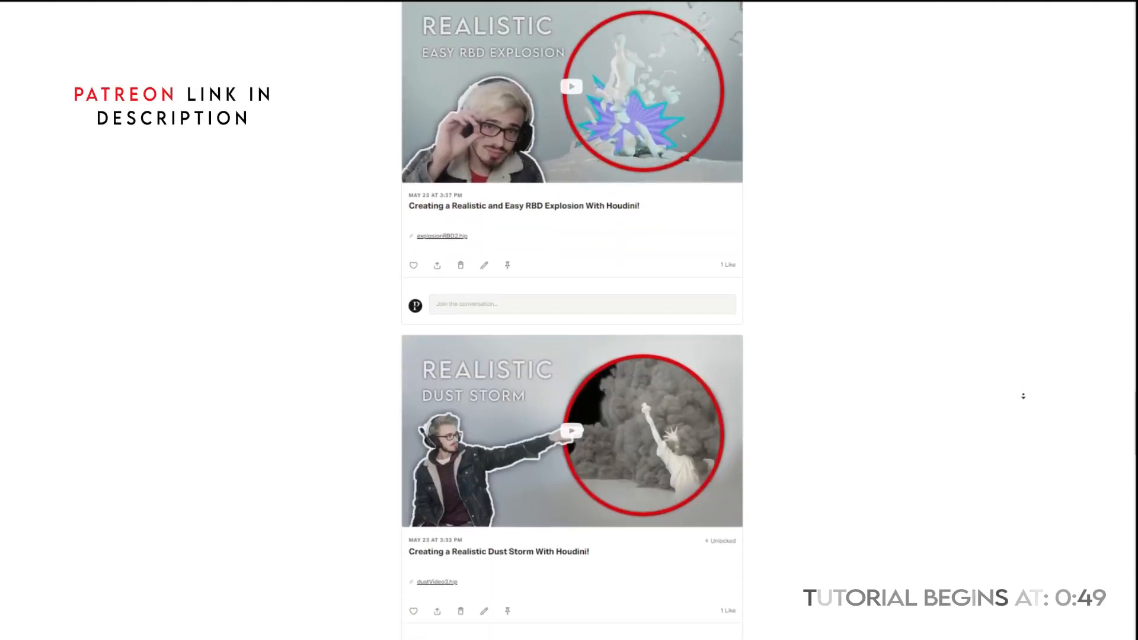
scroll("down", 3)
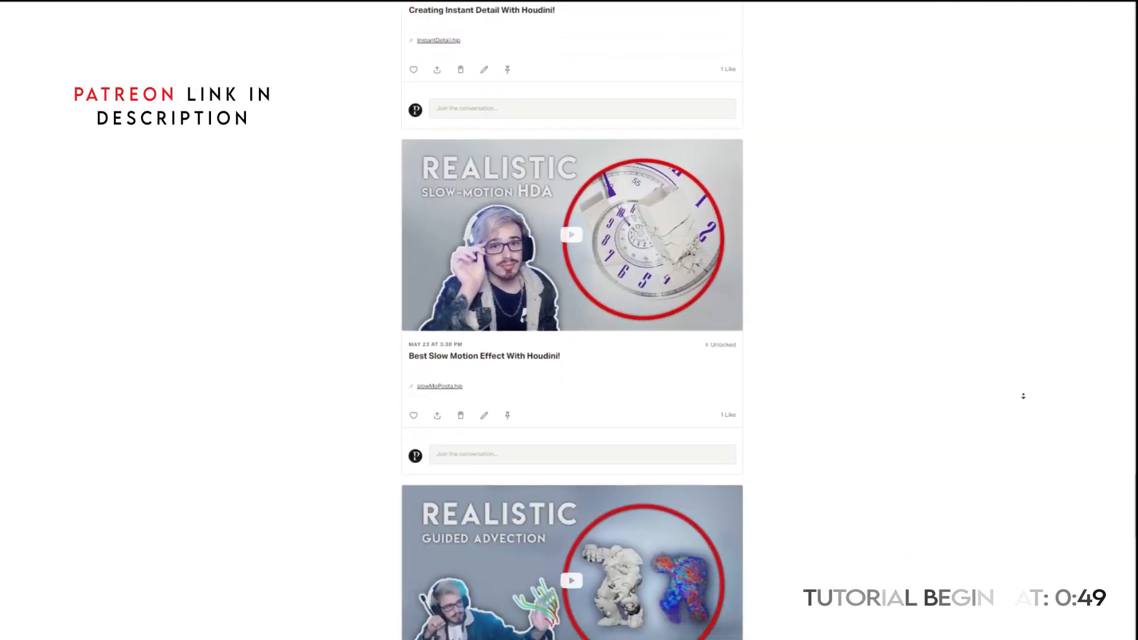
scroll("down", 3)
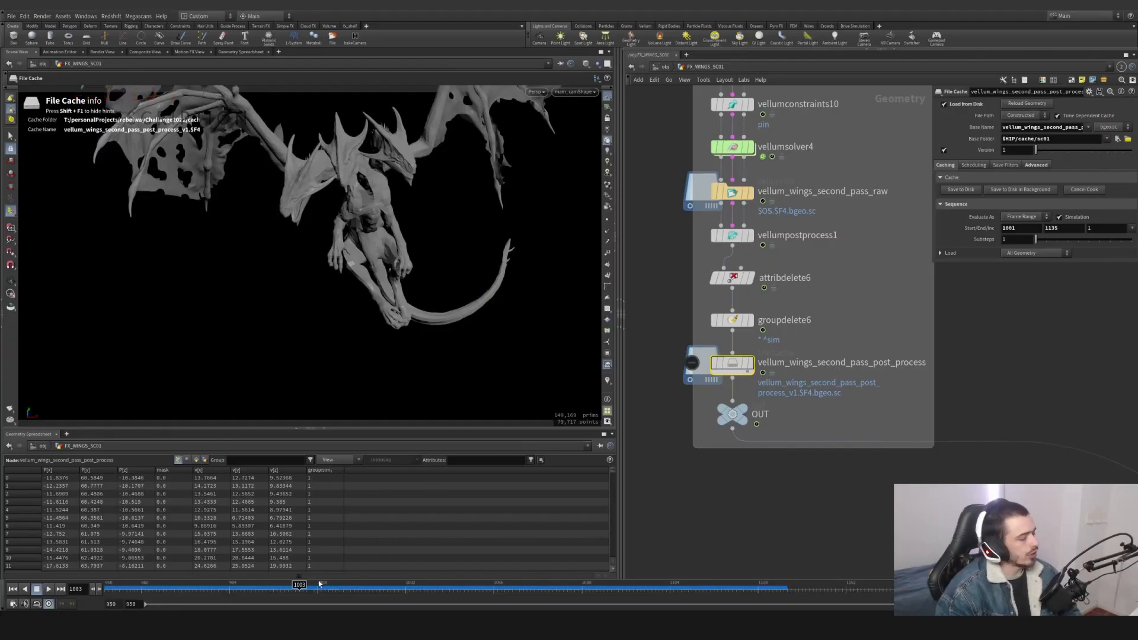
- Scrub the cached torn-wing sim to later frames, then dive into the wings geometry network
left_click_drag(298, 584, 381, 585)
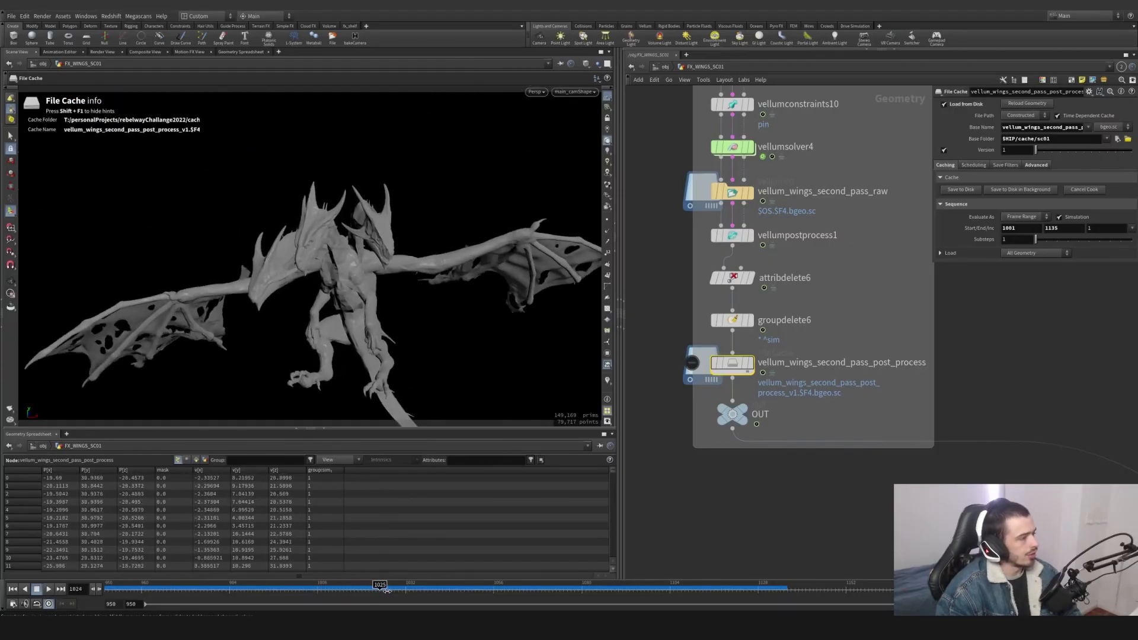
left_click_drag(380, 589, 482, 589)
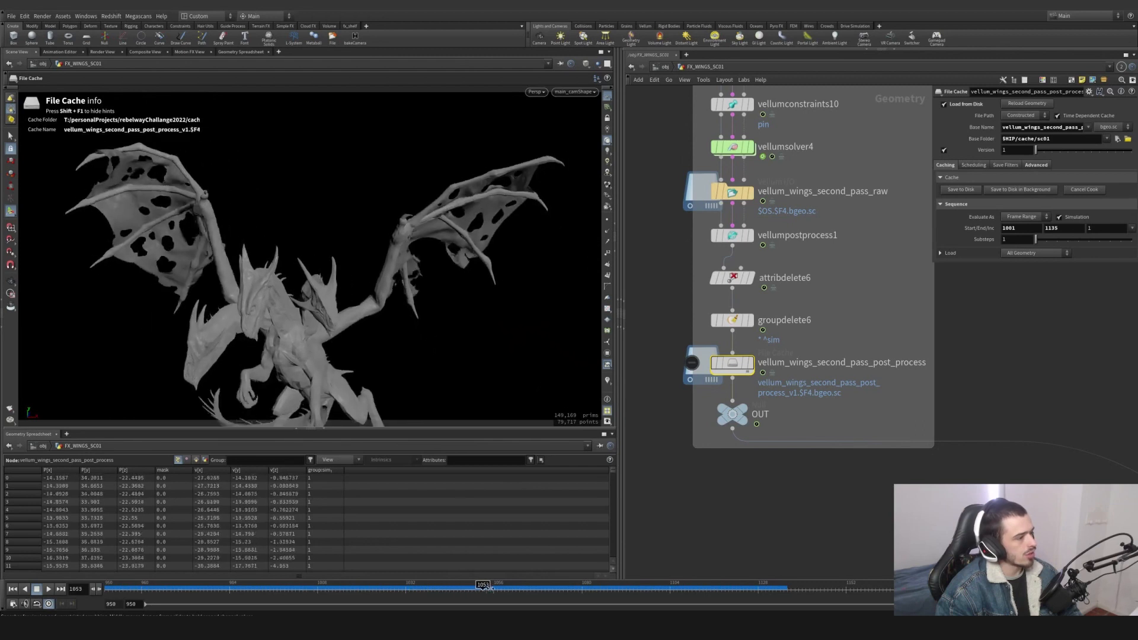
left_click_drag(482, 587, 574, 586)
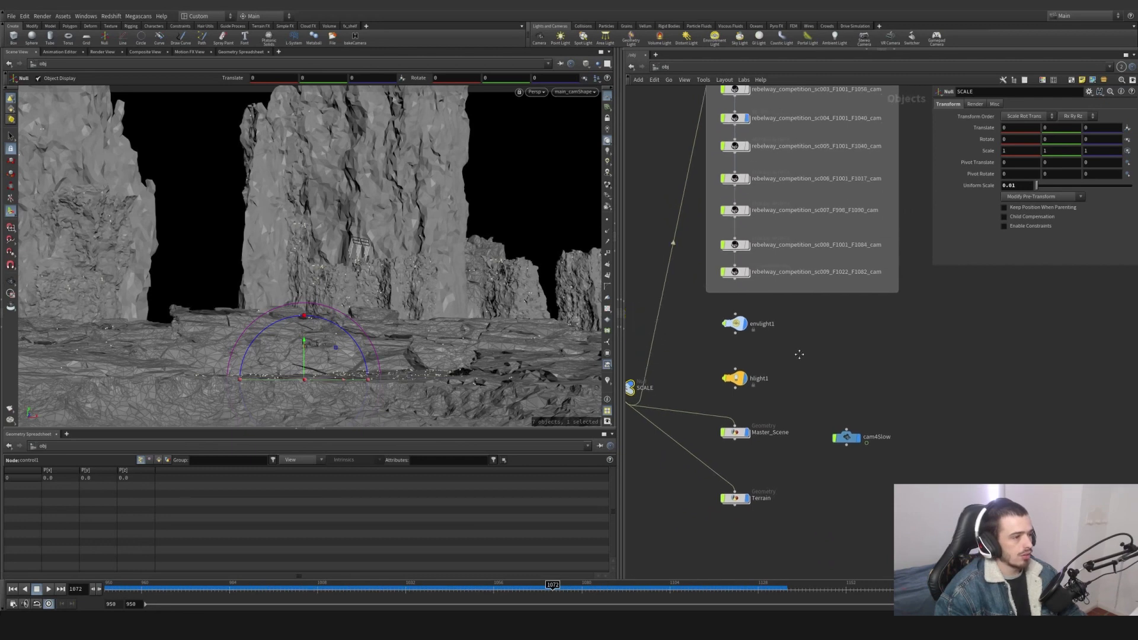
double_click(734, 432)
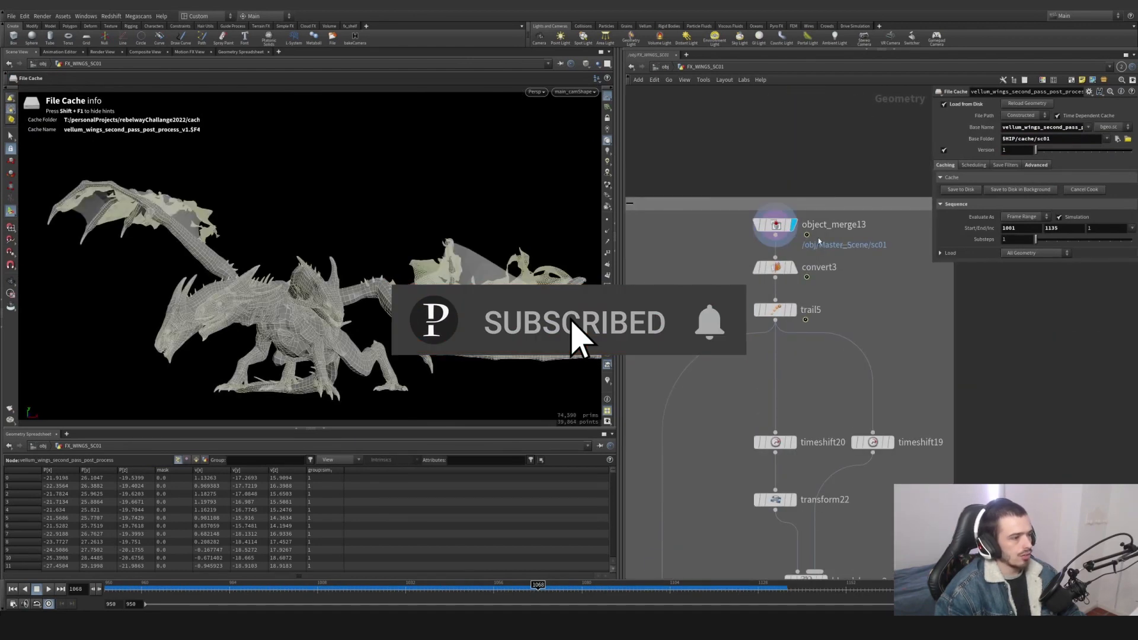
- View the imported dragon, its polygon conversion and the time shift held at frame 1001
left_click(774, 224)
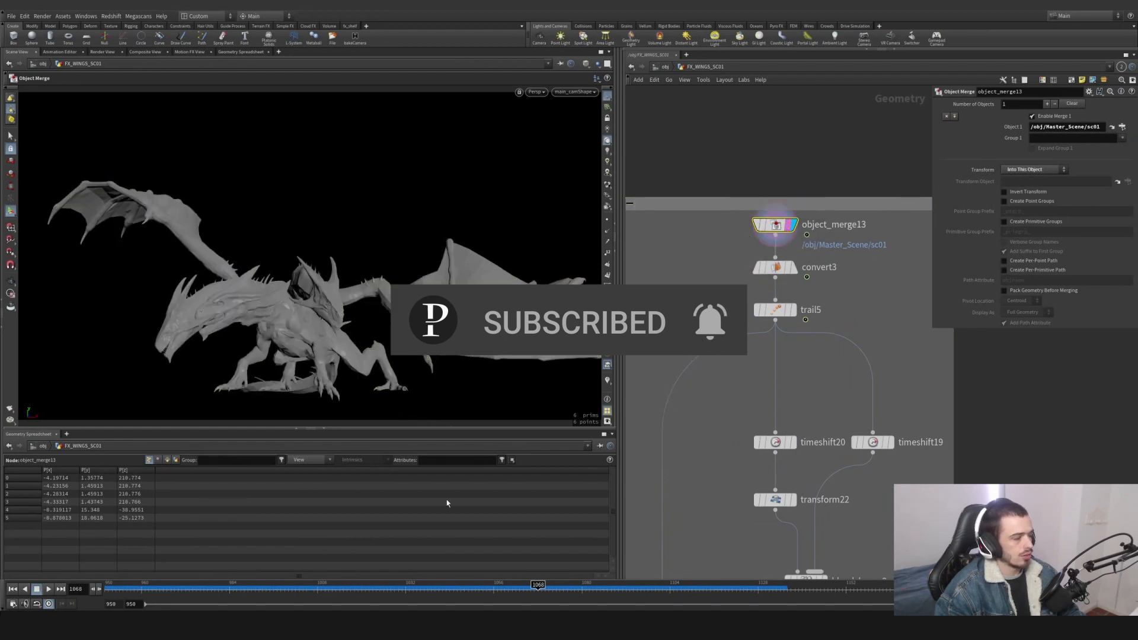
left_click_drag(537, 584, 497, 584)
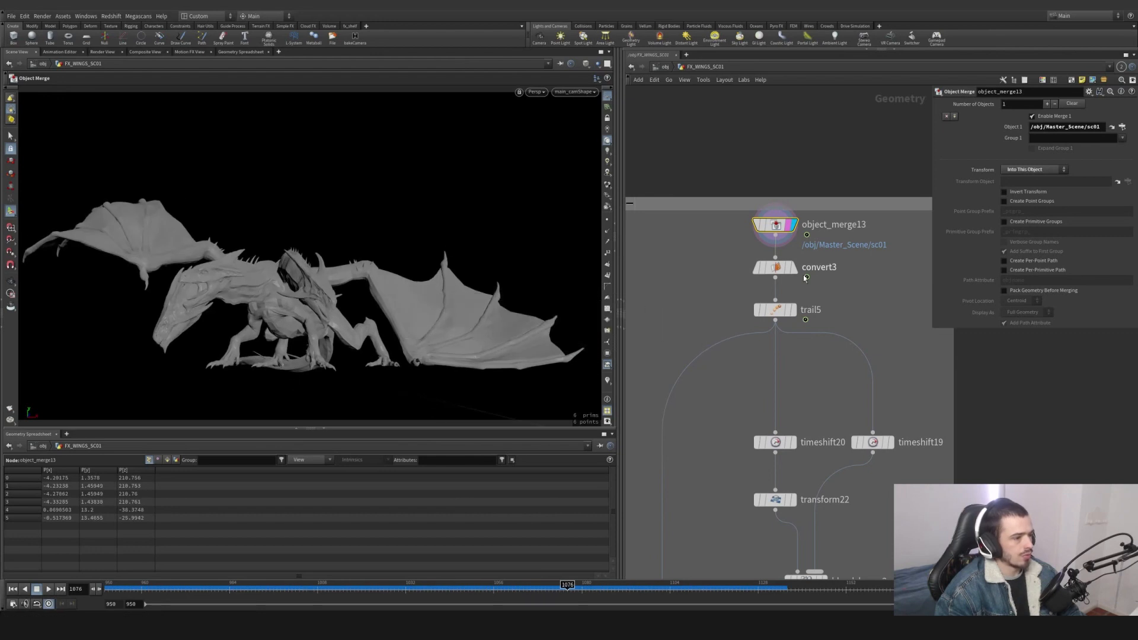
left_click(774, 267)
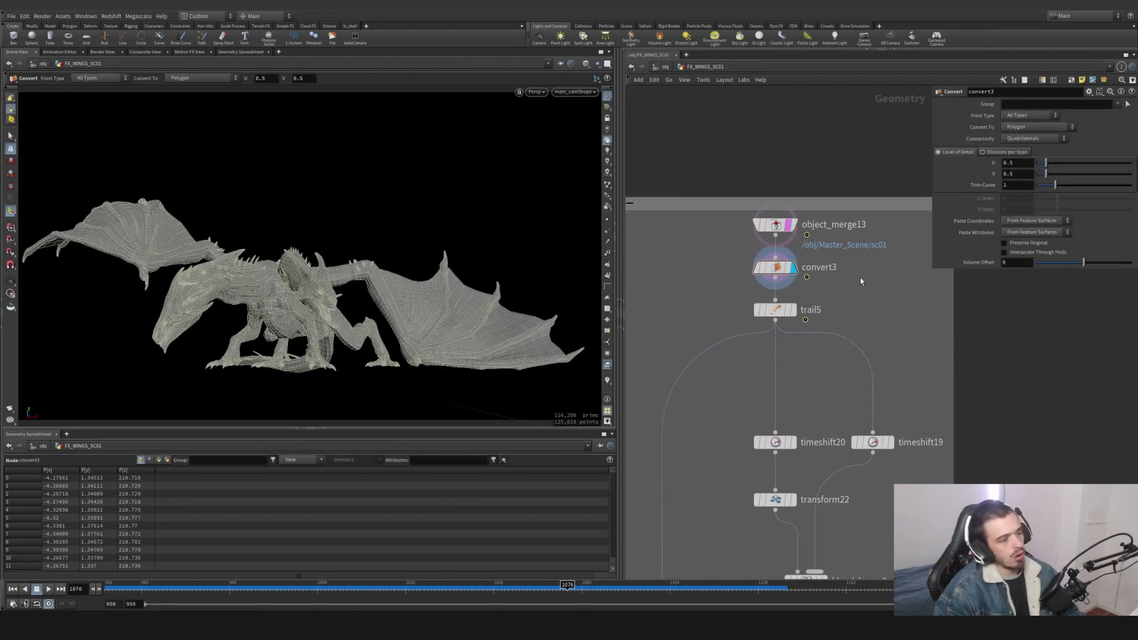
mouse_move(775, 224)
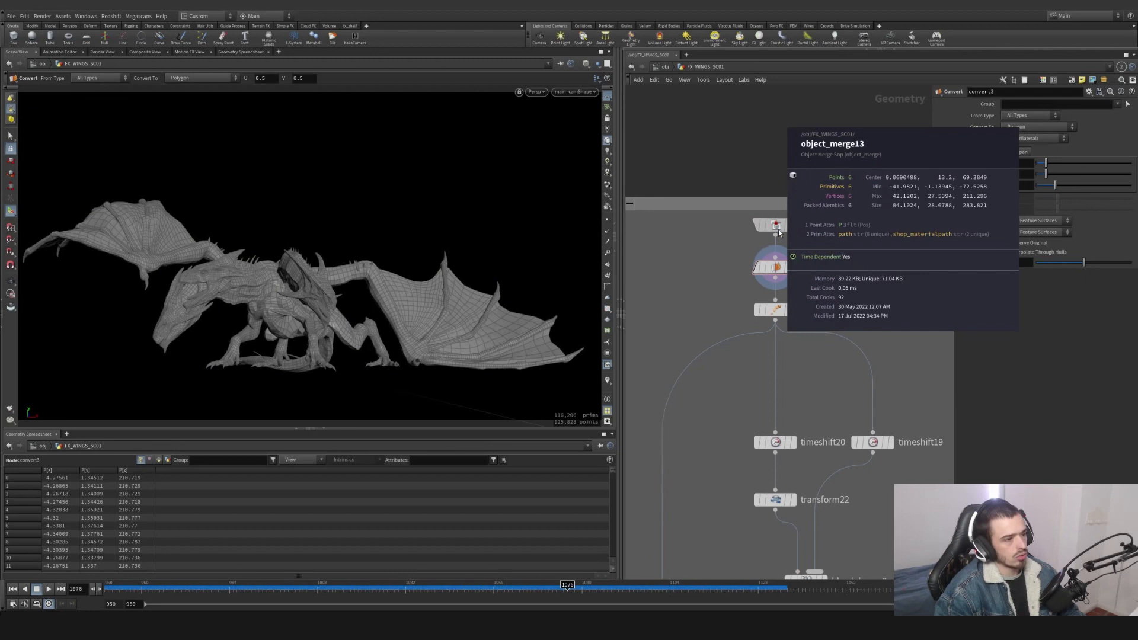
mouse_move(838, 212)
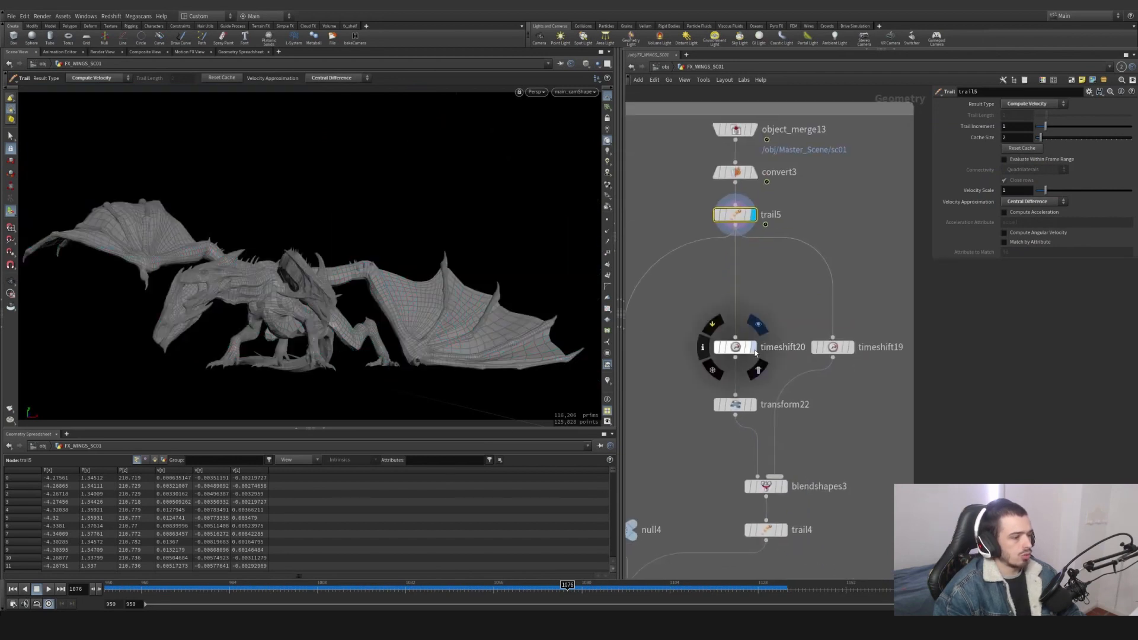
left_click(735, 347)
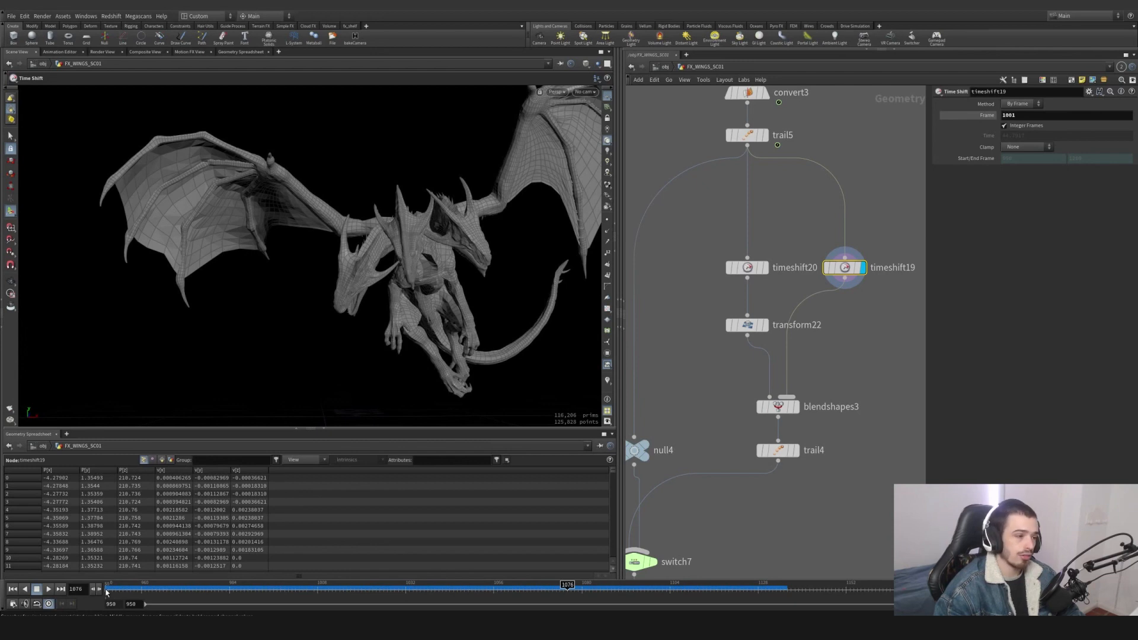
left_click(777, 406)
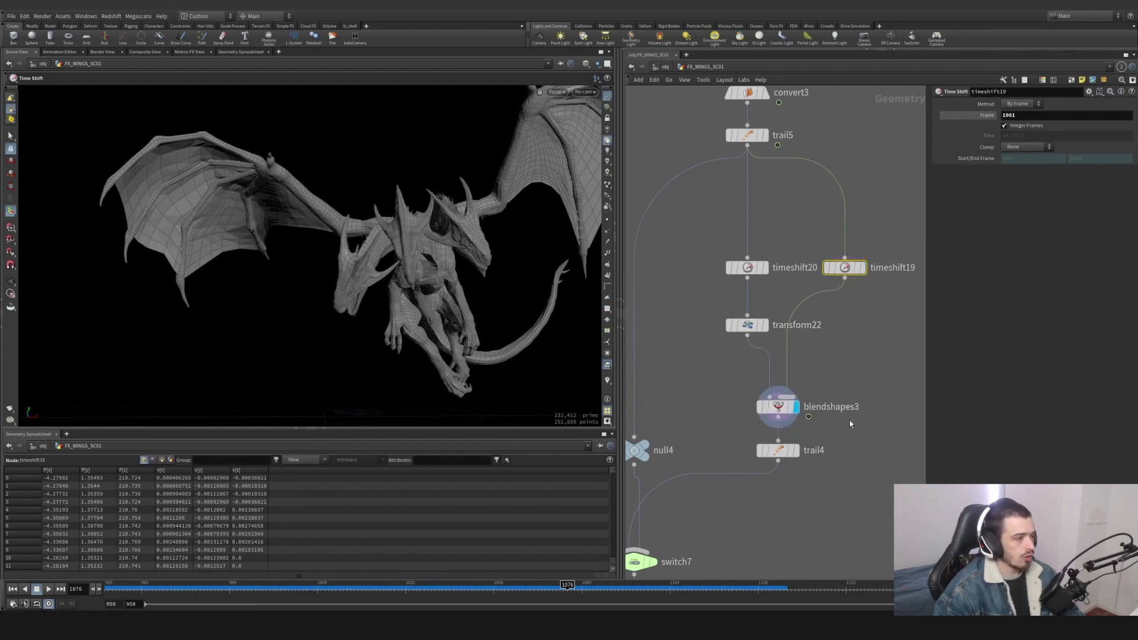
left_click(746, 324)
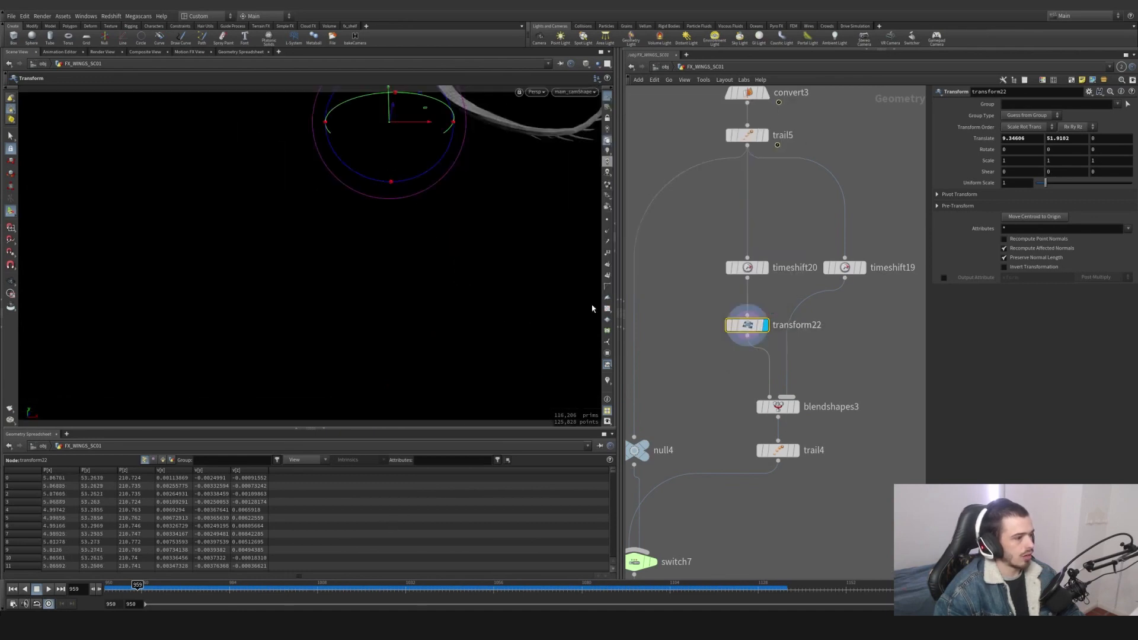
right_click(746, 325)
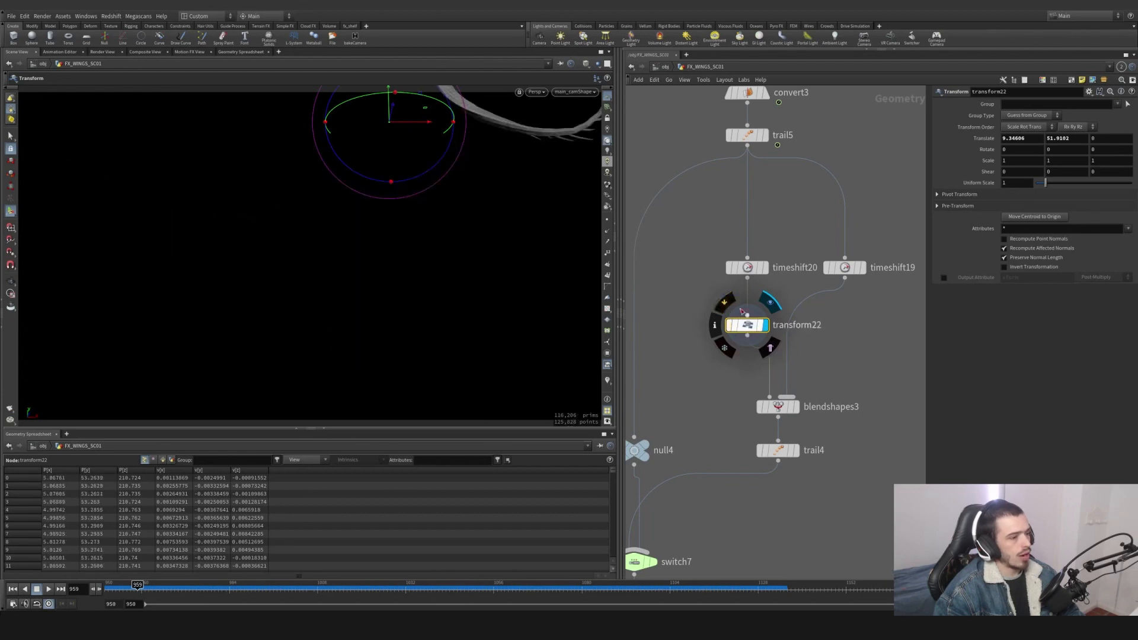
left_click(844, 268)
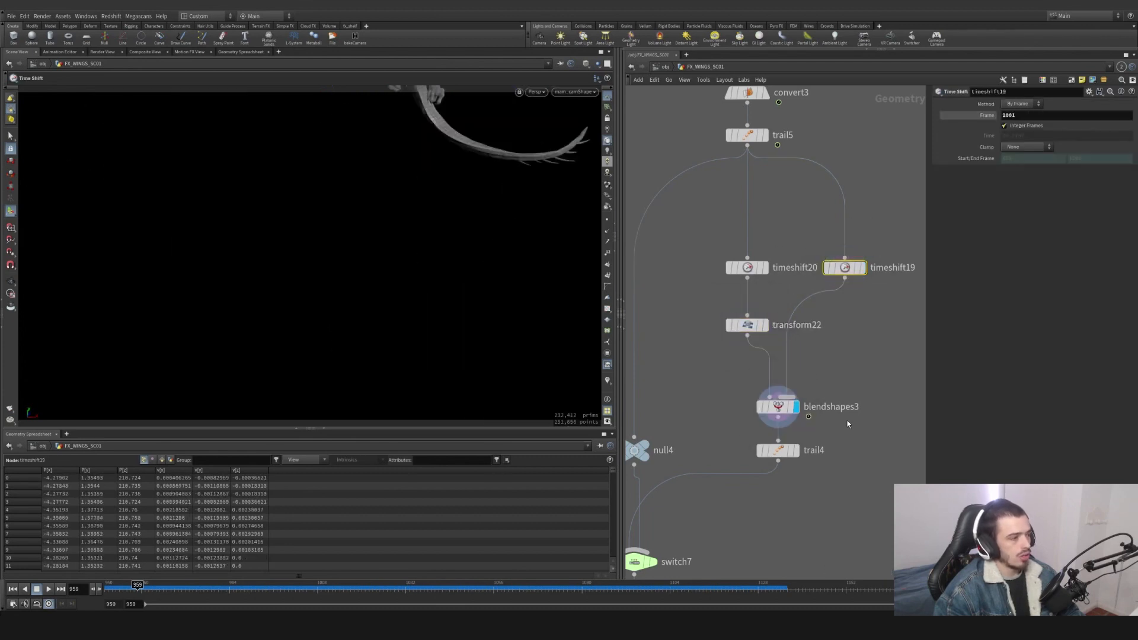
left_click(776, 407)
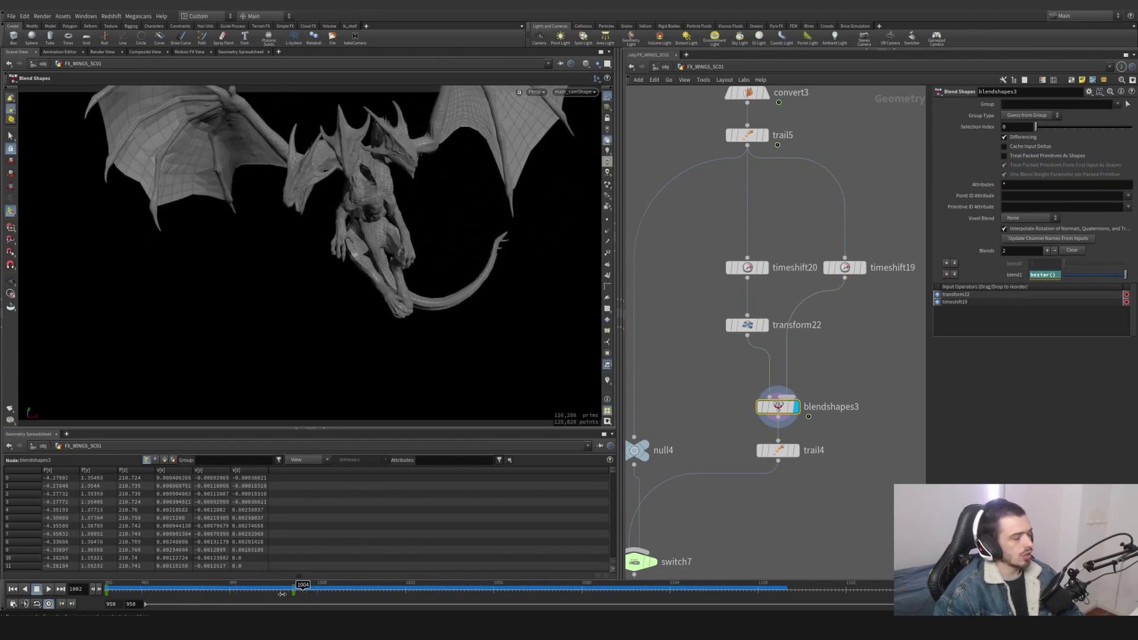
left_click_drag(293, 592, 351, 593)
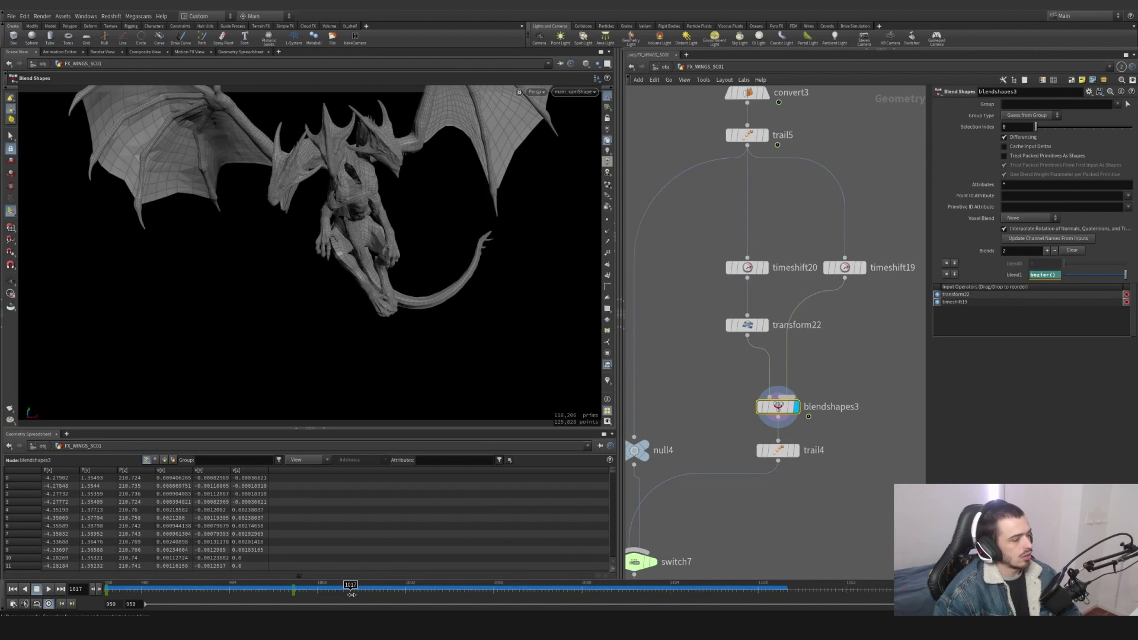
left_click_drag(351, 590, 288, 590)
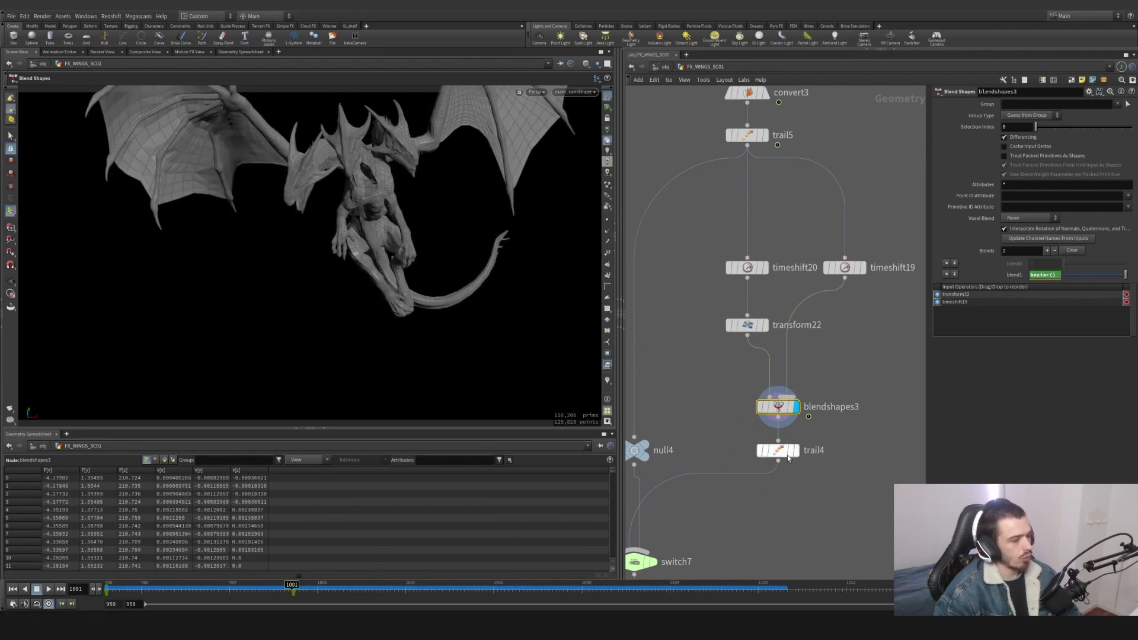
left_click(776, 451)
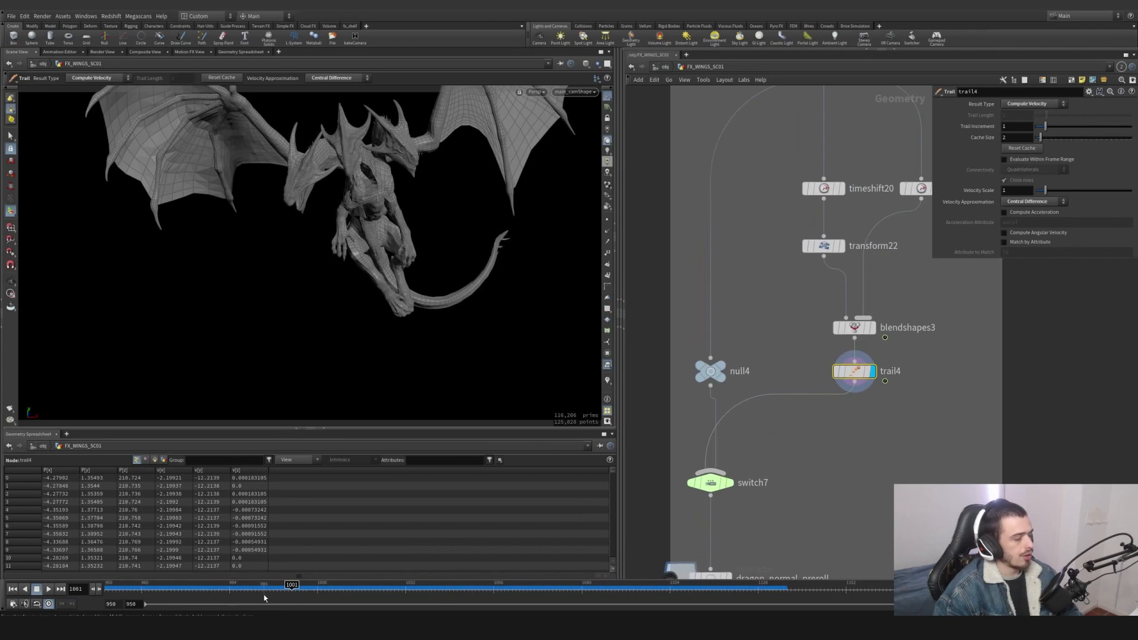
left_click_drag(293, 584, 372, 585)
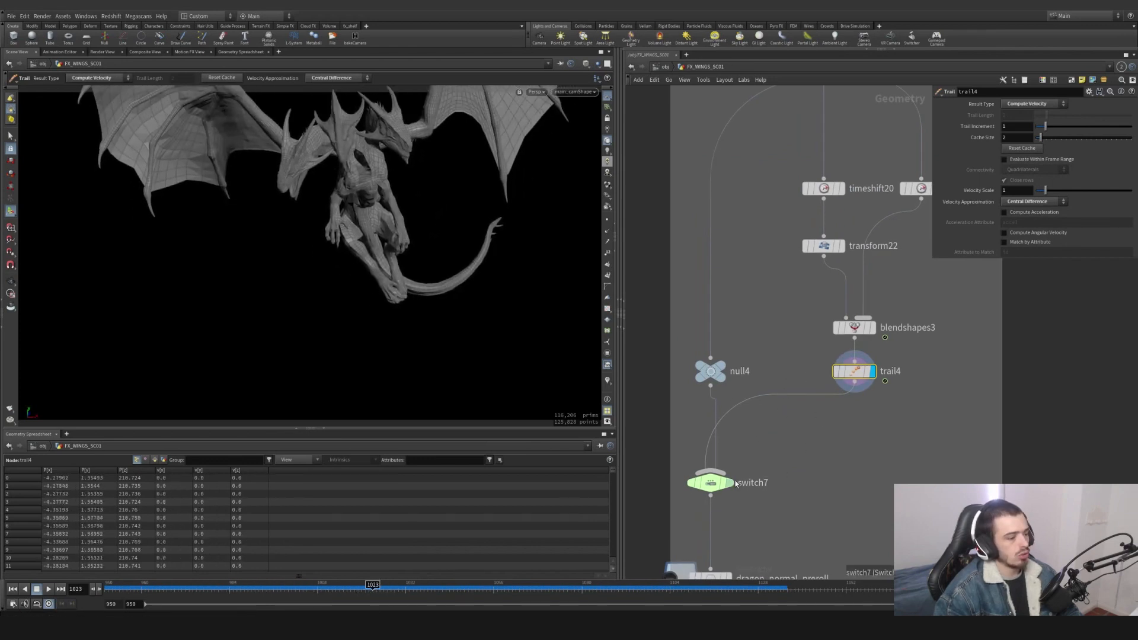
left_click(710, 482)
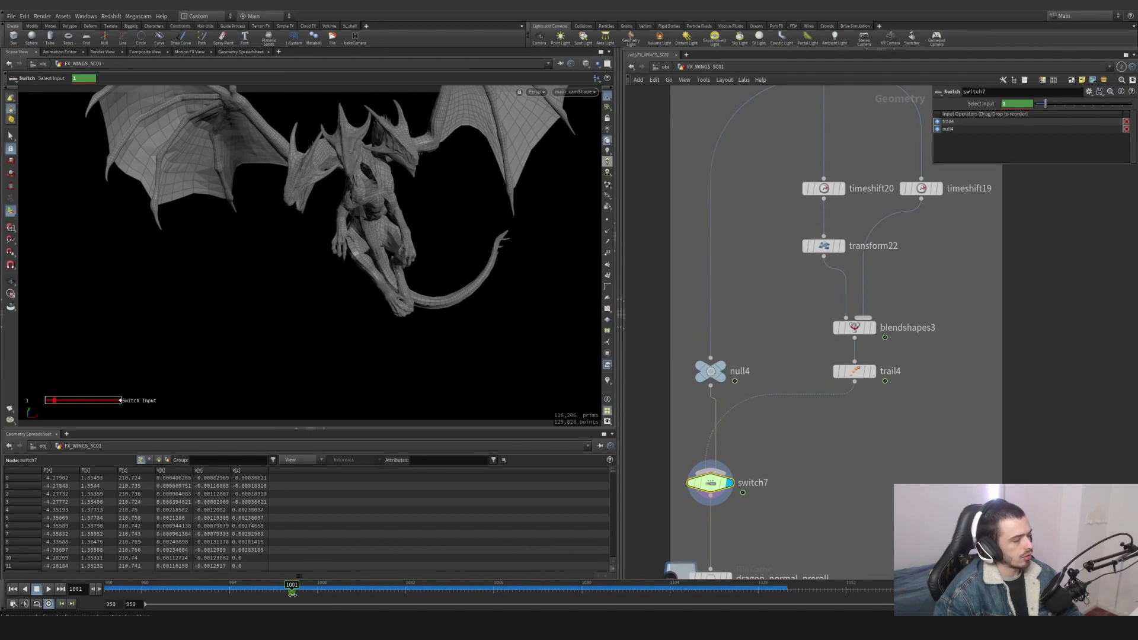
left_click_drag(291, 589, 327, 589)
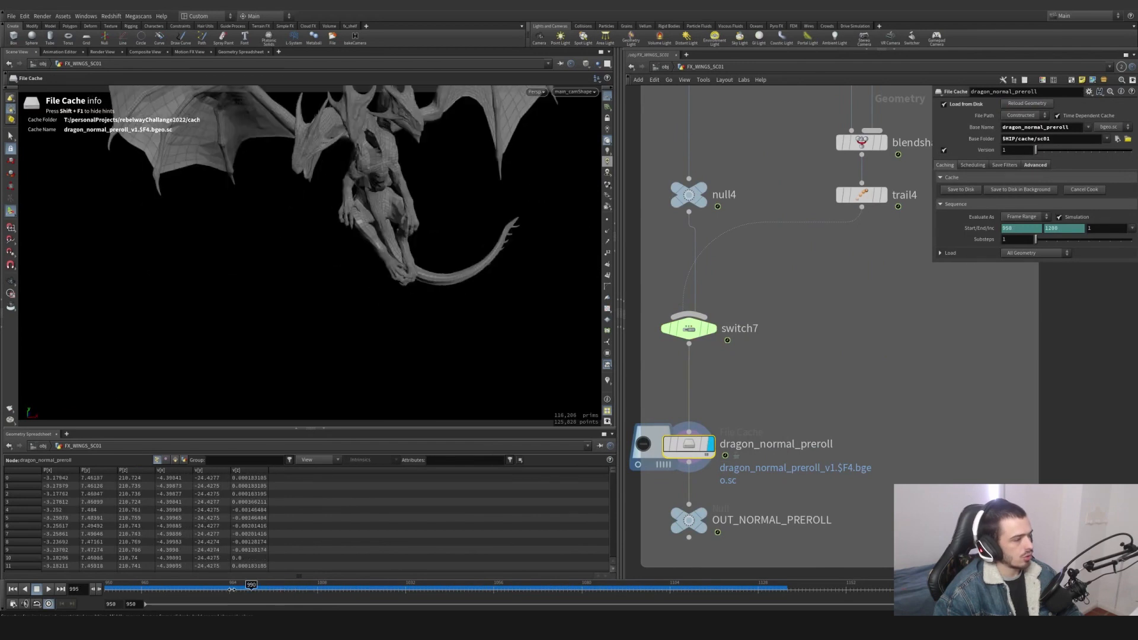
left_click_drag(251, 584, 419, 584)
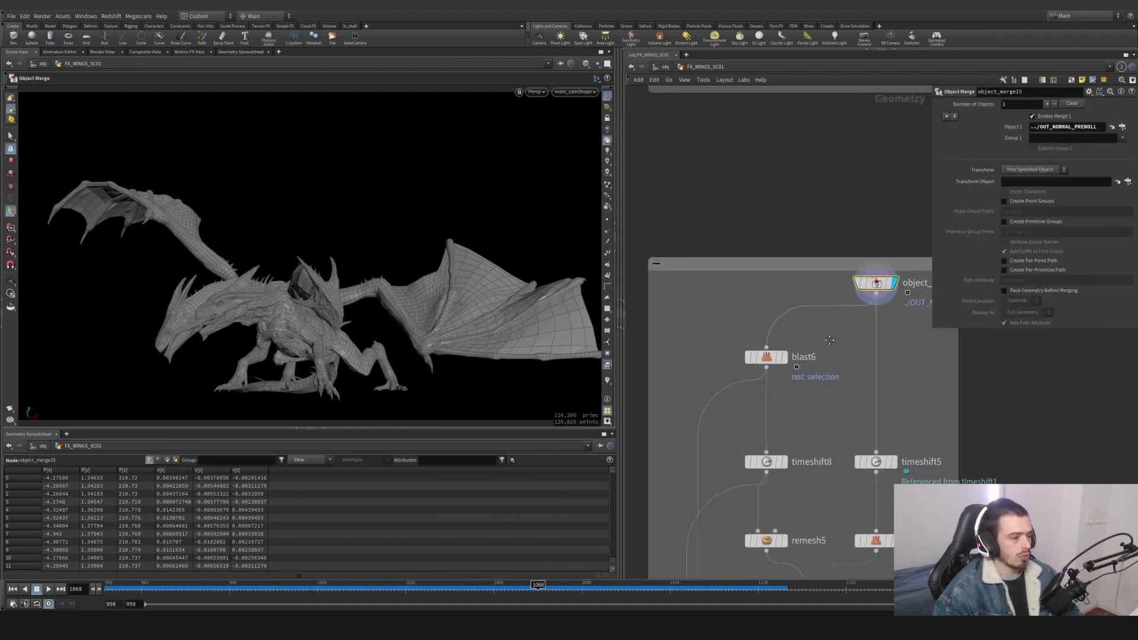
left_click(765, 356)
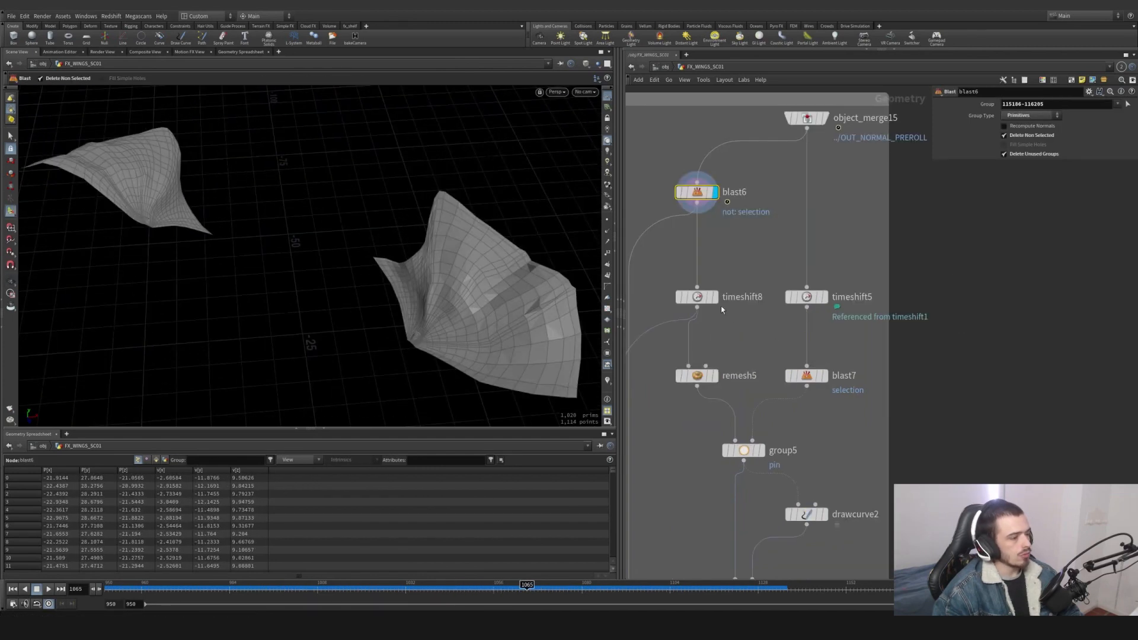
left_click(696, 296)
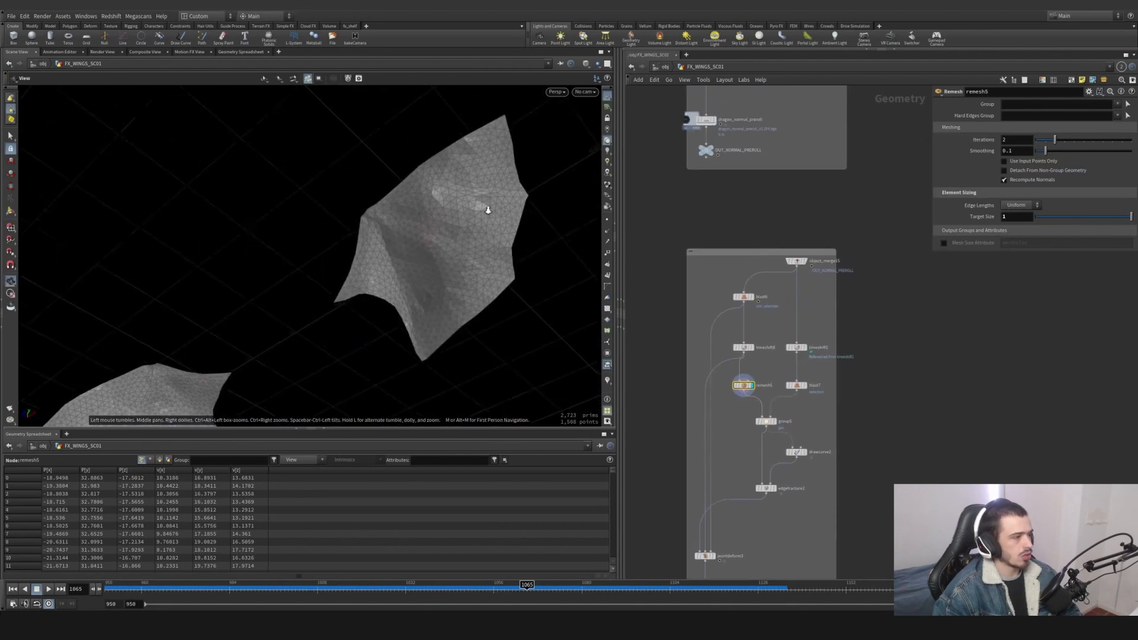
left_click_drag(487, 210, 435, 193)
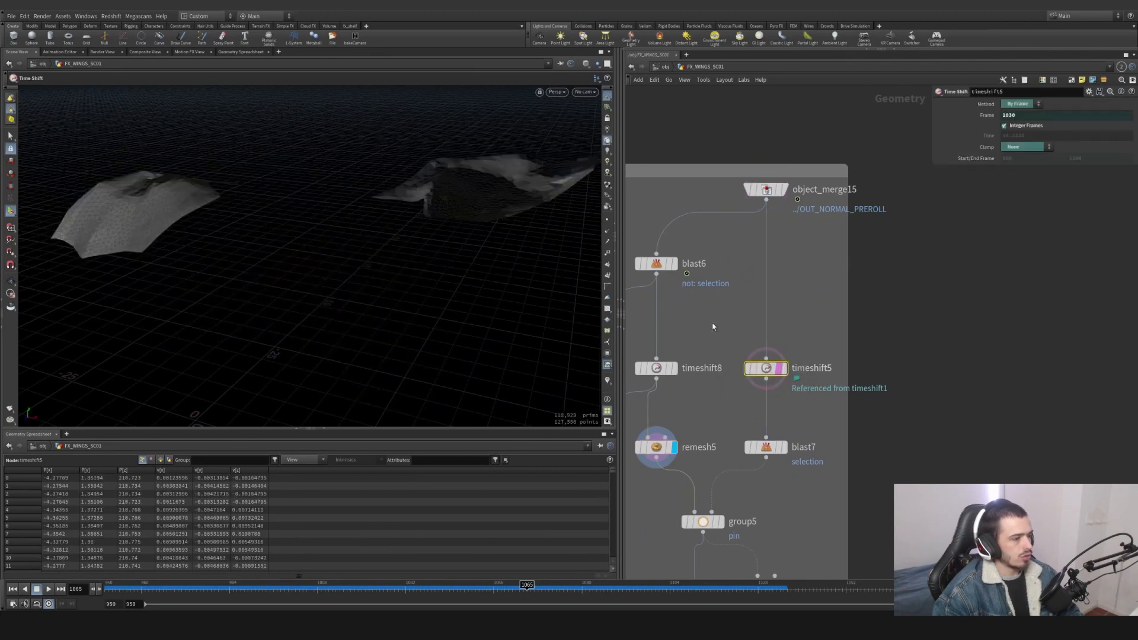
left_click(656, 367)
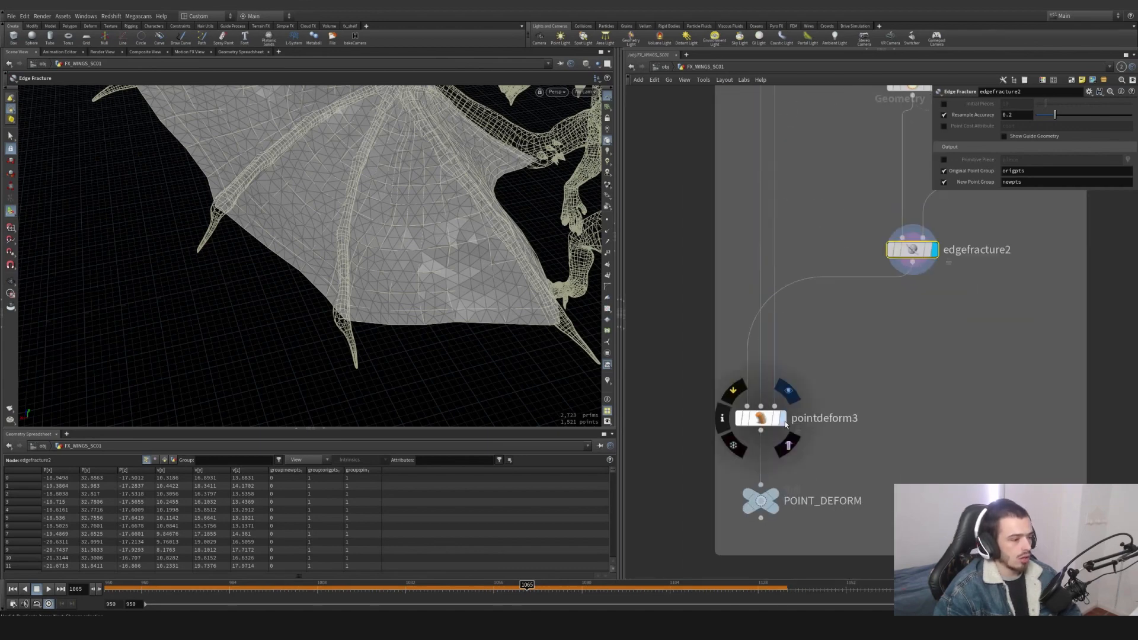
left_click(759, 417)
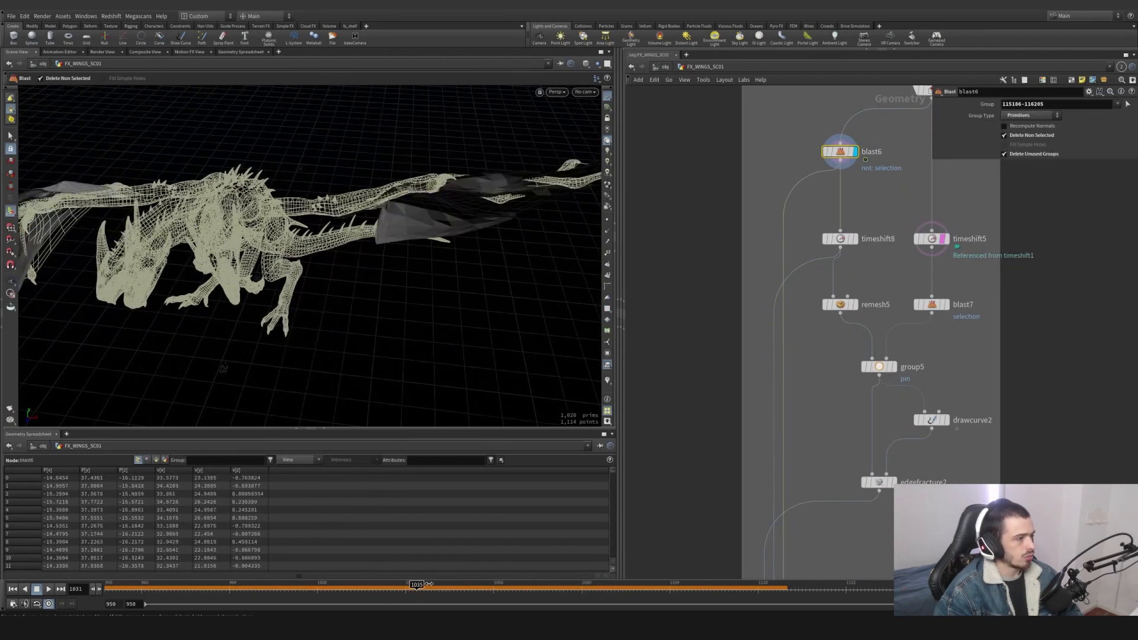
left_click(839, 238)
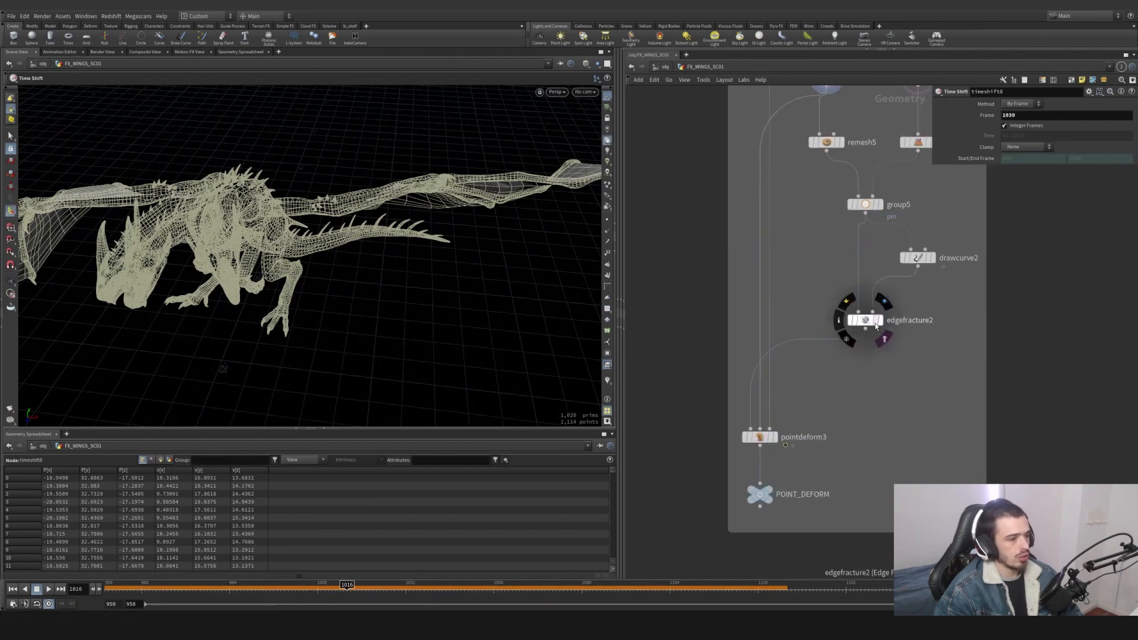
left_click(758, 436)
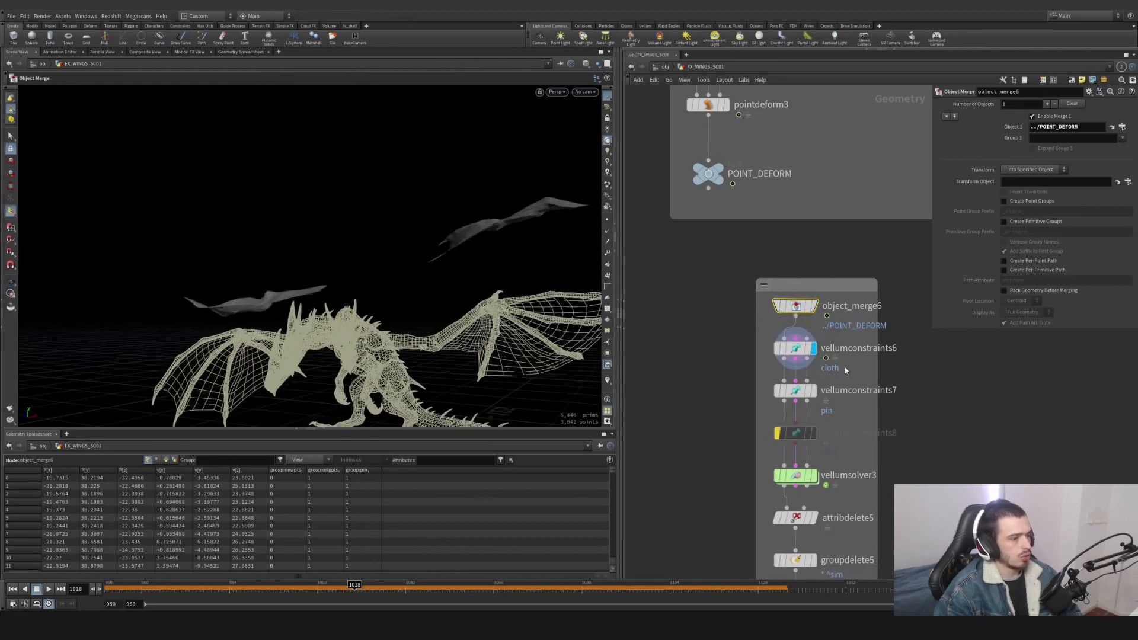
left_click(793, 347)
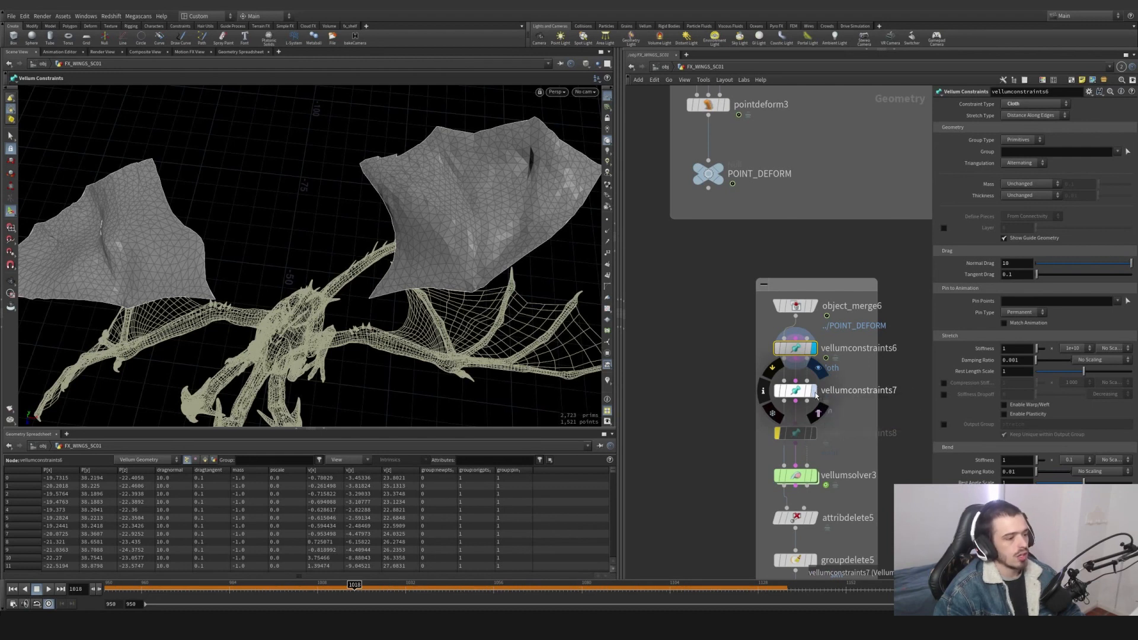
left_click(794, 390)
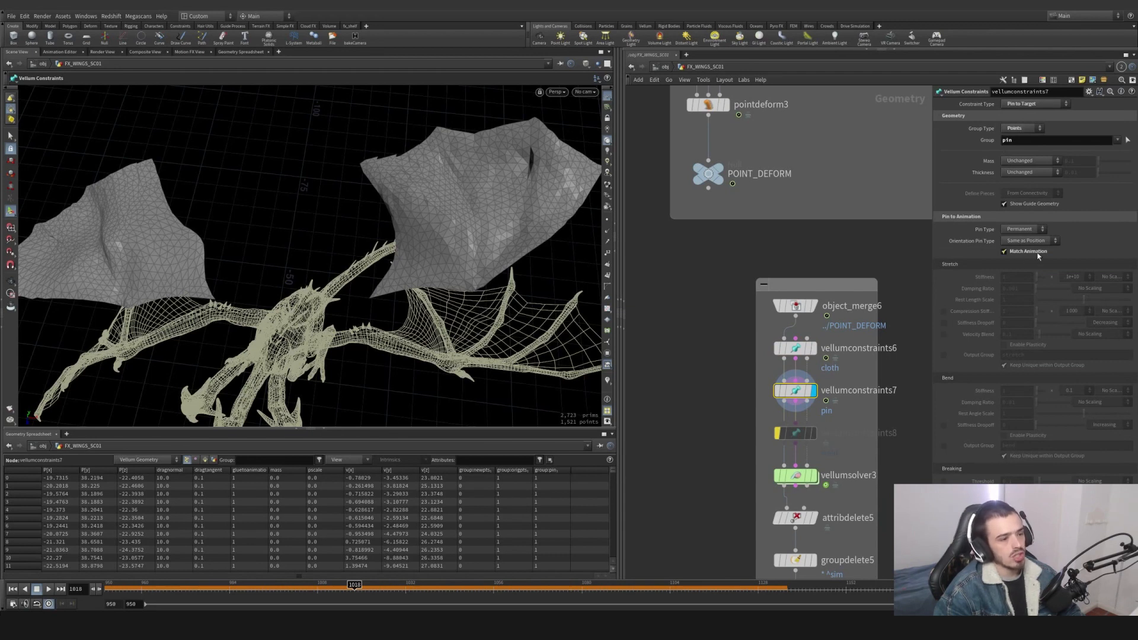
mouse_move(857, 427)
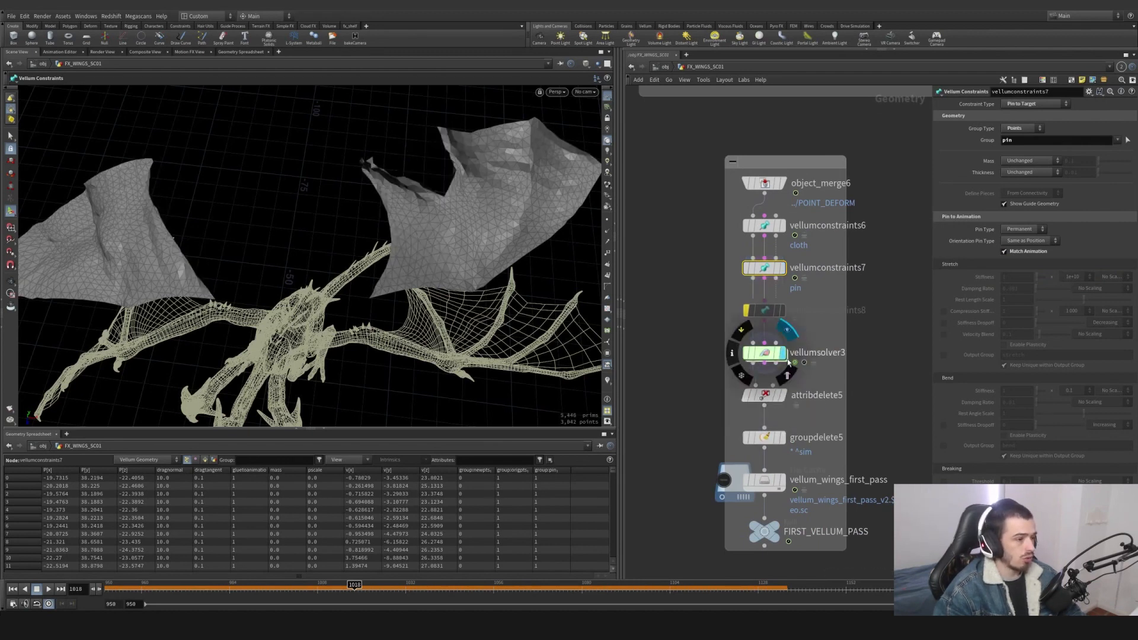
left_click(763, 352)
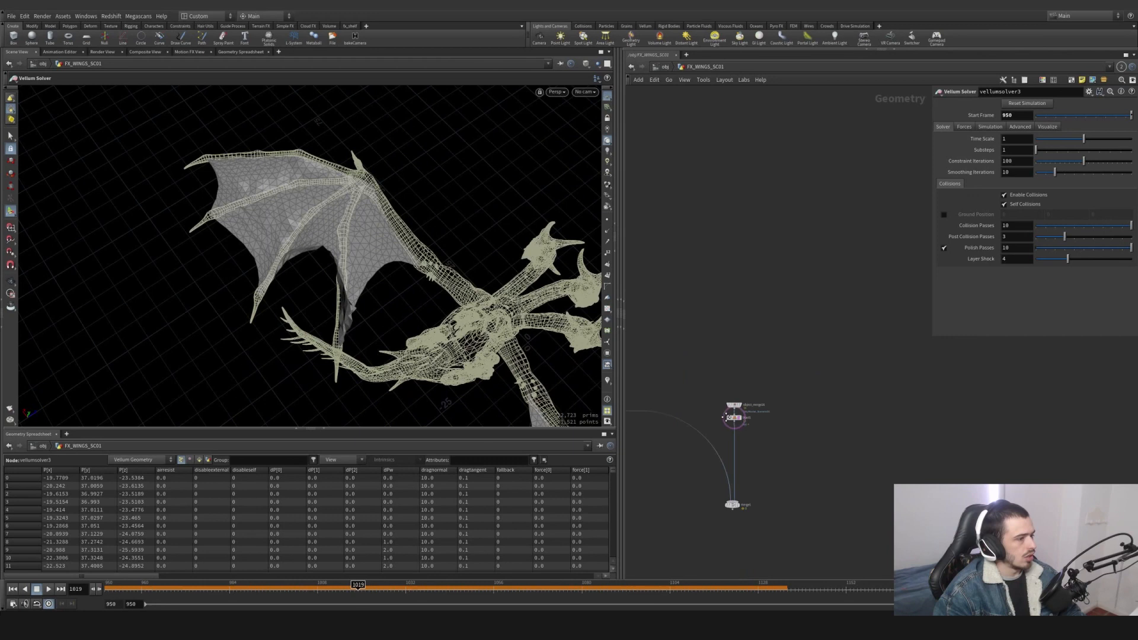
- Review pointdeform and attribdelete cleanup, then edit groupdelete5's Group Names to drop the '* ^sim' pattern
left_click(691, 340)
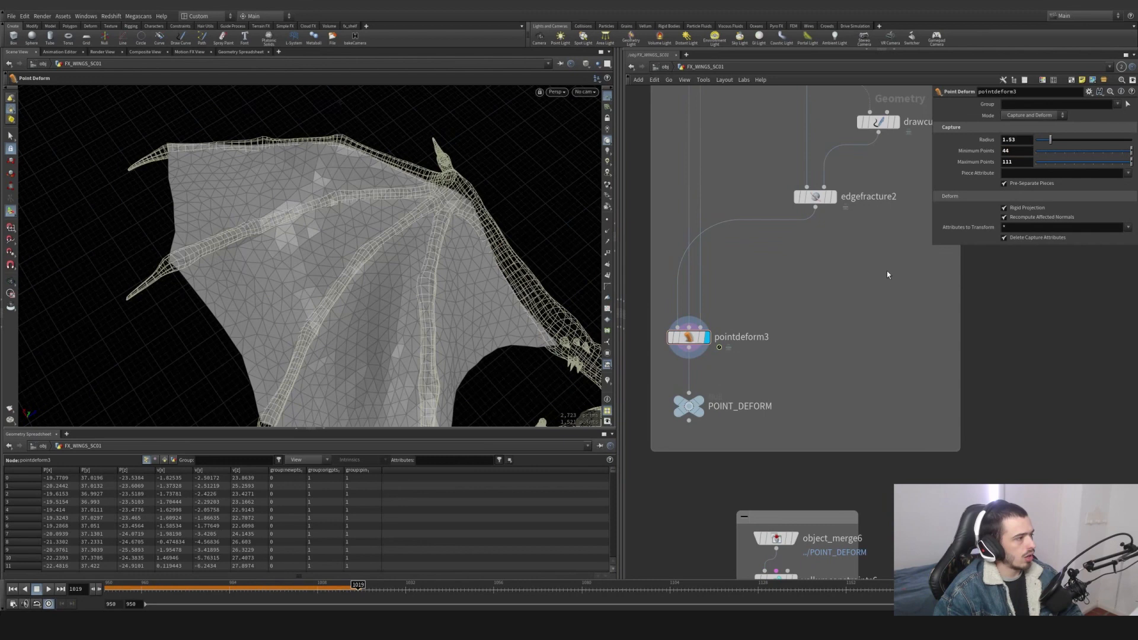
mouse_move(402, 164)
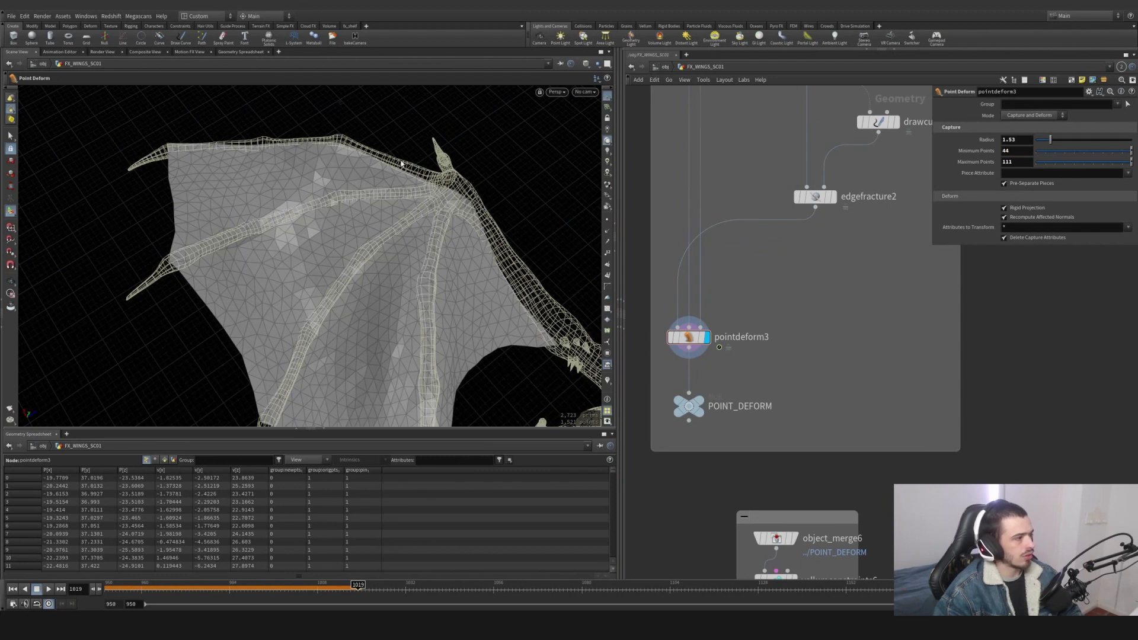
mouse_move(485, 198)
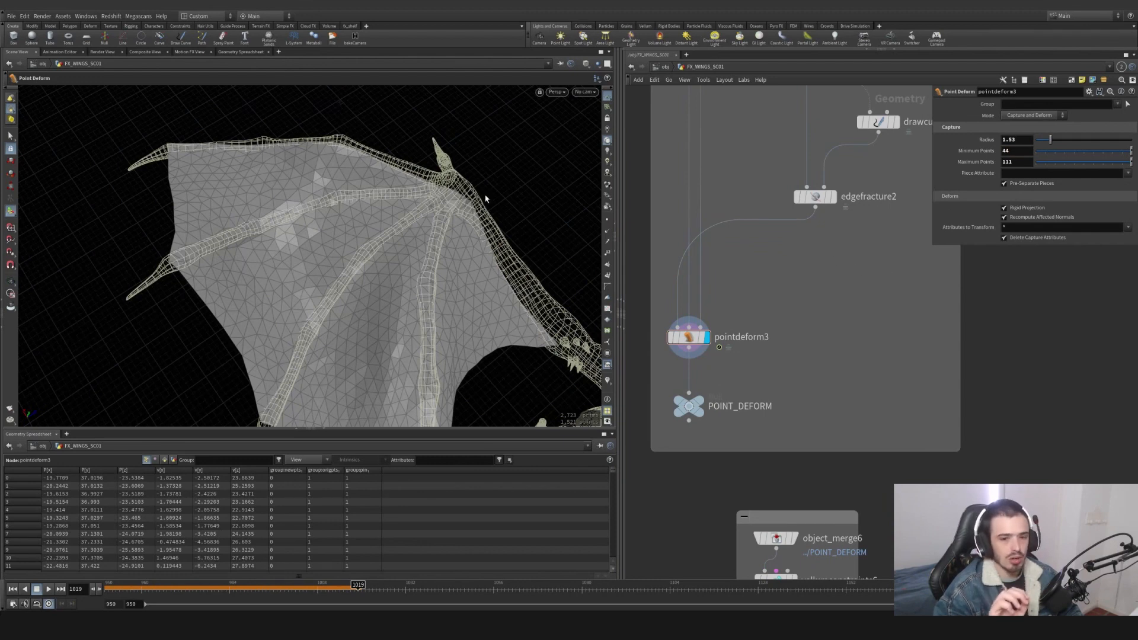
type("15")
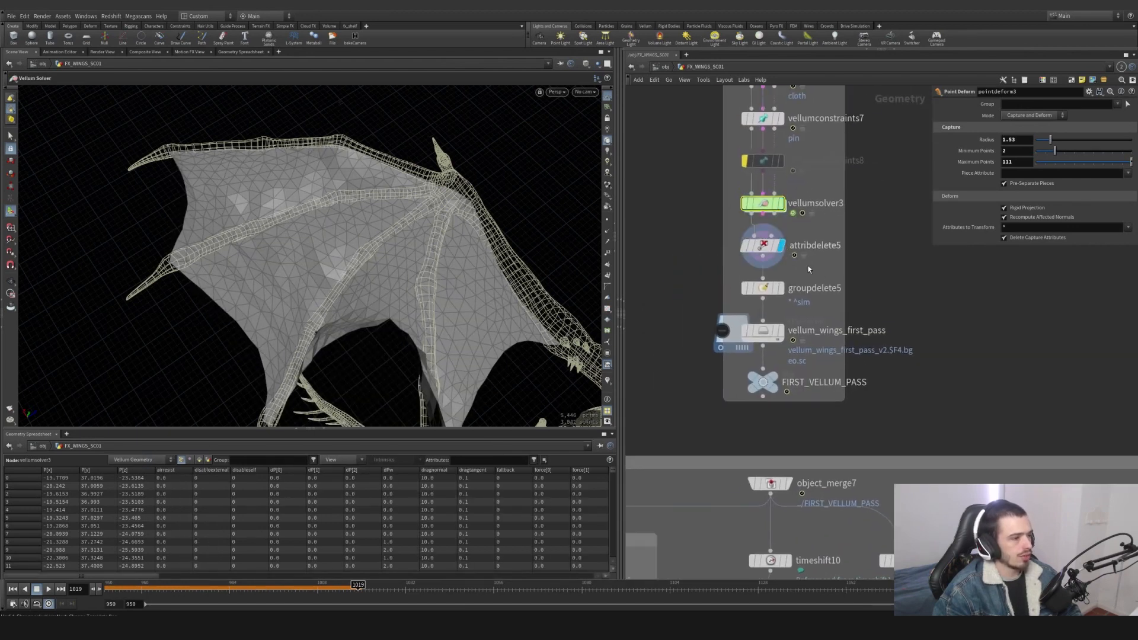
left_click(762, 244)
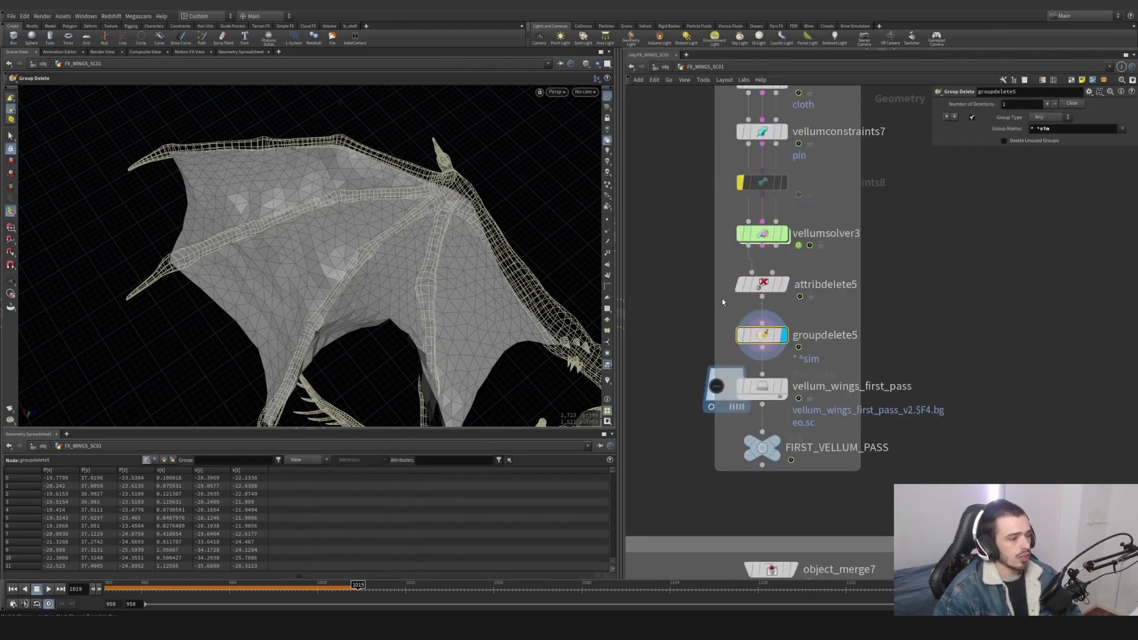
left_click(1052, 128)
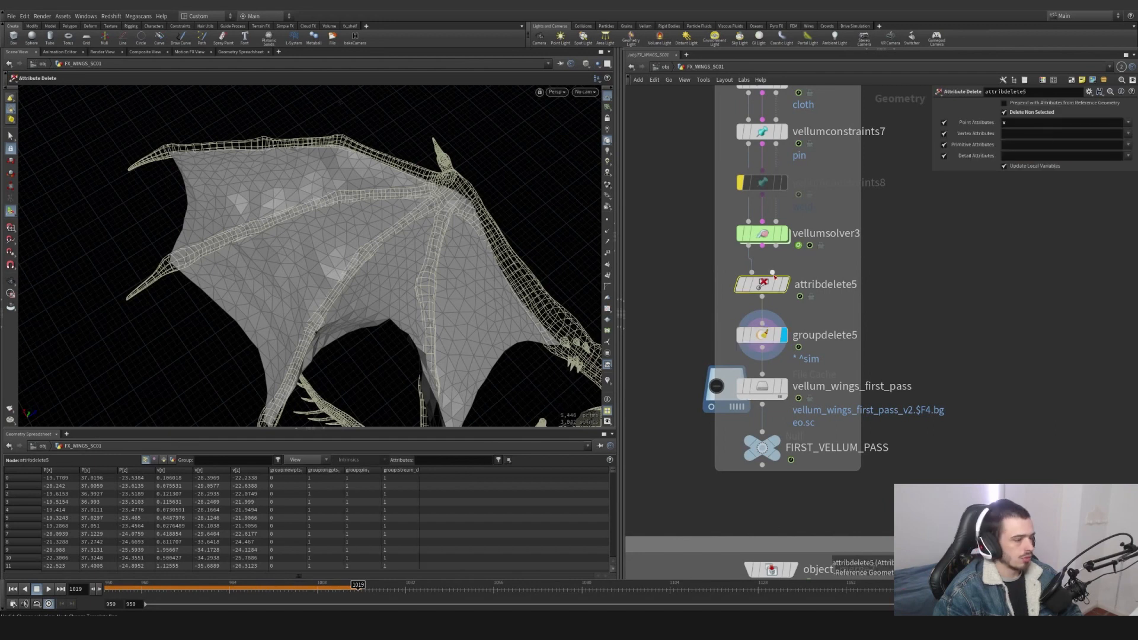
left_click(761, 334)
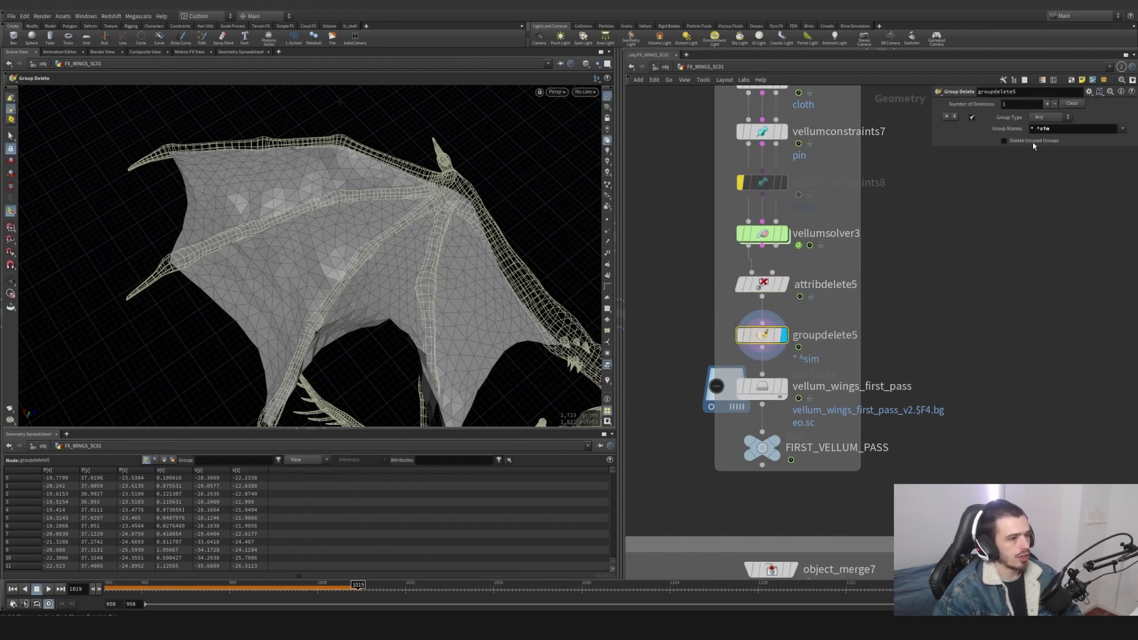
left_click(1073, 128)
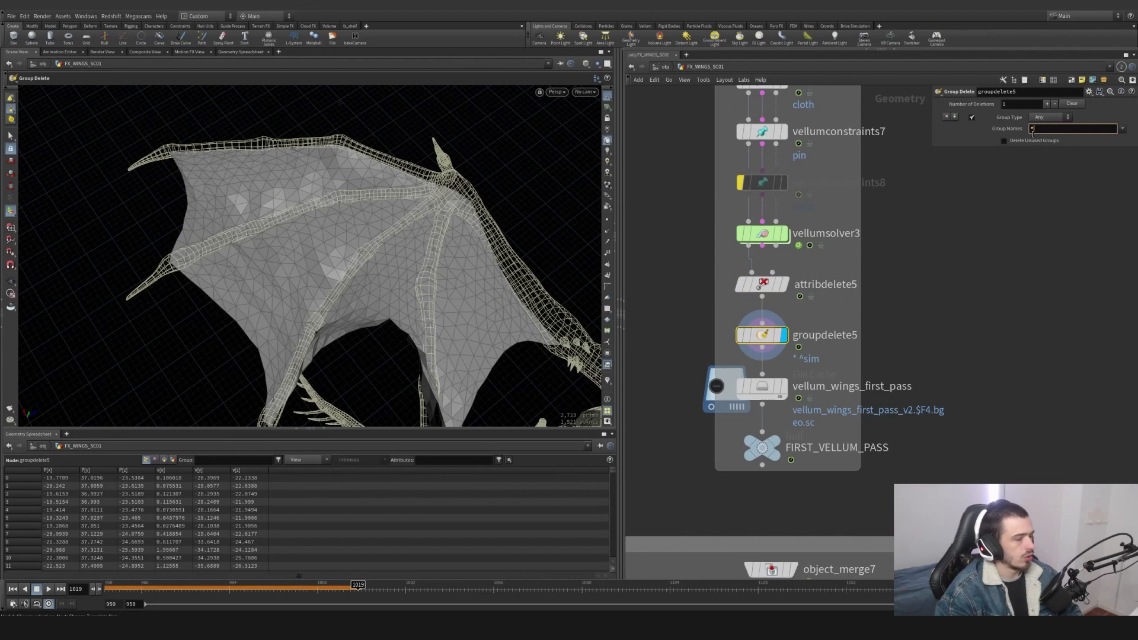
mouse_move(762, 335)
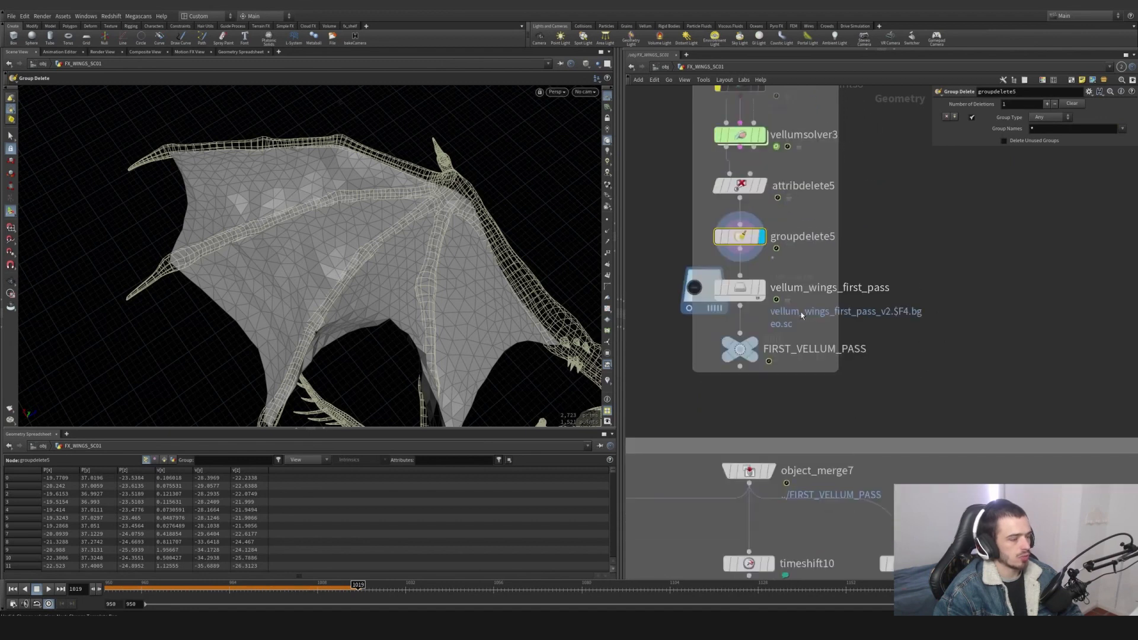
- Display the FIRST_VELLUM_PASS cache, then timeshift11 and blast8 of the tear-mask branch
left_click(738, 288)
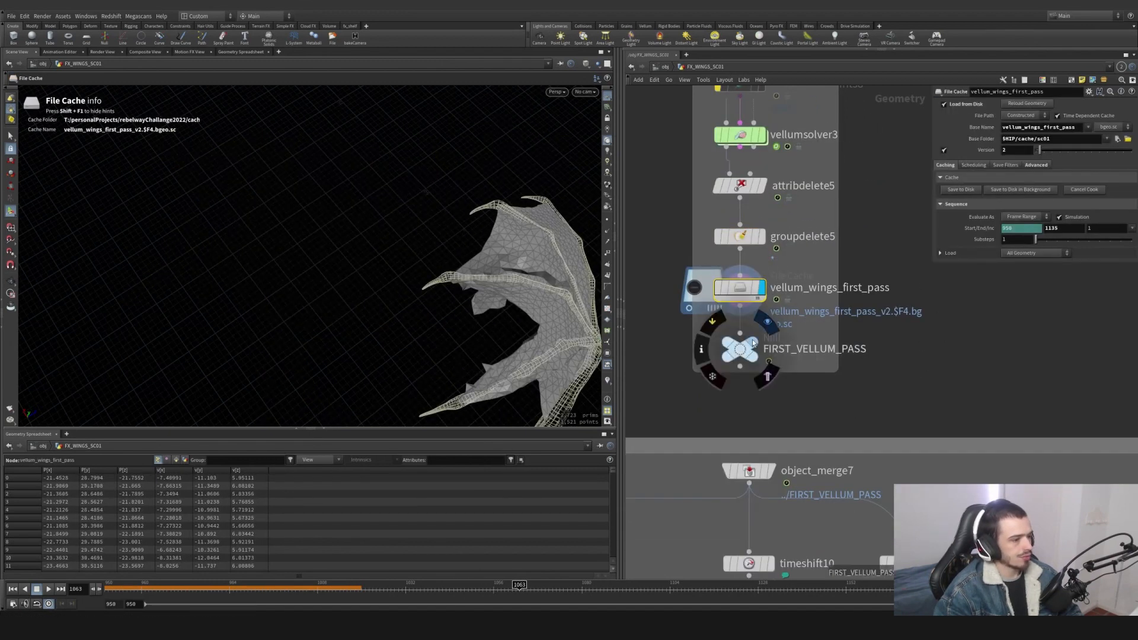
left_click(738, 349)
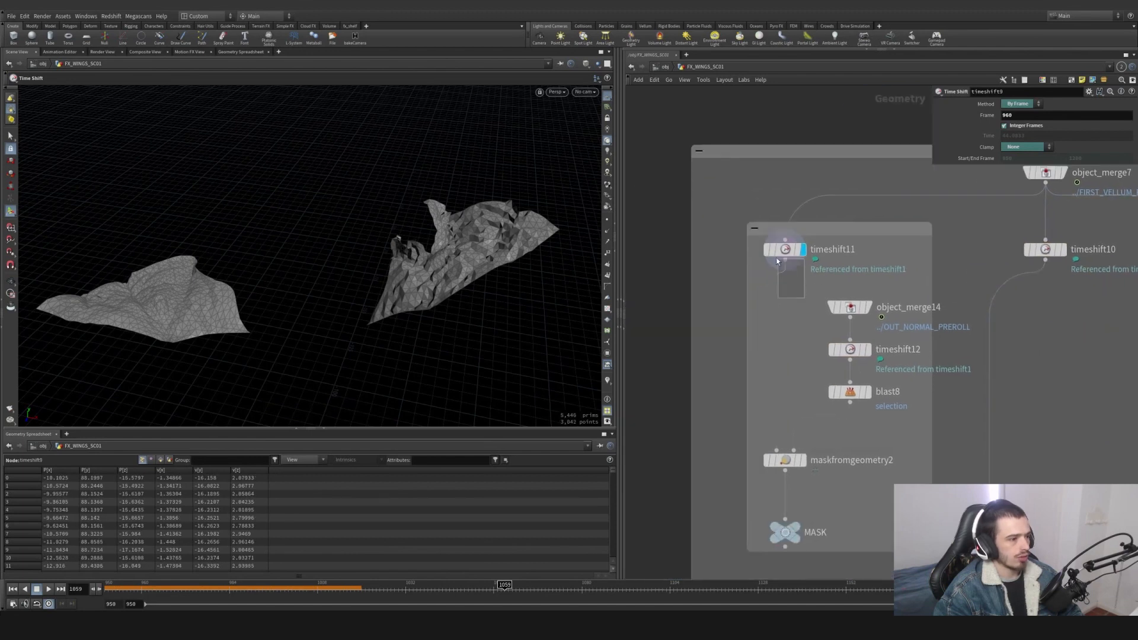
left_click(784, 249)
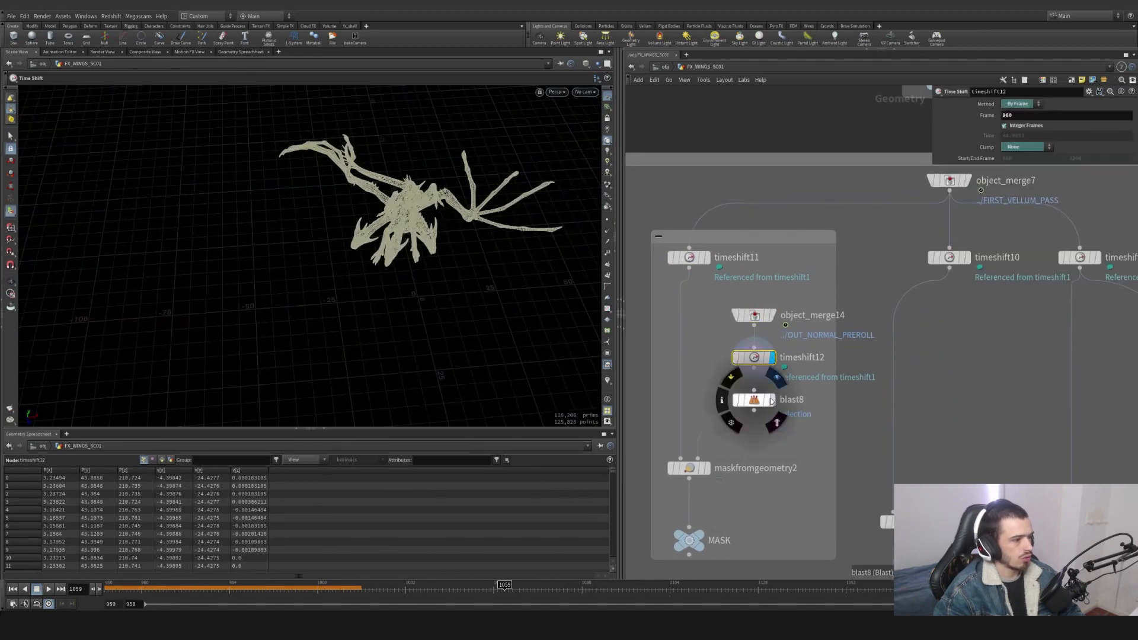
left_click(754, 399)
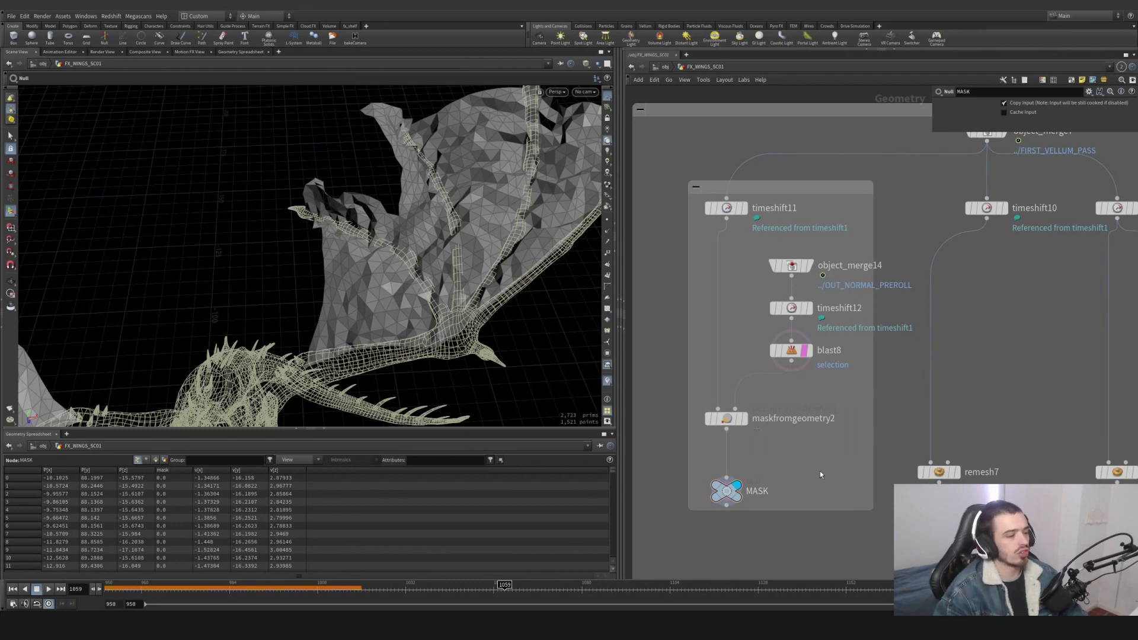
- Check attribblur3's Blurring Iterations and the frame held by timeshift10
left_click(845, 222)
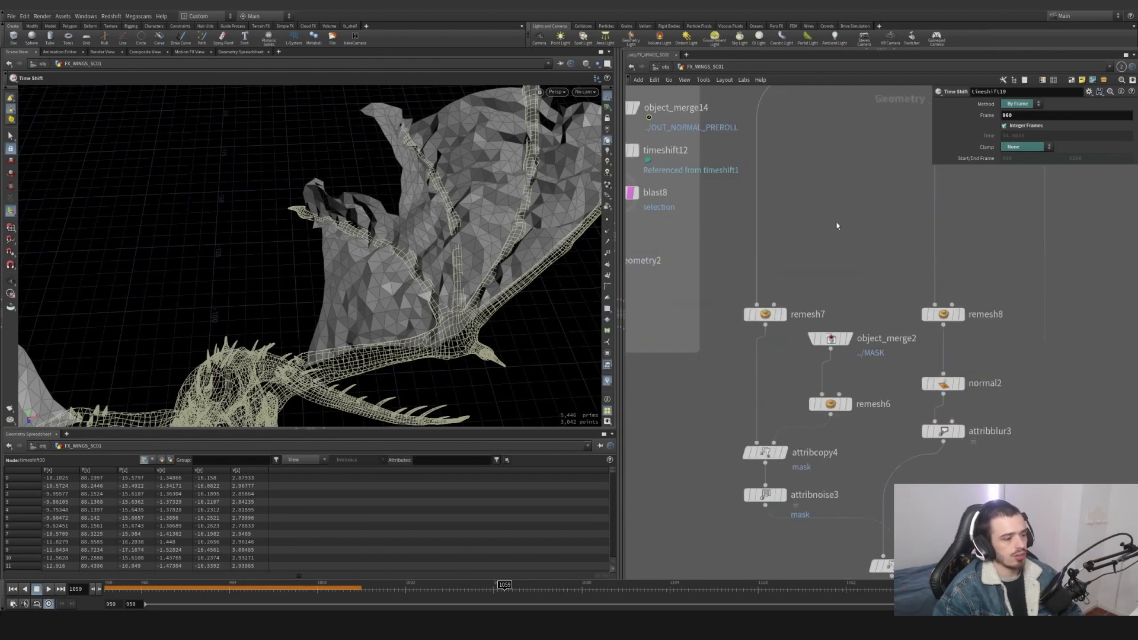
left_click(763, 313)
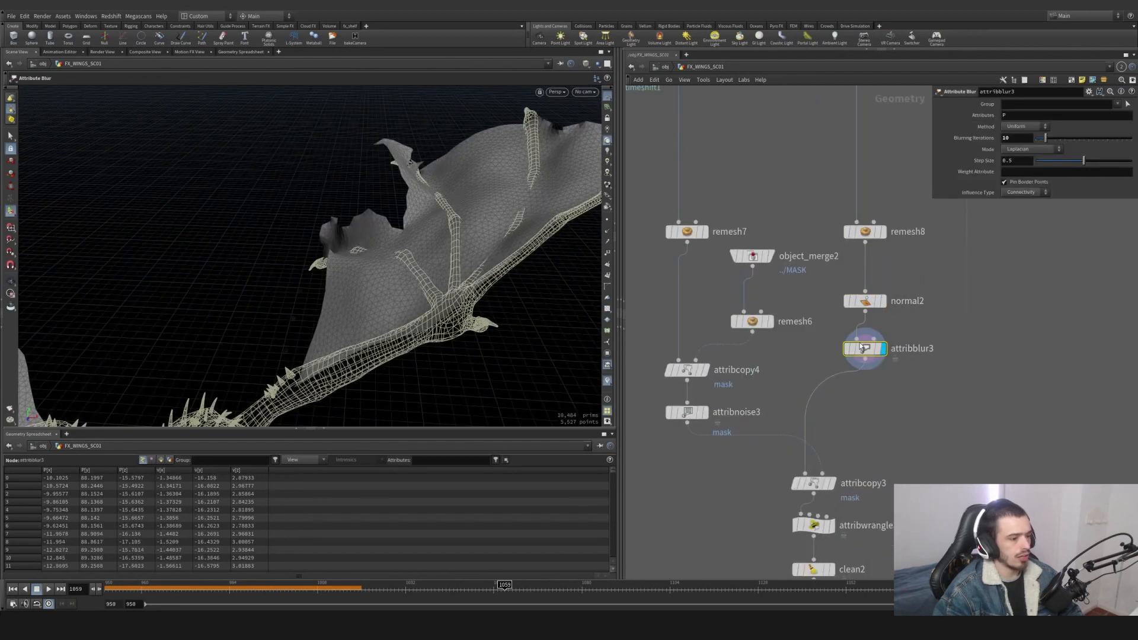
left_click(1006, 137)
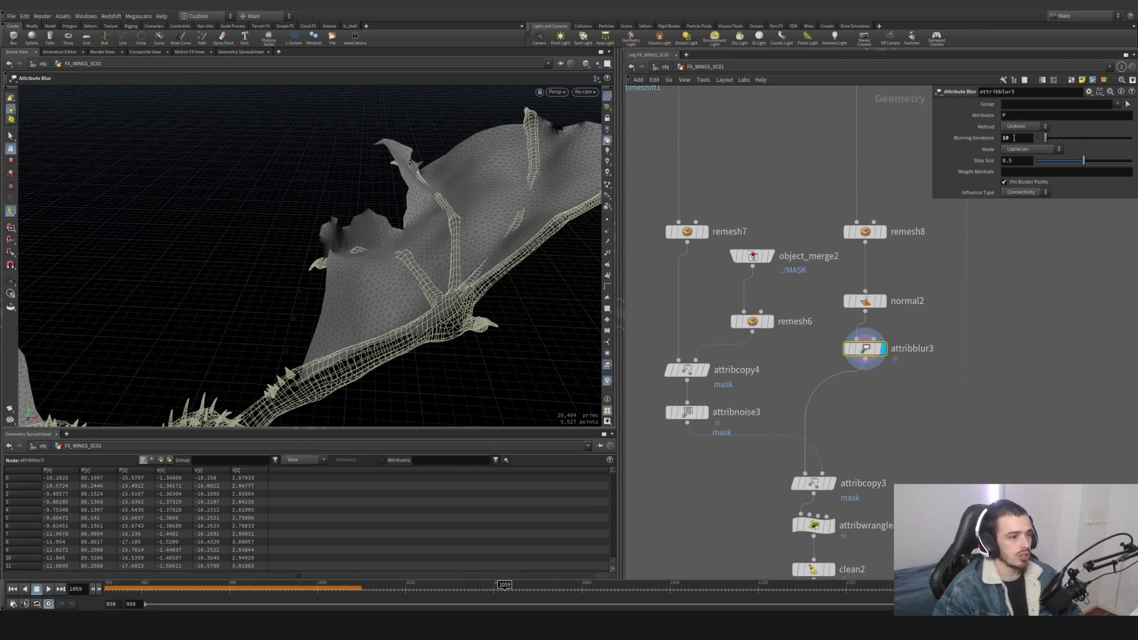
scroll("down", 3)
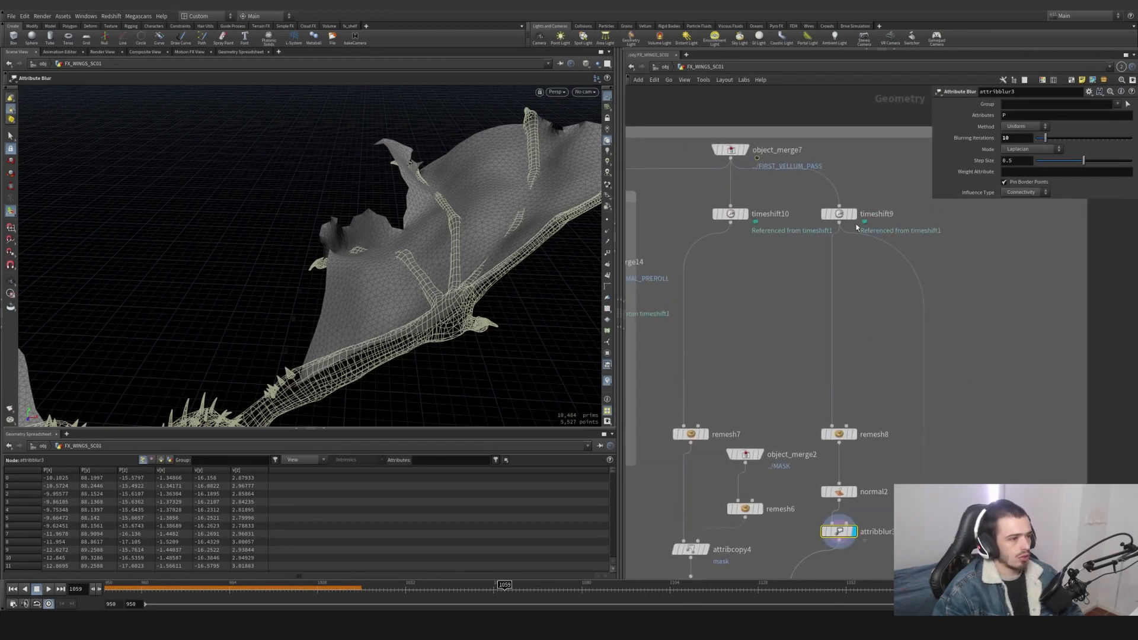
left_click(731, 213)
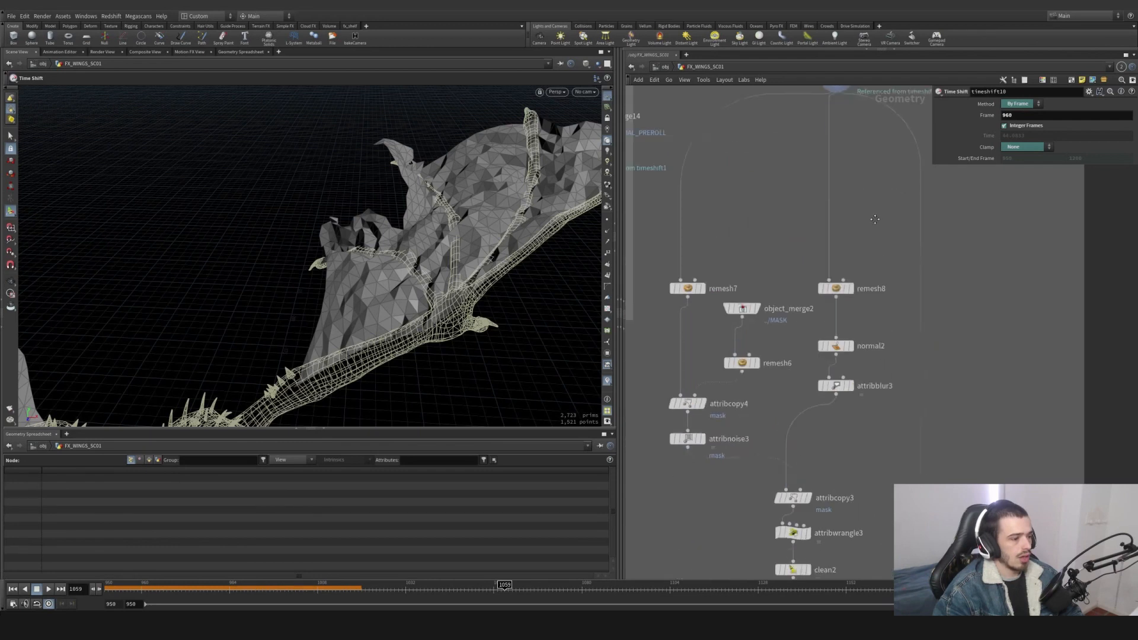
- Display the remesh7 result and visualize the copied red-blue mask attribute on the wing
left_click(790, 286)
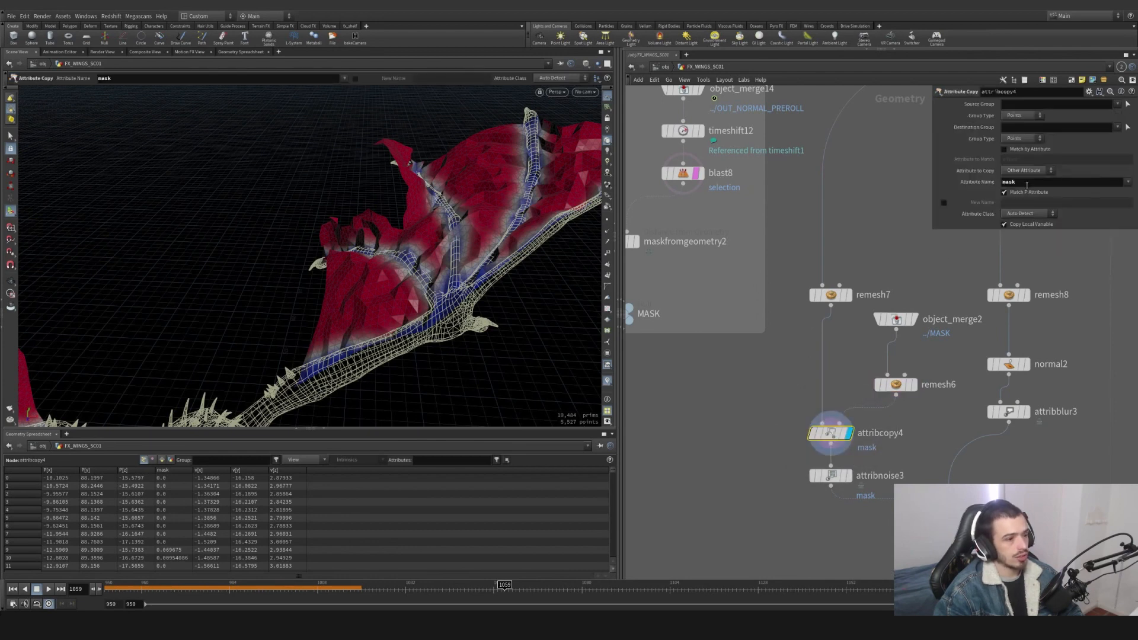
left_click(829, 293)
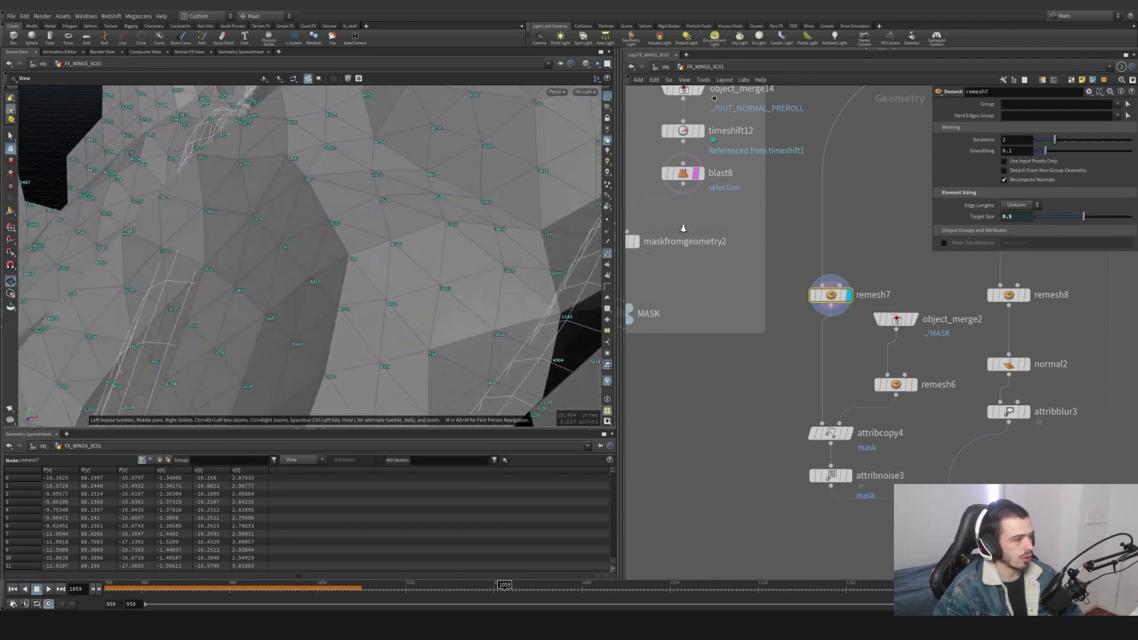
right_click(896, 384)
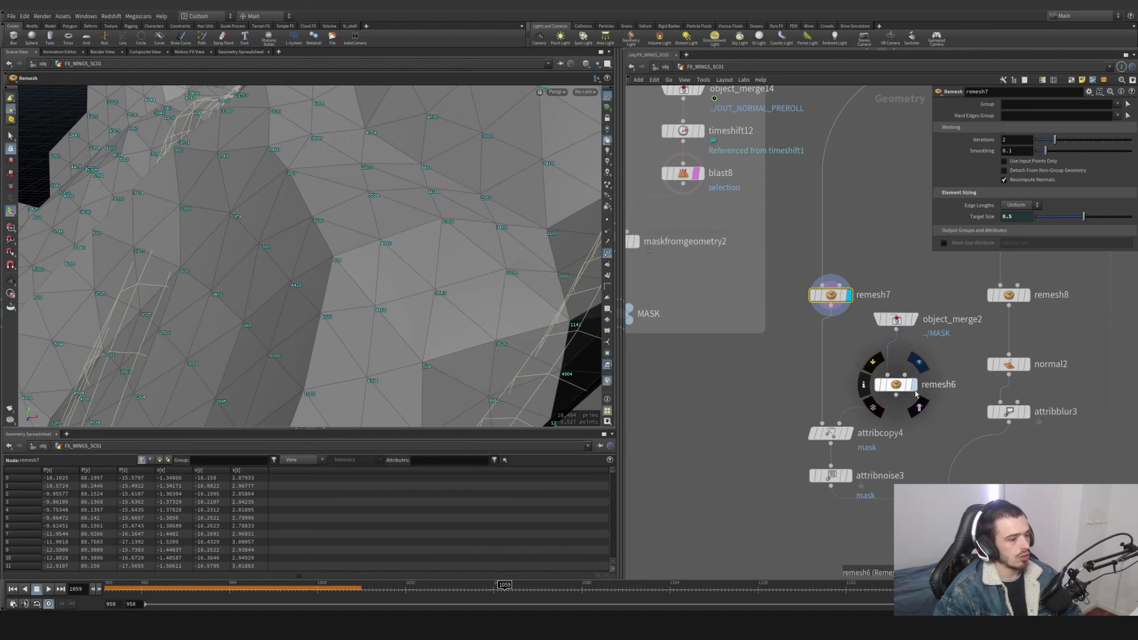
left_click(895, 384)
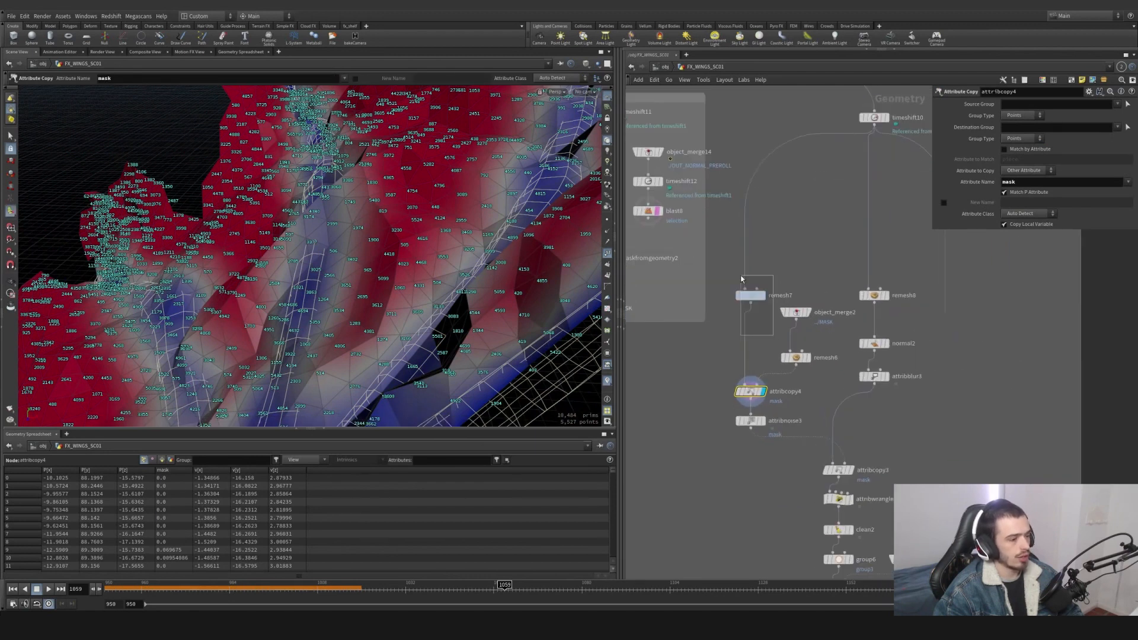
- Review the mask noise, remesh8 target size, blurred normals and mask copied onto the full wing
left_click(823, 356)
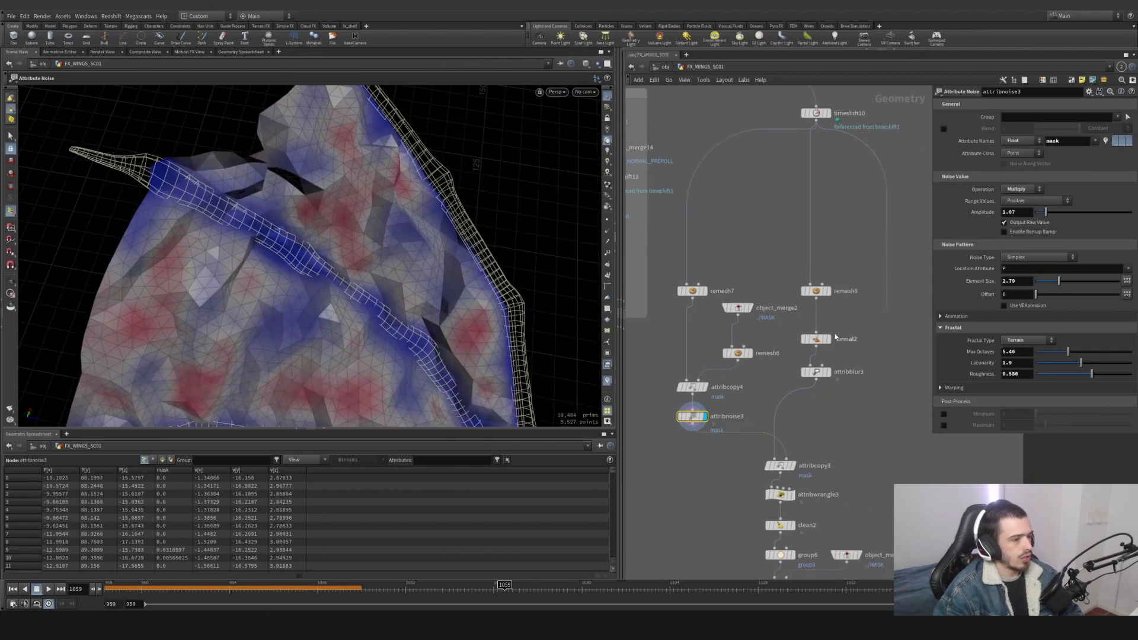
left_click(814, 290)
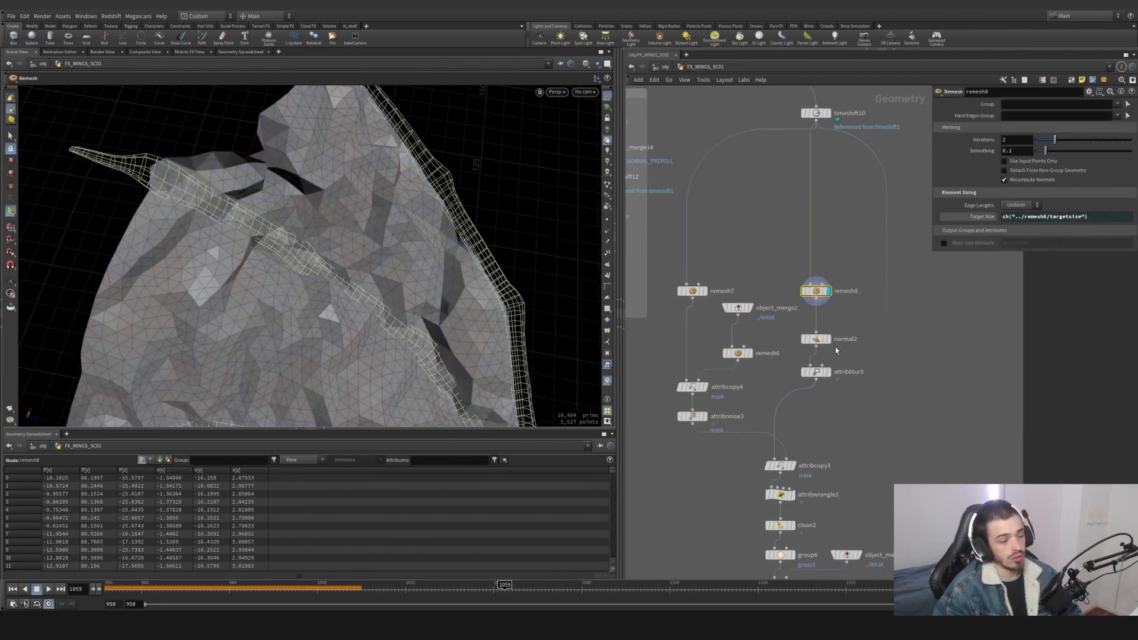
left_click(814, 371)
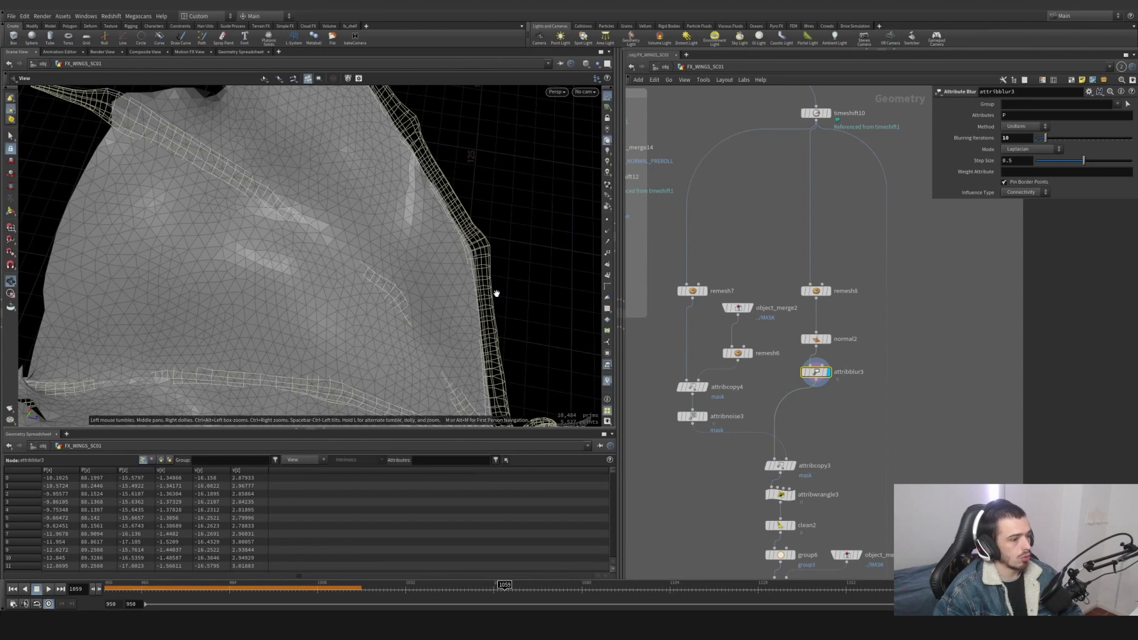
left_click(780, 457)
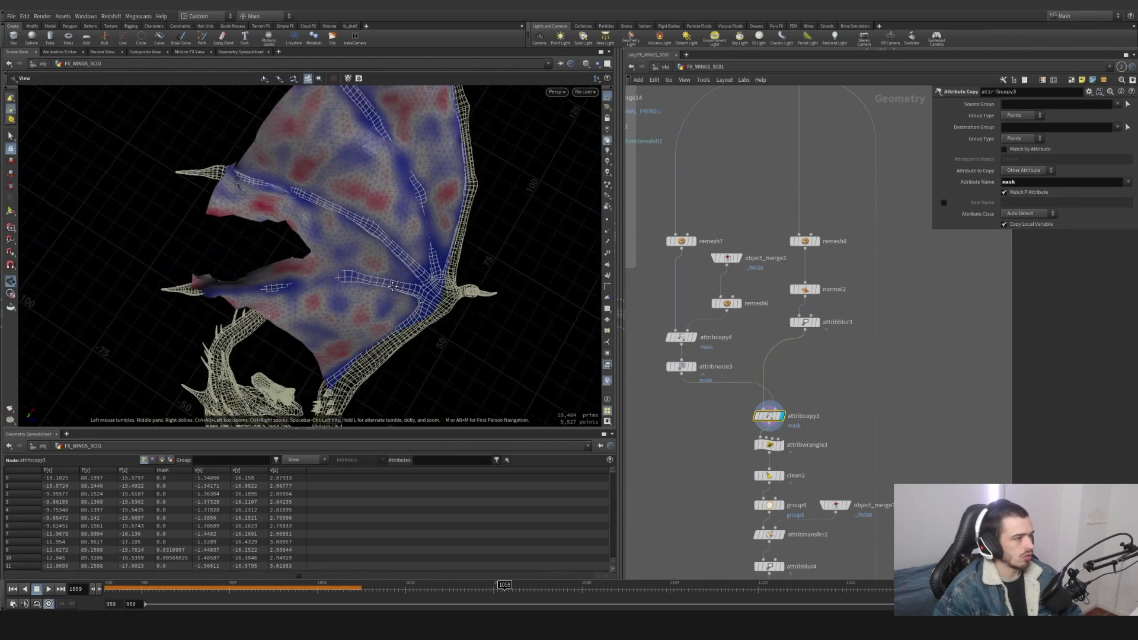
- Adjust attribwrangle3's Thresh slider controlling how many tear holes are cut
left_click(782, 375)
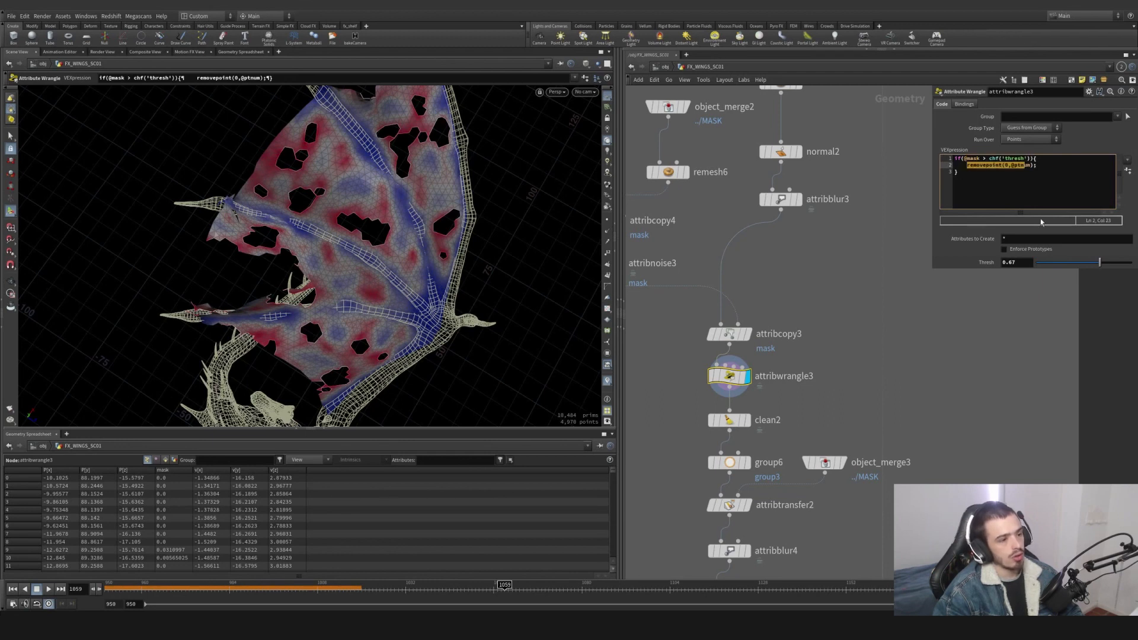
left_click_drag(1099, 262, 1095, 261)
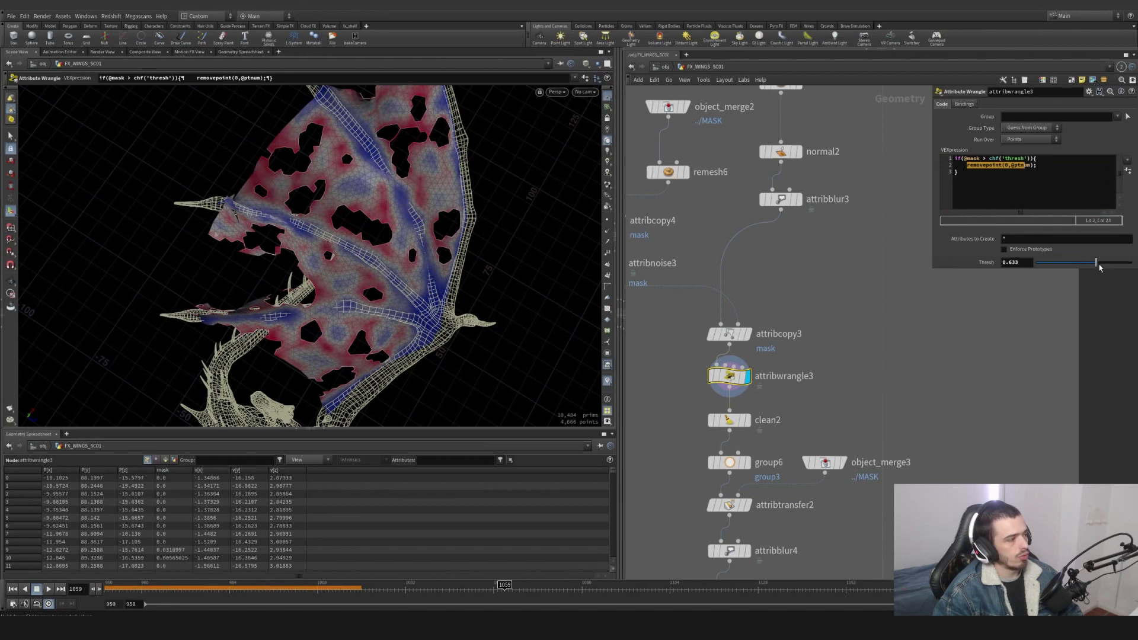
left_click_drag(1095, 262, 1101, 261)
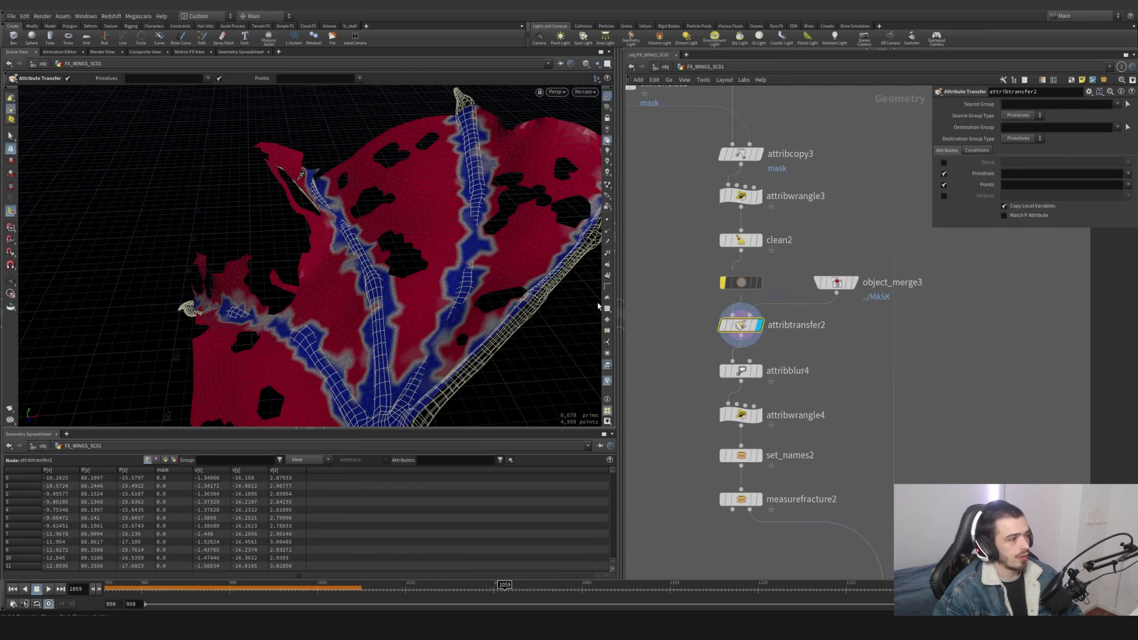
- Adjust attribwrangle4's Thresh slider widening the wing region that simulates
left_click(739, 370)
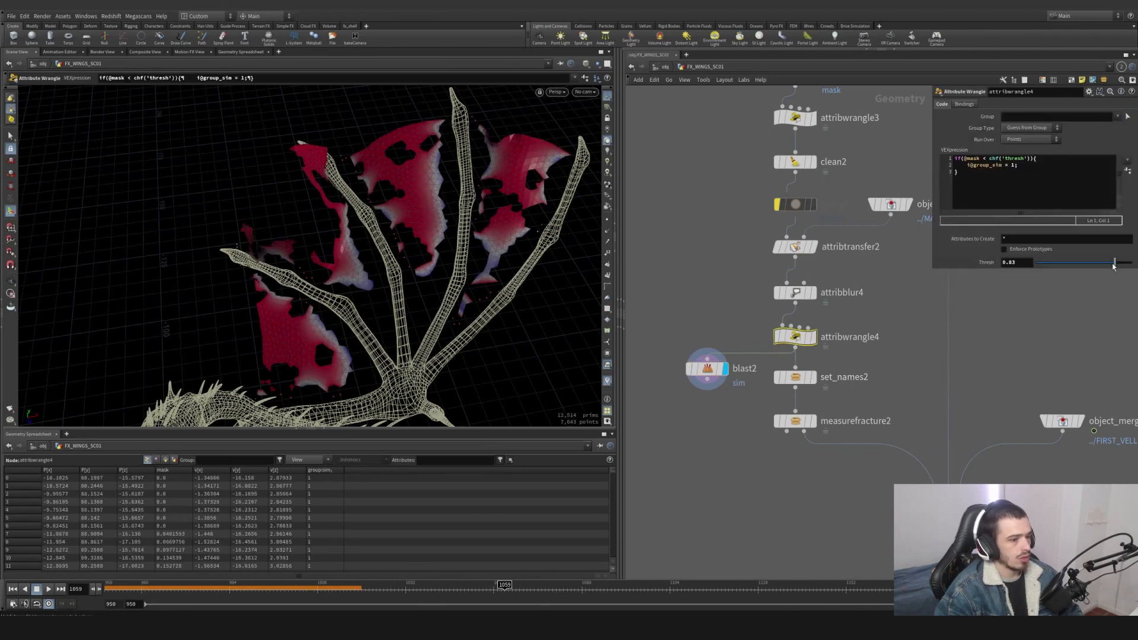
left_click_drag(1114, 262, 1083, 262)
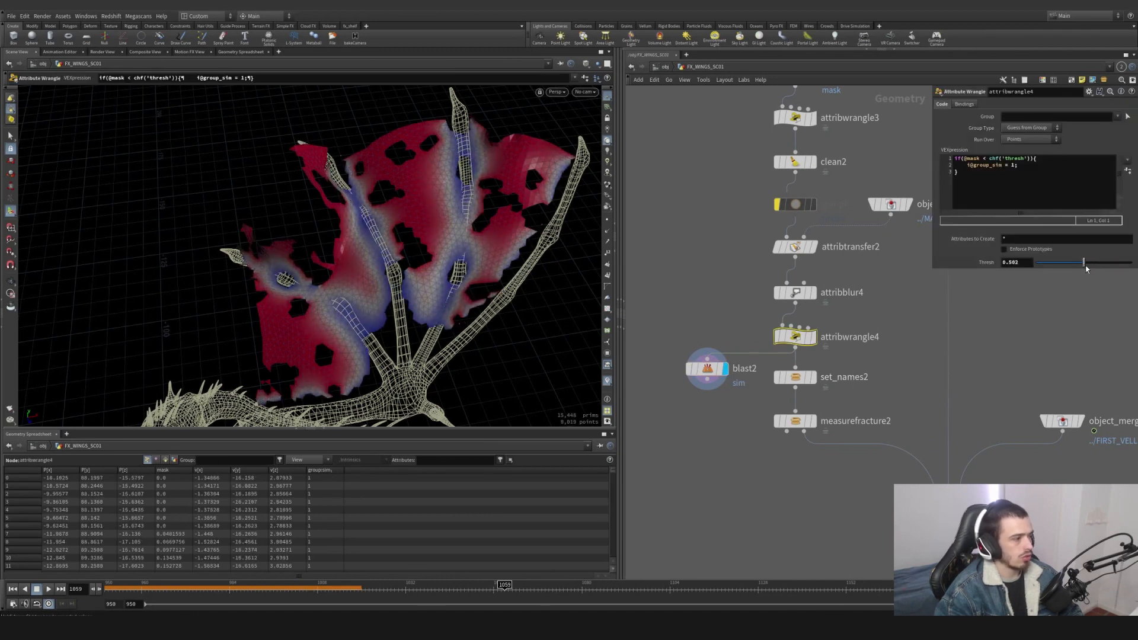
left_click_drag(1085, 261, 1107, 262)
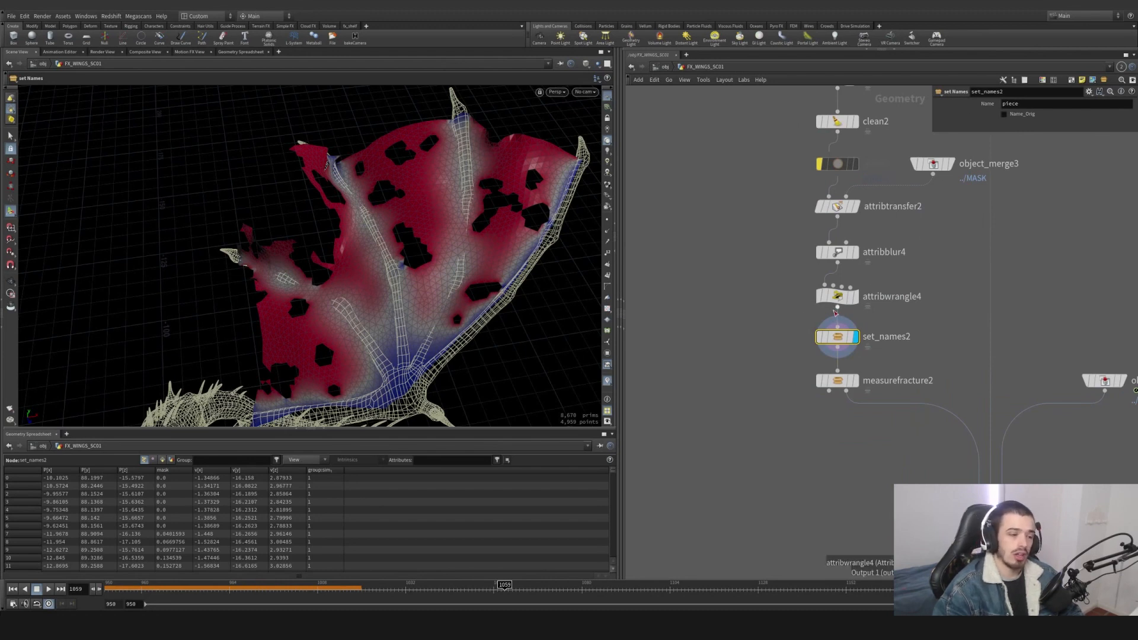
- Add a Connectivity SOP branching off beside set_names2
key("tab")
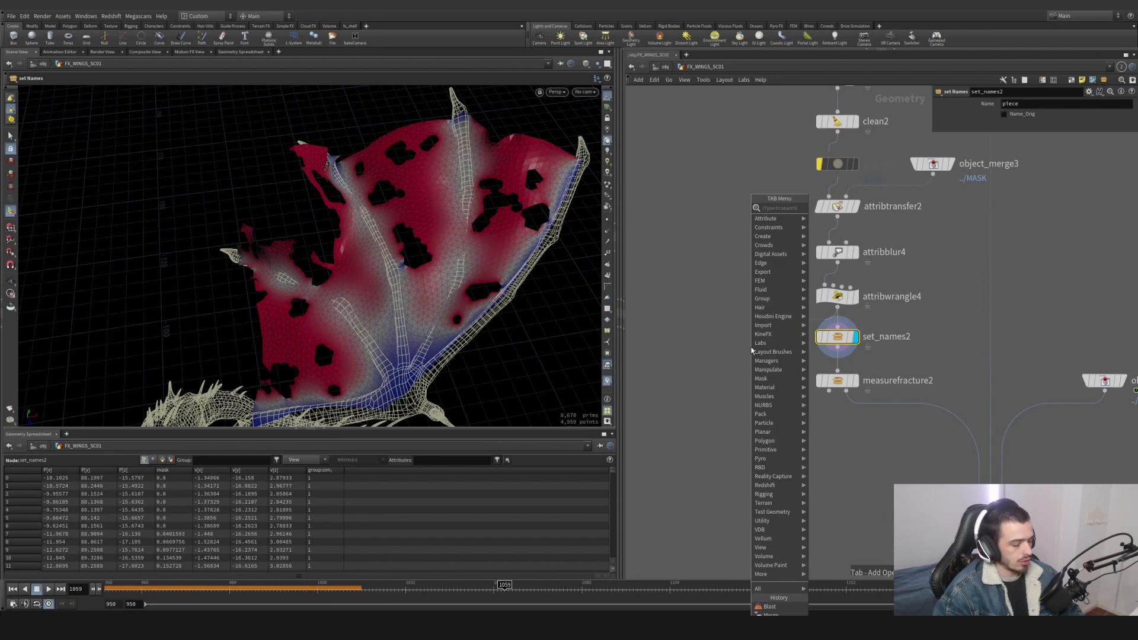
type("con")
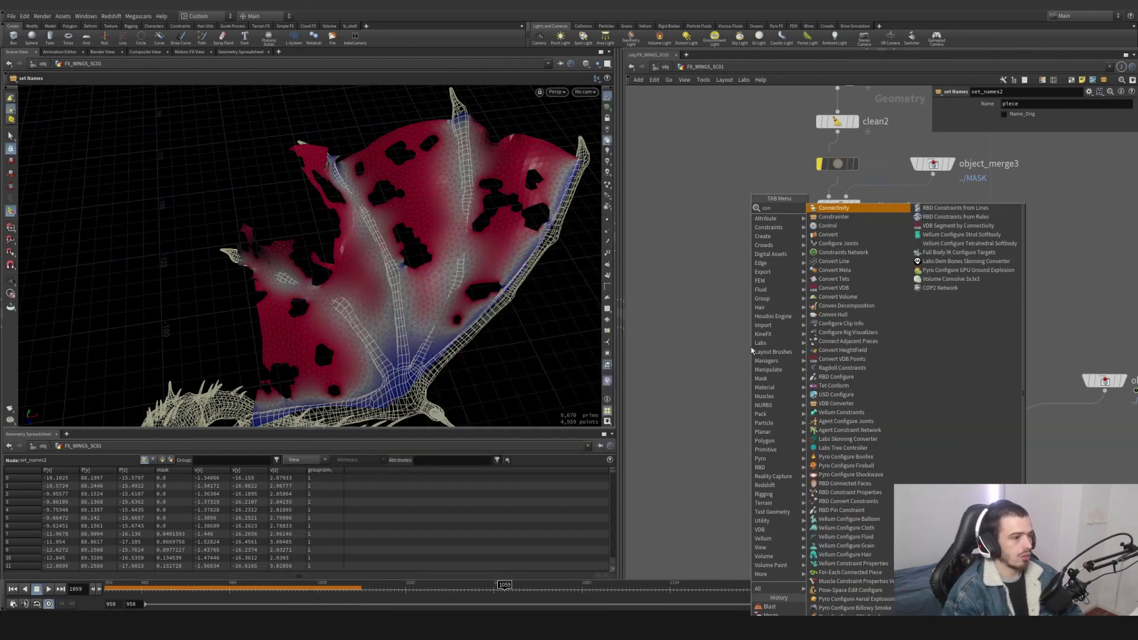
left_click(833, 207)
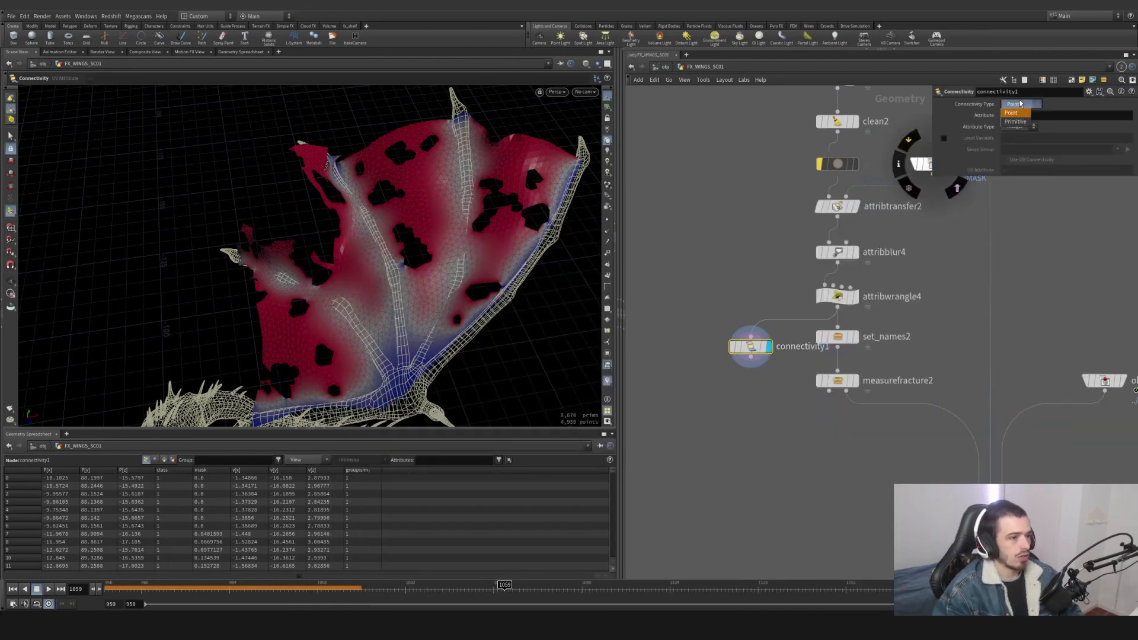
left_click(1014, 113)
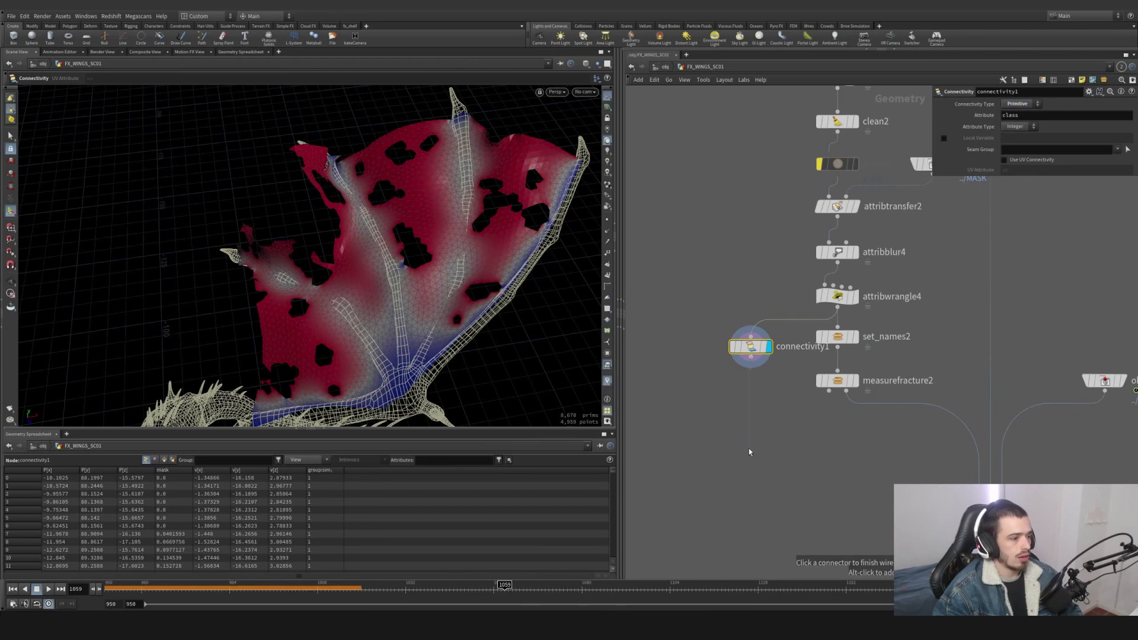
- Add a primitive wrangle with s@name = "piece_" + itoa(i@class), then view the two-piece test null
key("tab")
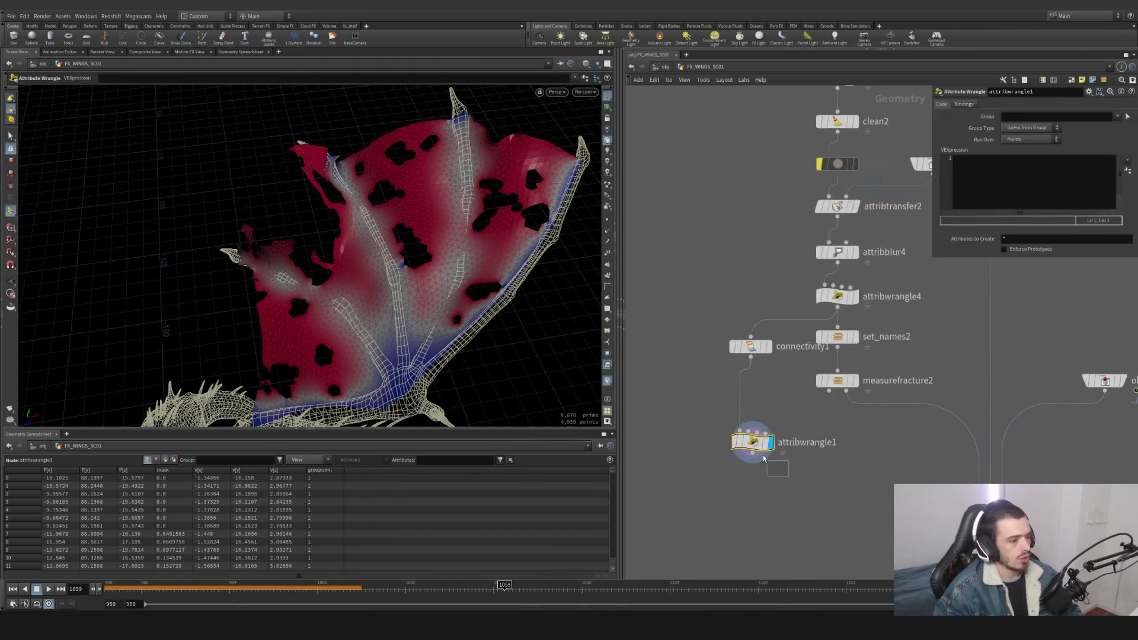
type("s@name = \"piece_\" + itoa(i@class);")
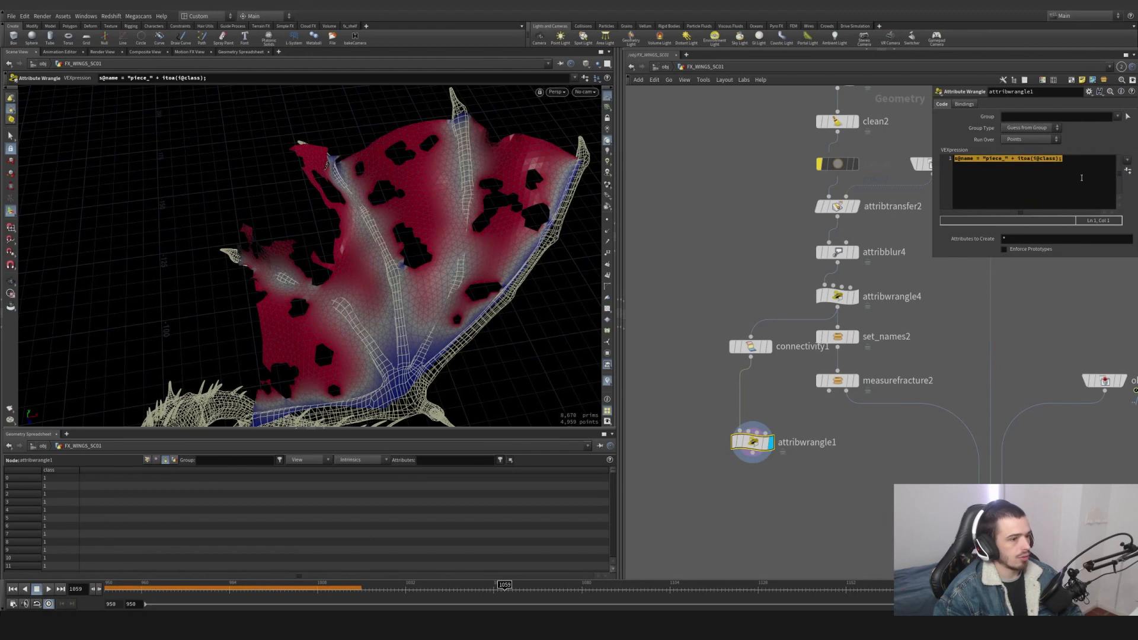
left_click(1029, 140)
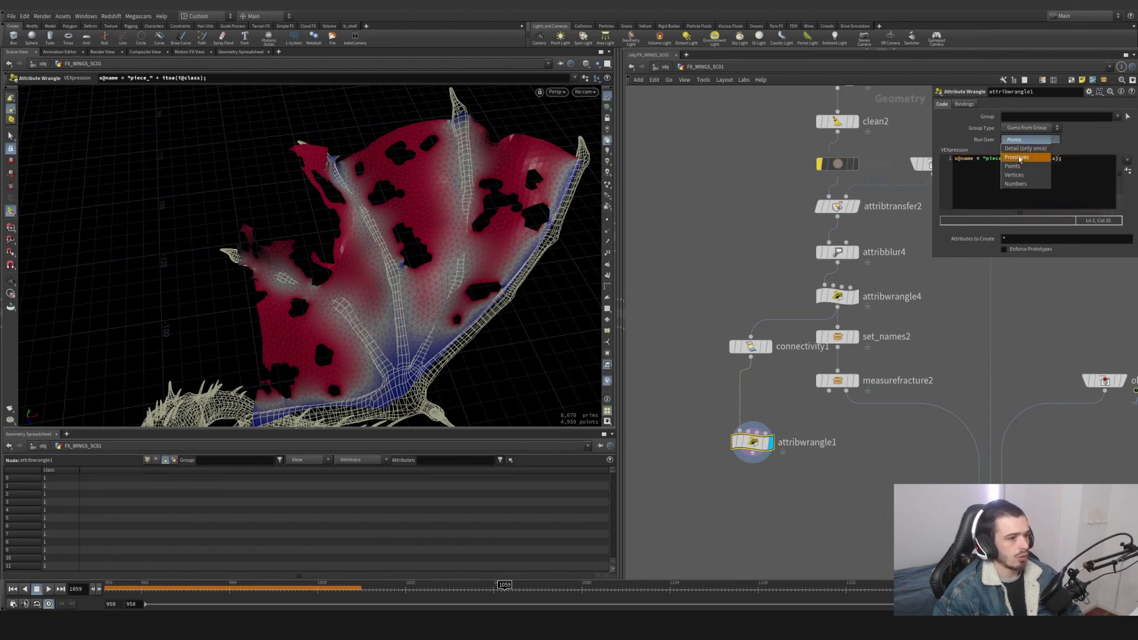
left_click(750, 346)
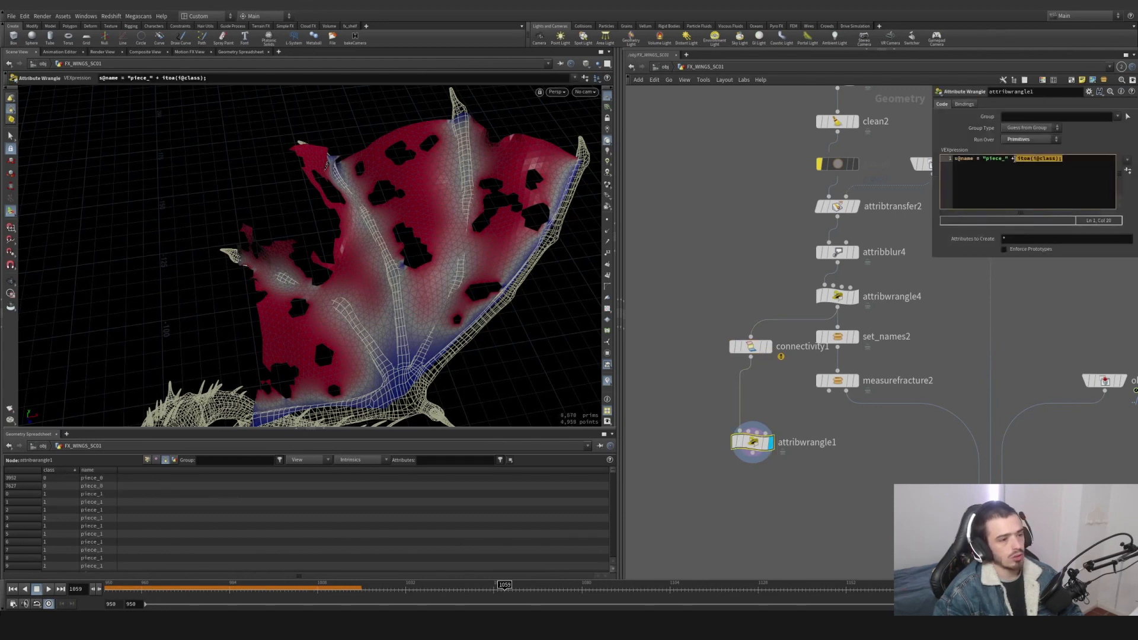
left_click(749, 346)
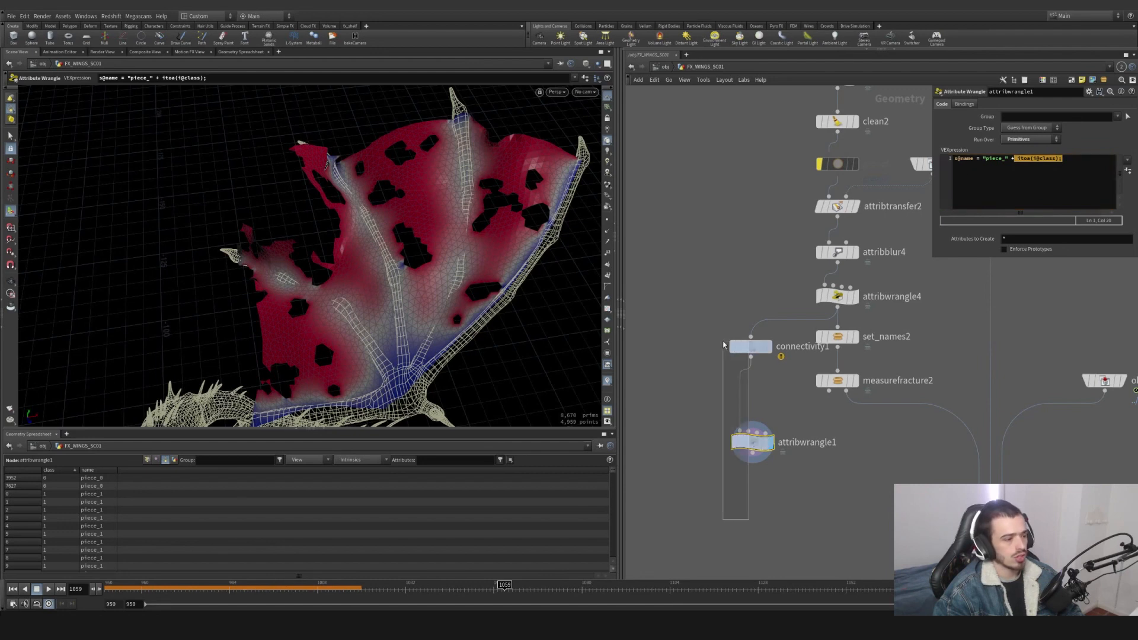
left_click(835, 380)
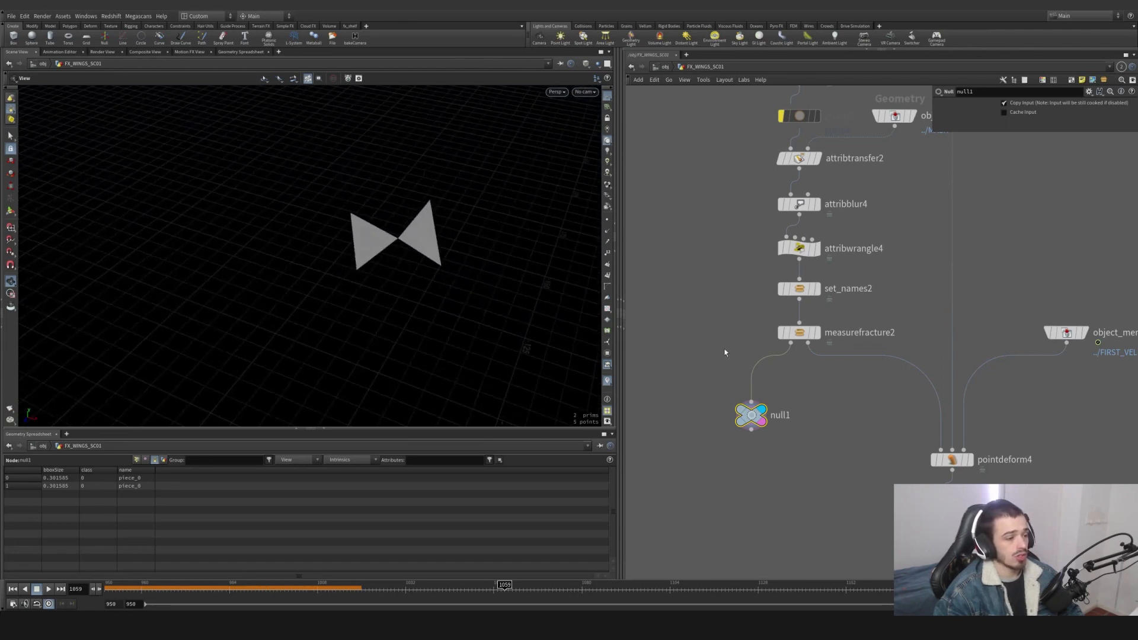
- Inspect measurefracture2's measure_volume and split_bbox2 internals, then show pointdeform4 on the whole dragon
left_click(797, 331)
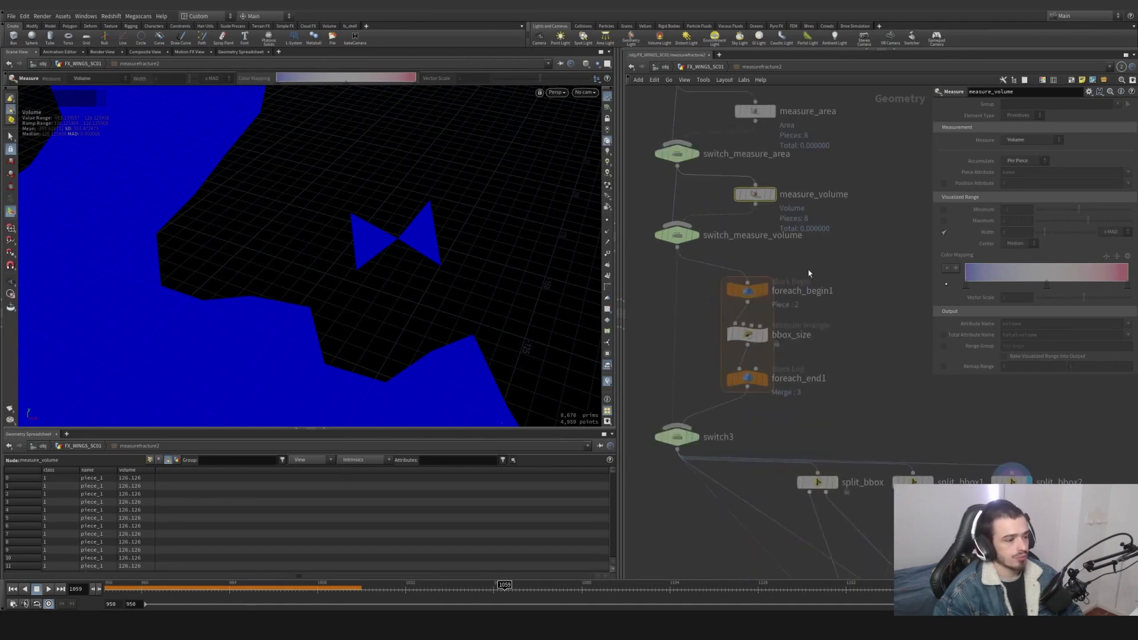
left_click(745, 334)
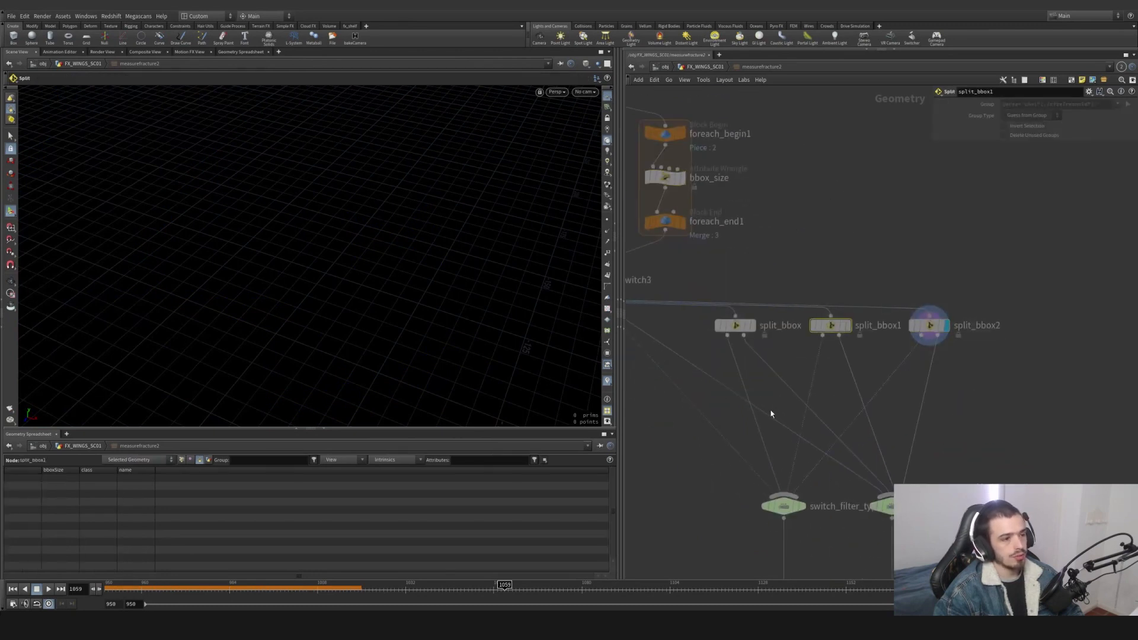
left_click(735, 325)
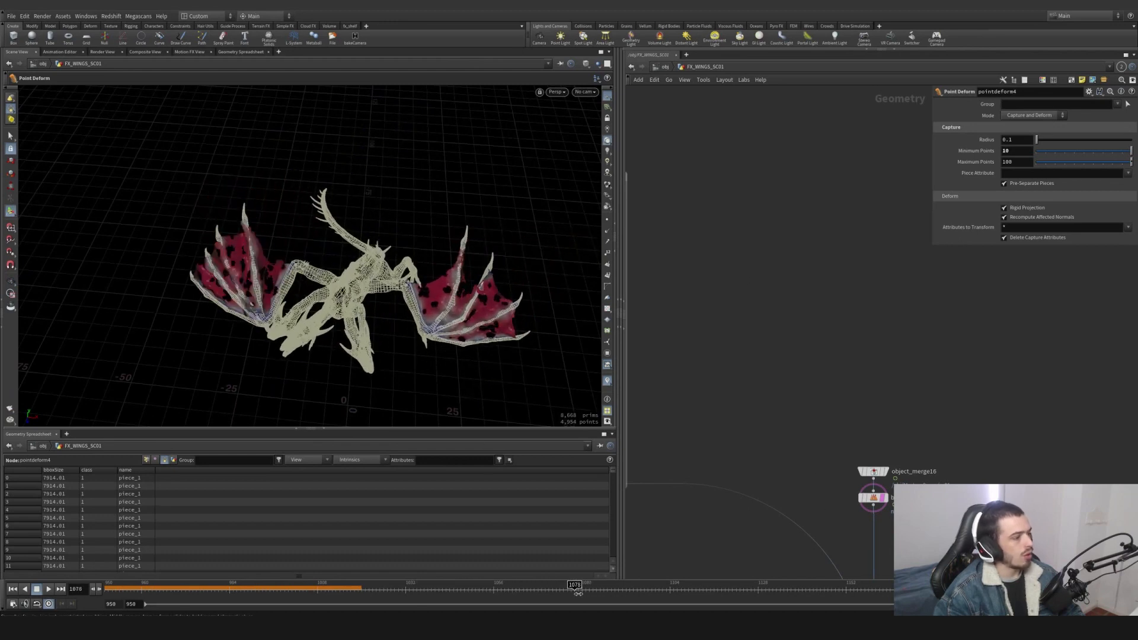
- At a later frame, review attribdelete4 and groupdelete4 first-pass cleanup toward vellumconstraints9
left_click_drag(573, 584, 665, 584)
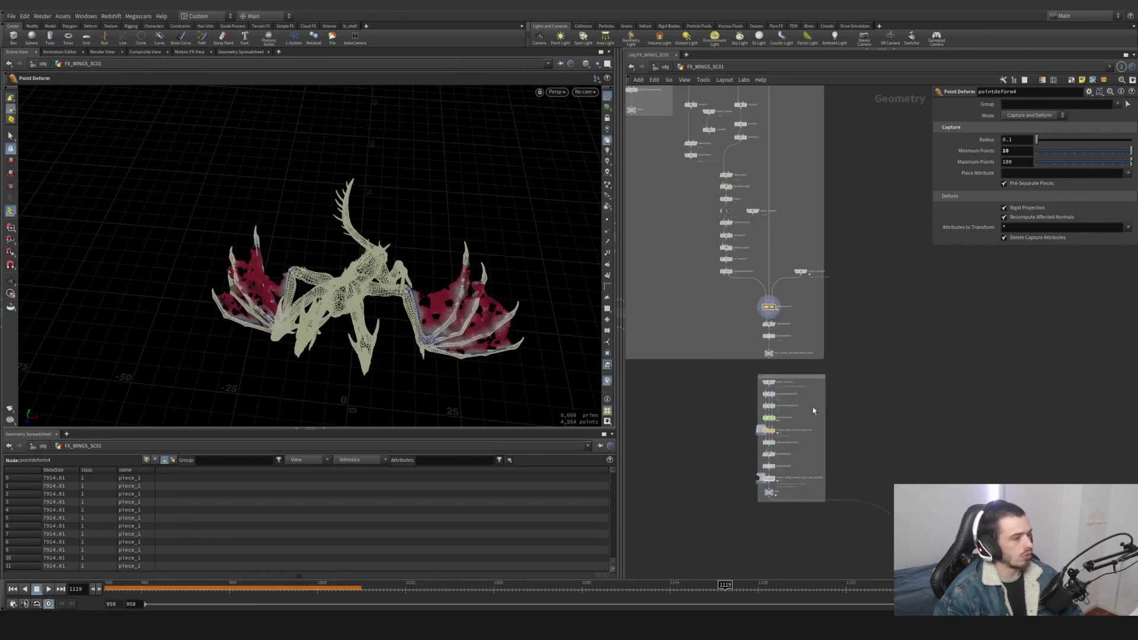
left_click(680, 284)
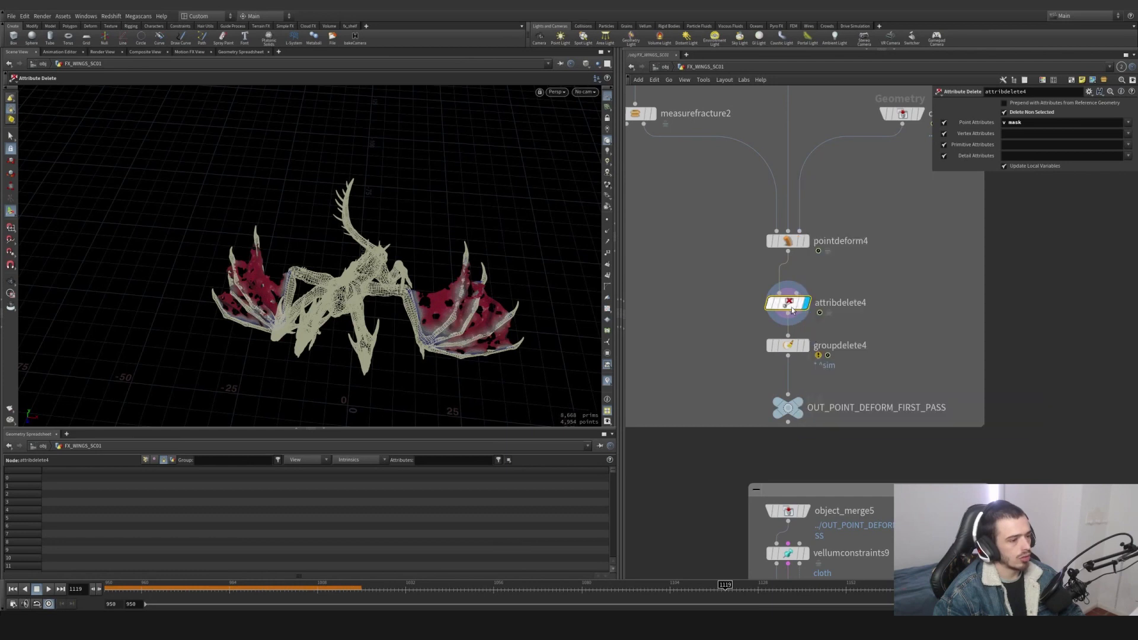
left_click(786, 344)
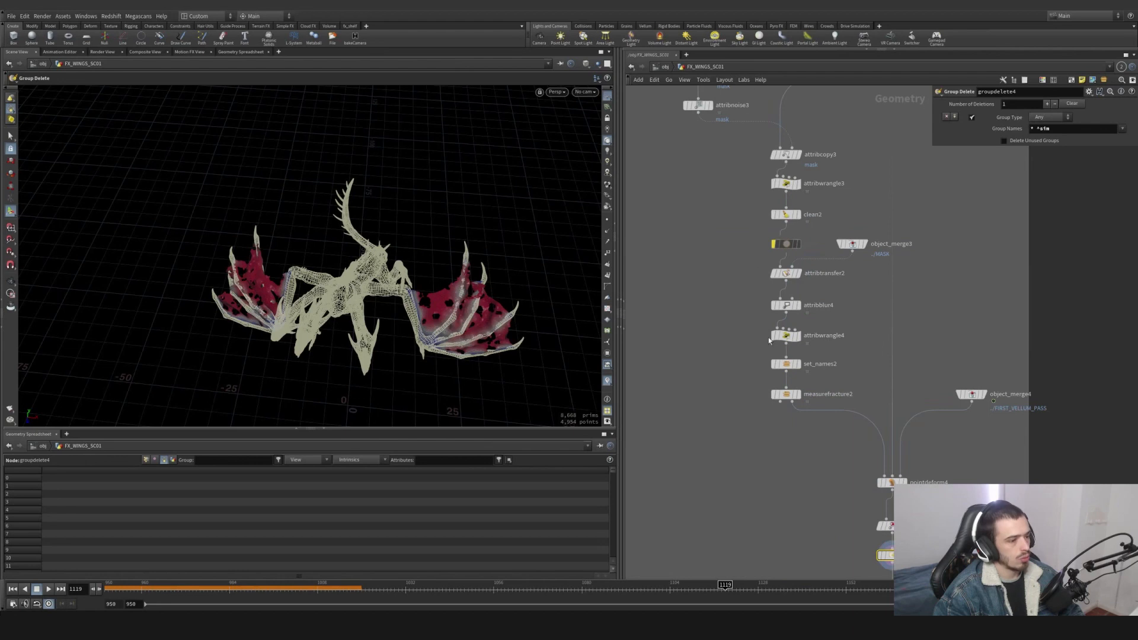
scroll("down", 3)
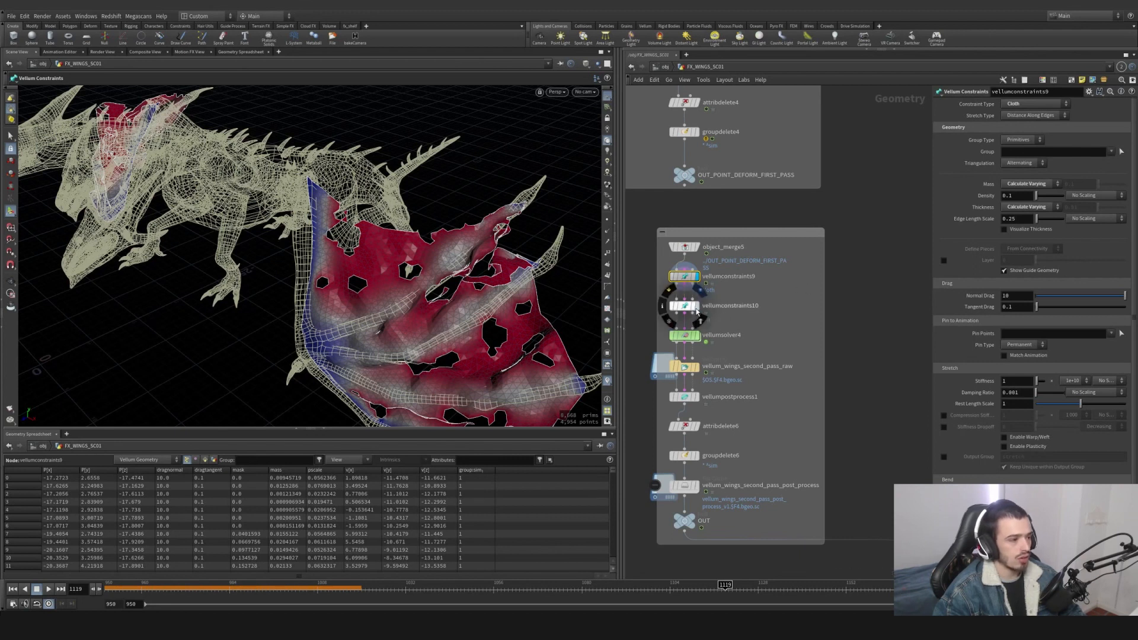
- Review the second-pass pin constraints and Vellum solver, then scrub through the flapping torn-wing sim
left_click(686, 305)
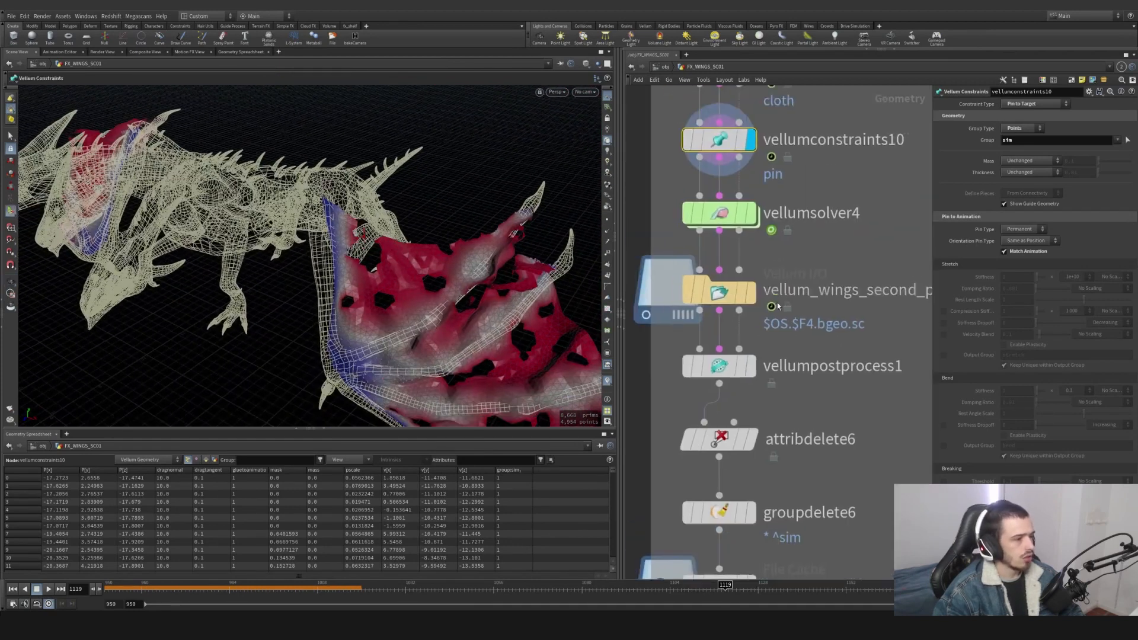
scroll("down", 3)
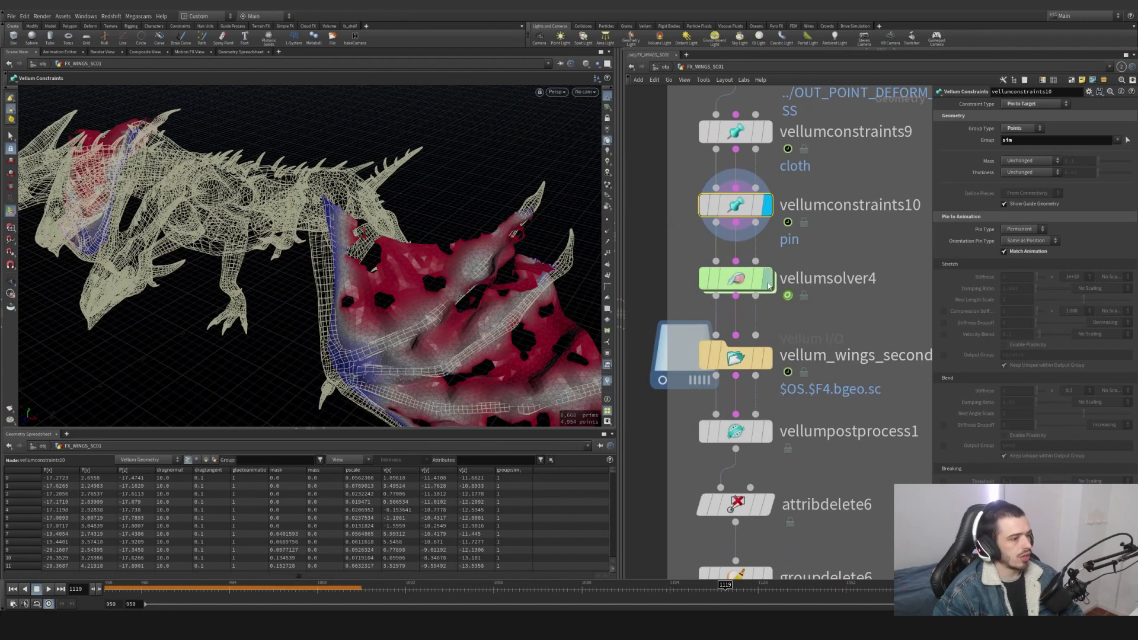
left_click(734, 277)
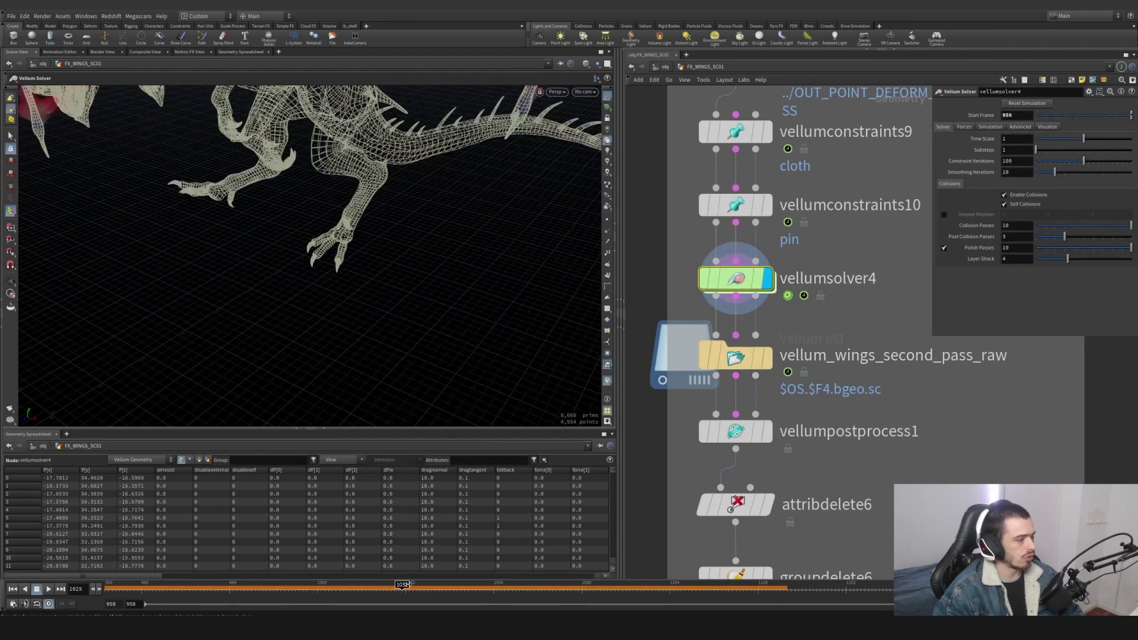
left_click_drag(403, 584, 622, 585)
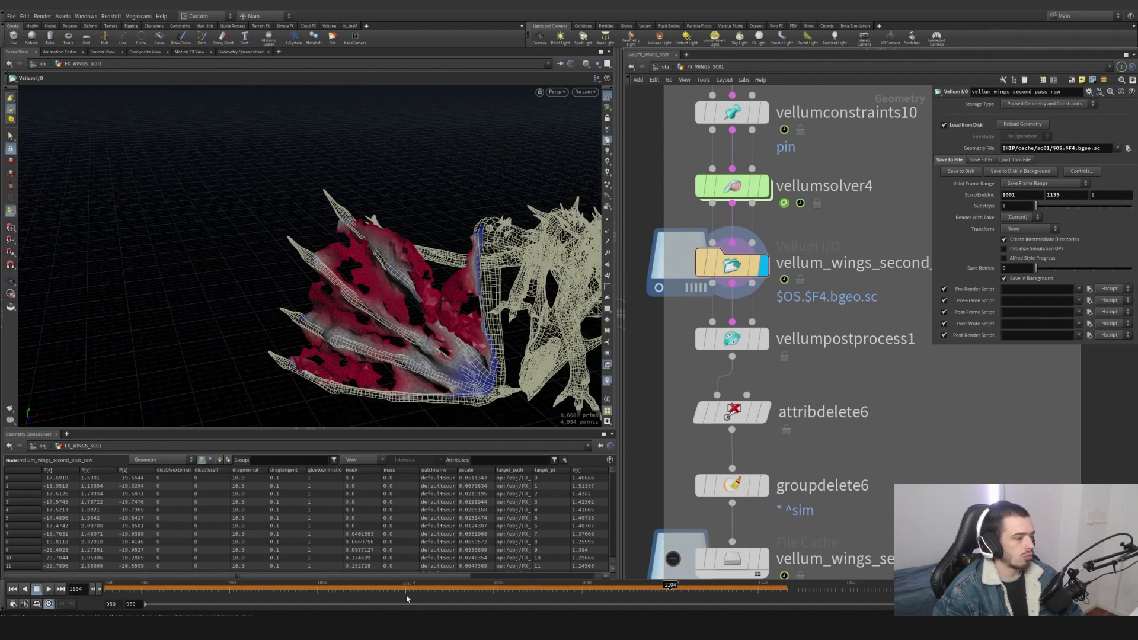
- Inspect the Vellum post-process extruding the torn wings by a 0.209 thickness scale
left_click_drag(667, 584, 602, 585)
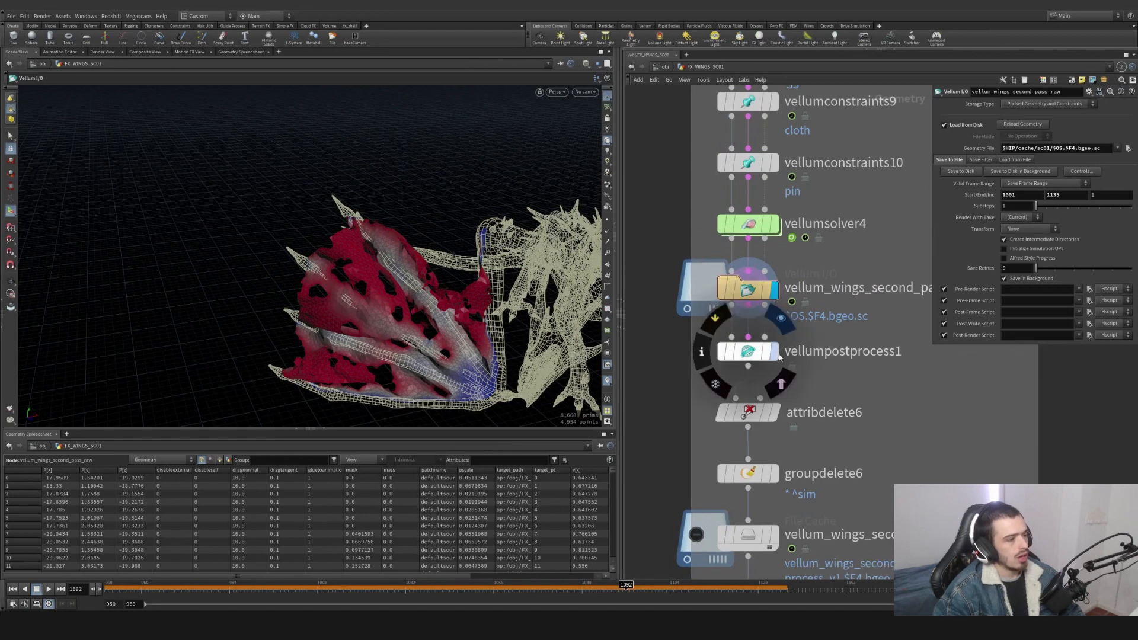
left_click(747, 351)
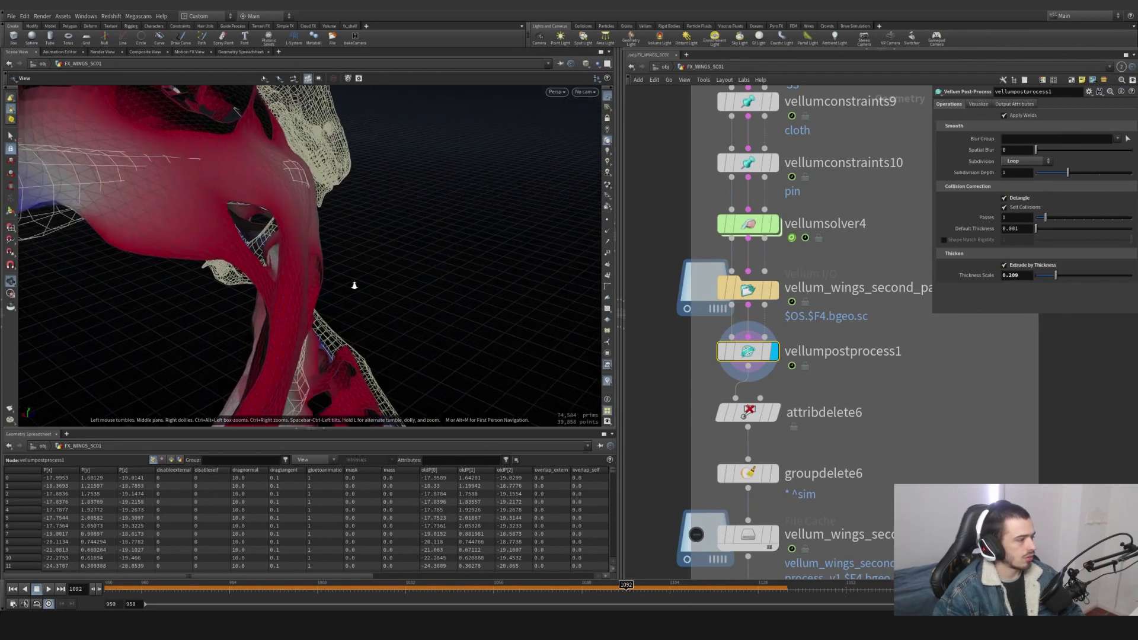
left_click_drag(355, 284, 400, 308)
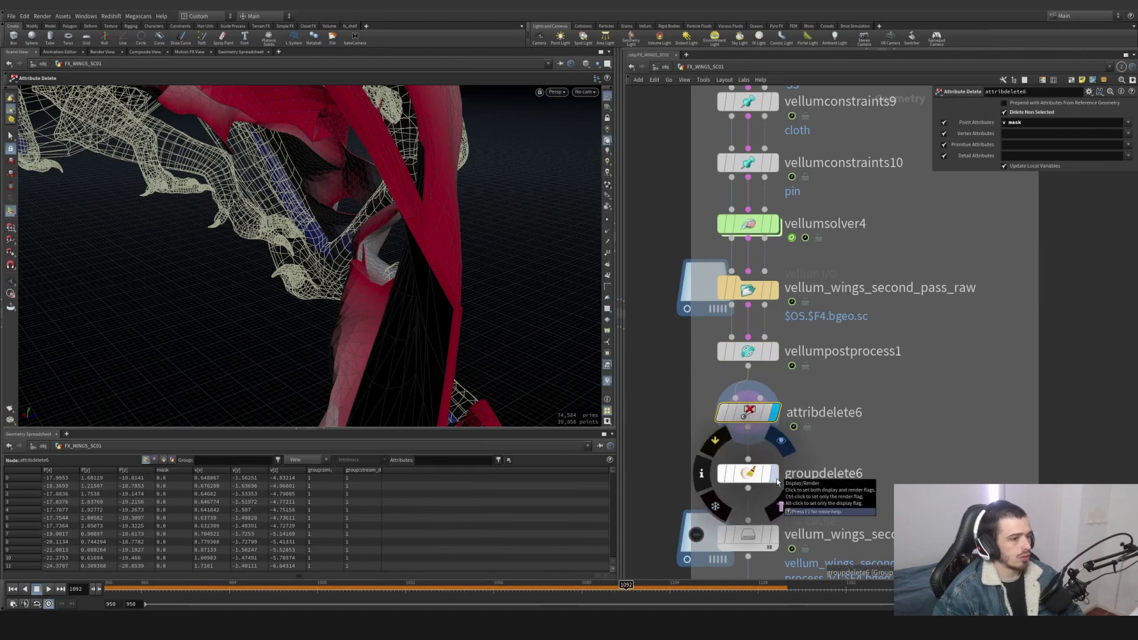
- Display the final vellum_wings_second_pass_post_process File Cache showing the whole torn-winged dragon
left_click(739, 472)
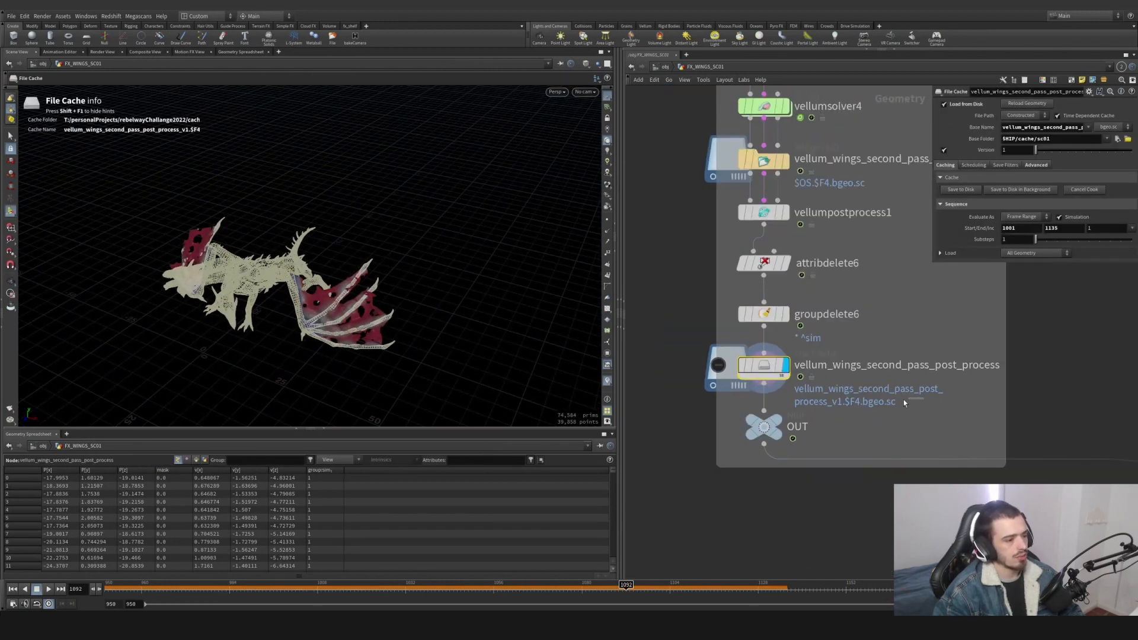
left_click_drag(625, 584, 515, 584)
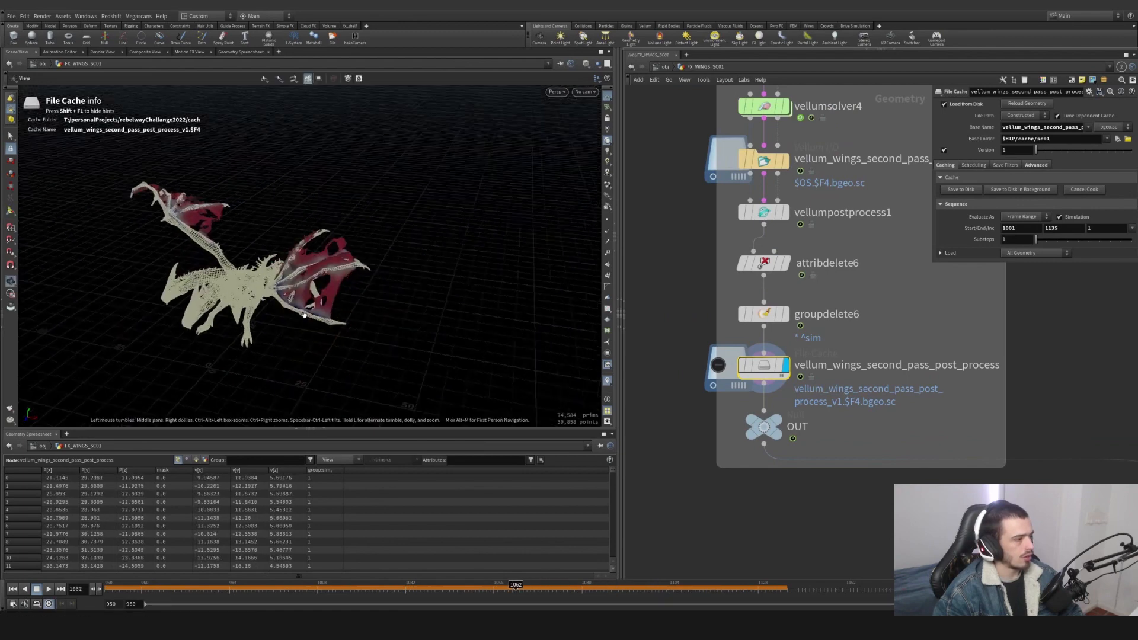